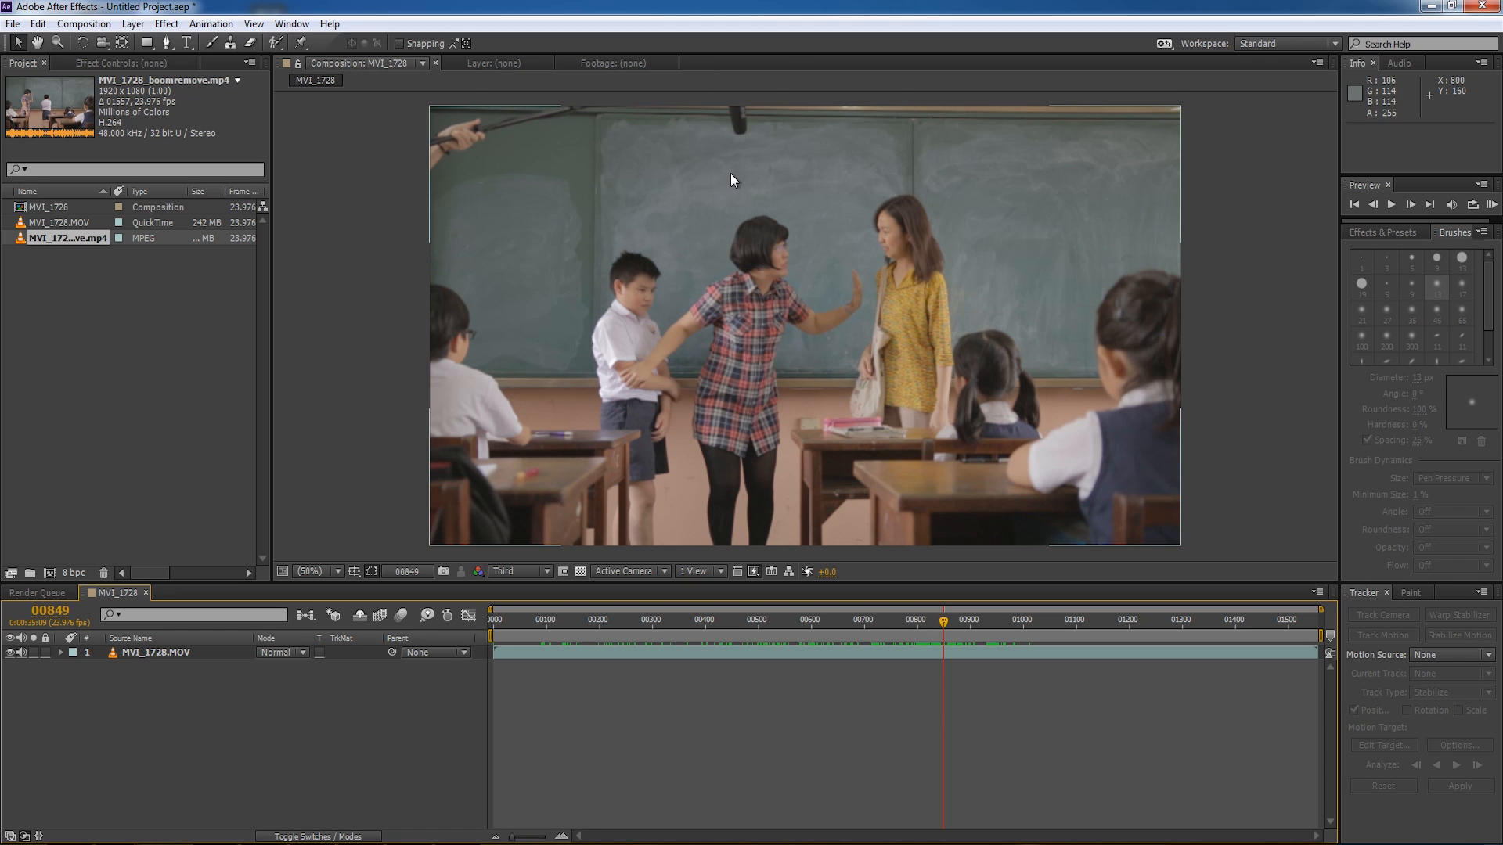
mouse_move(779, 338)
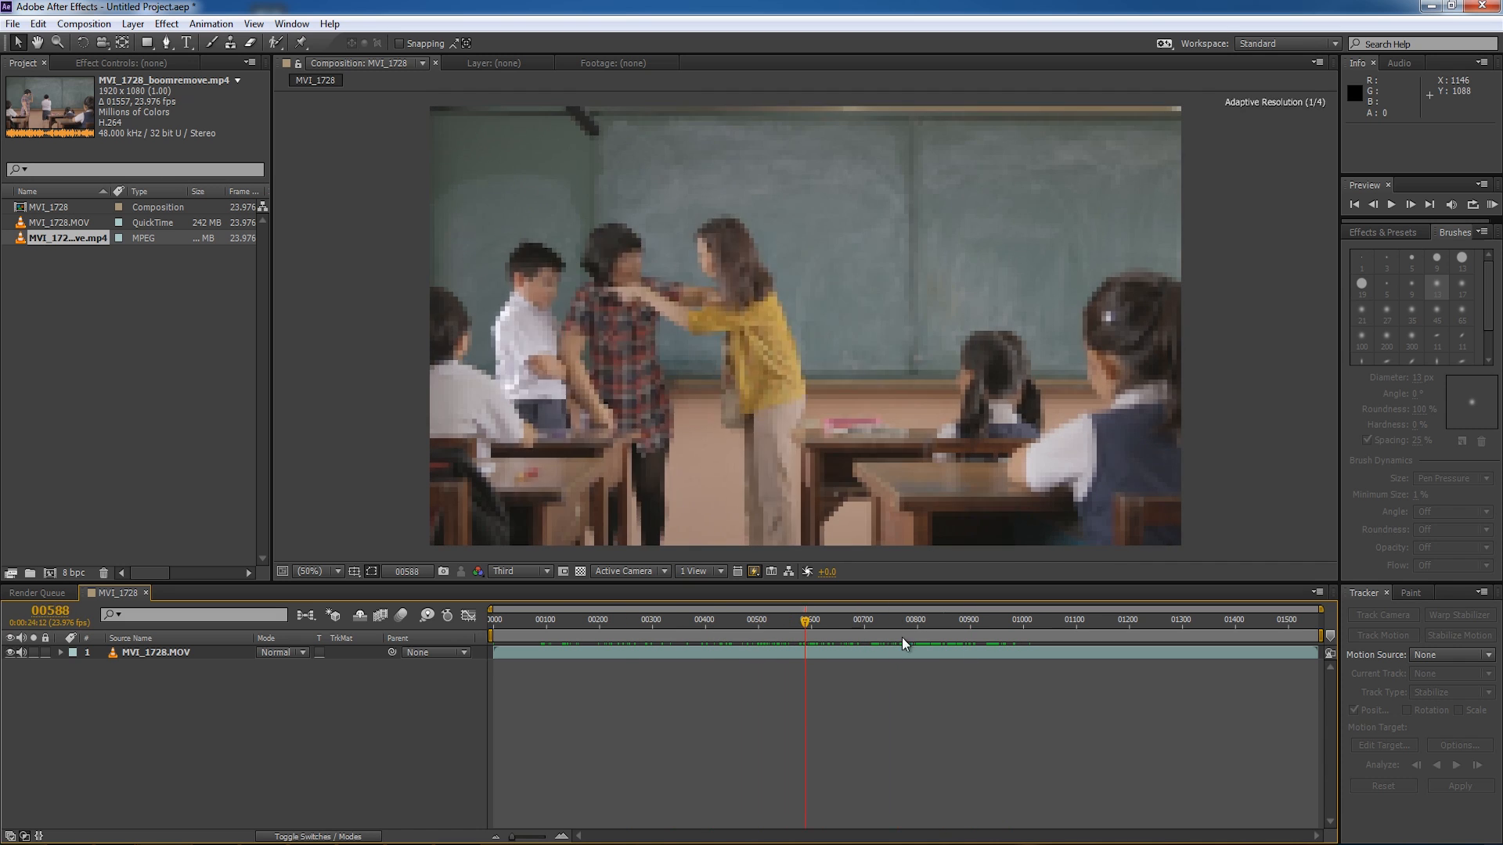
Check a frame showing the boom pole, then return to early frame 00102 at the chalkboard.
click(932, 619)
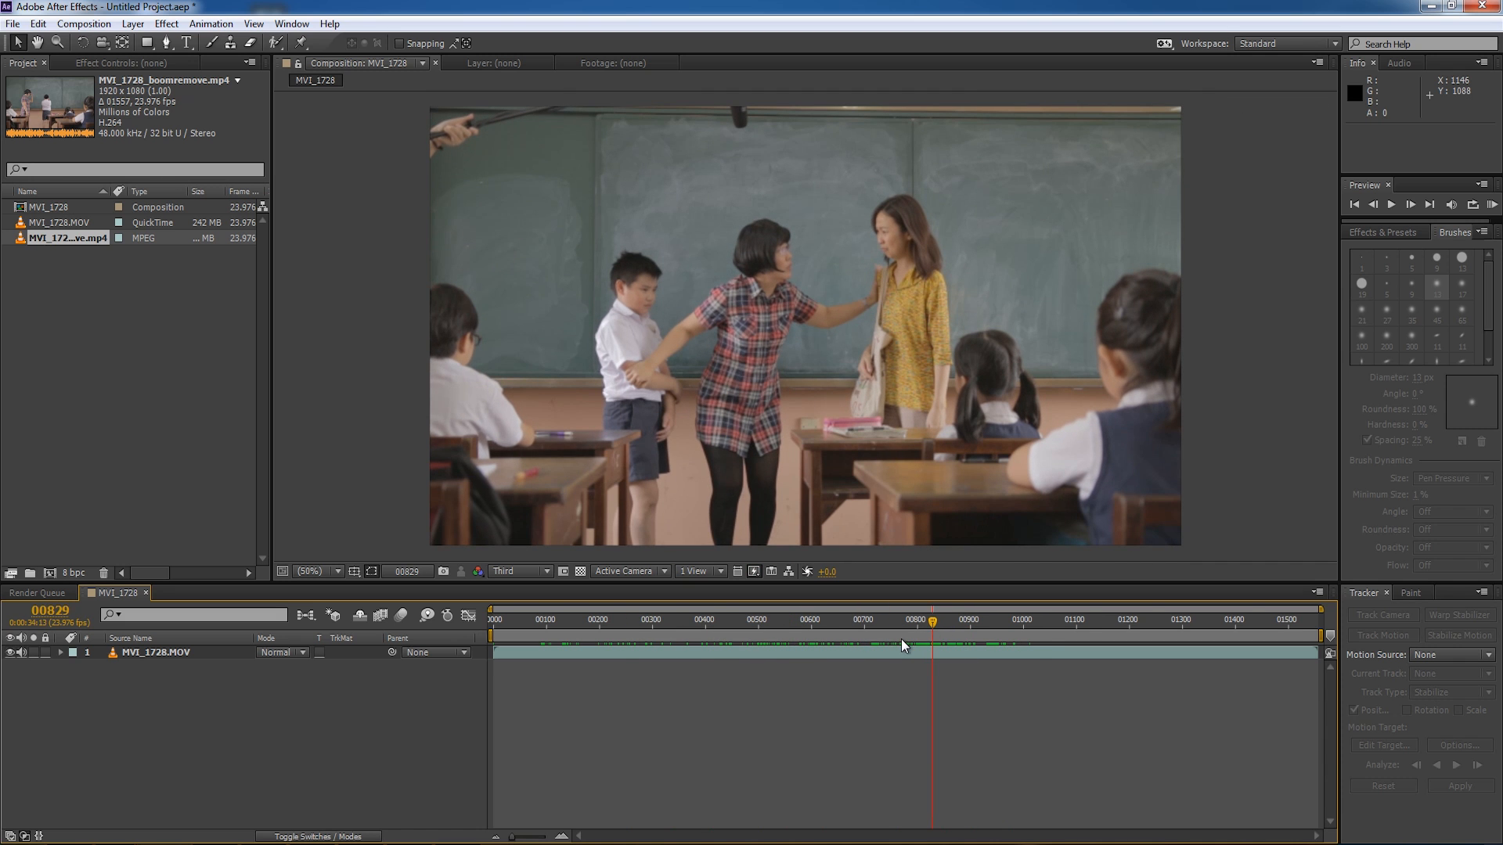
mouse_move(453, 131)
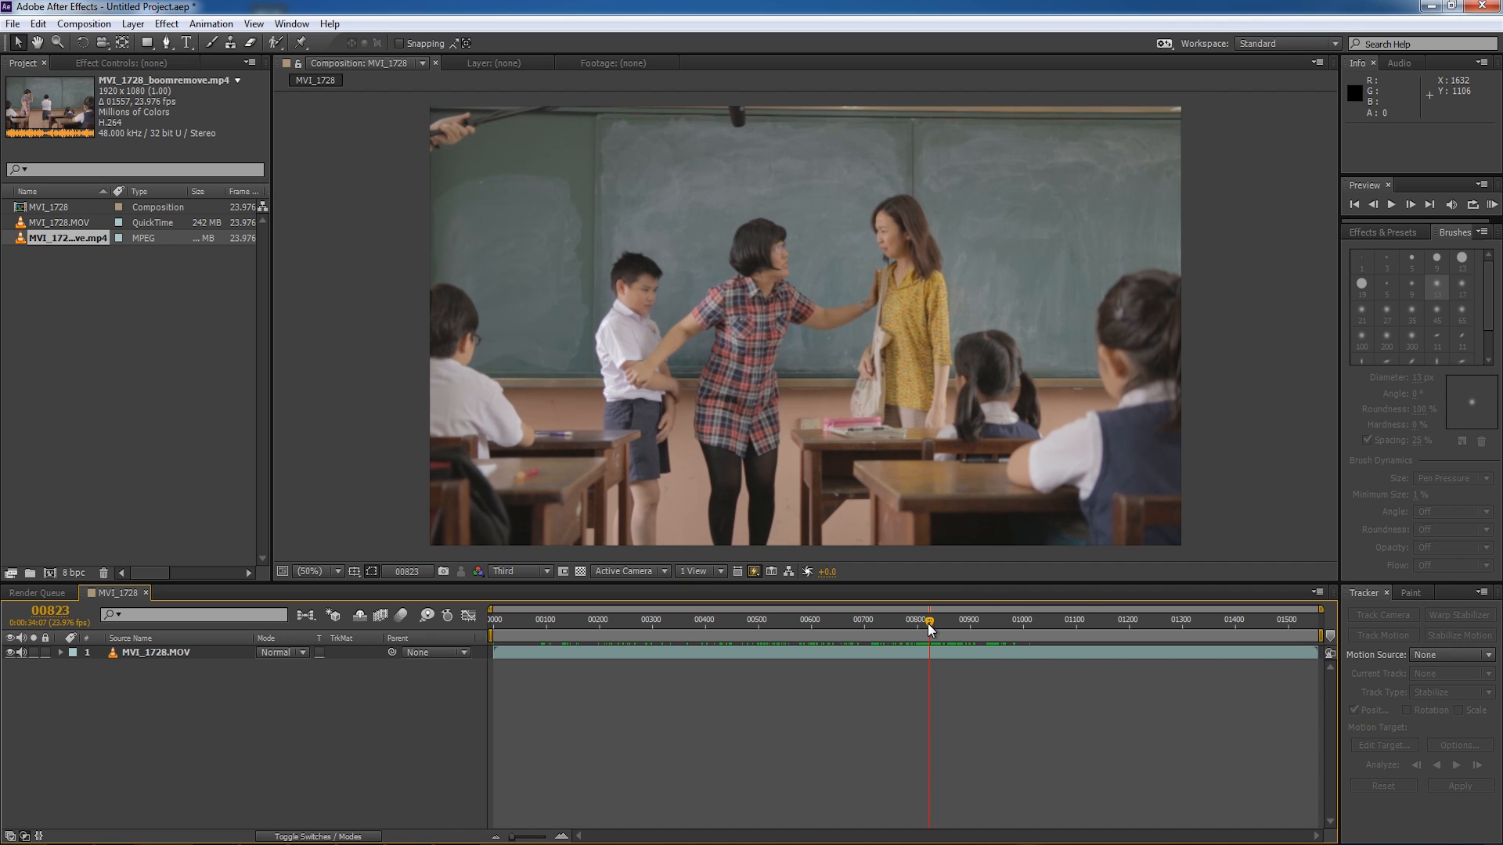
mouse_move(410, 90)
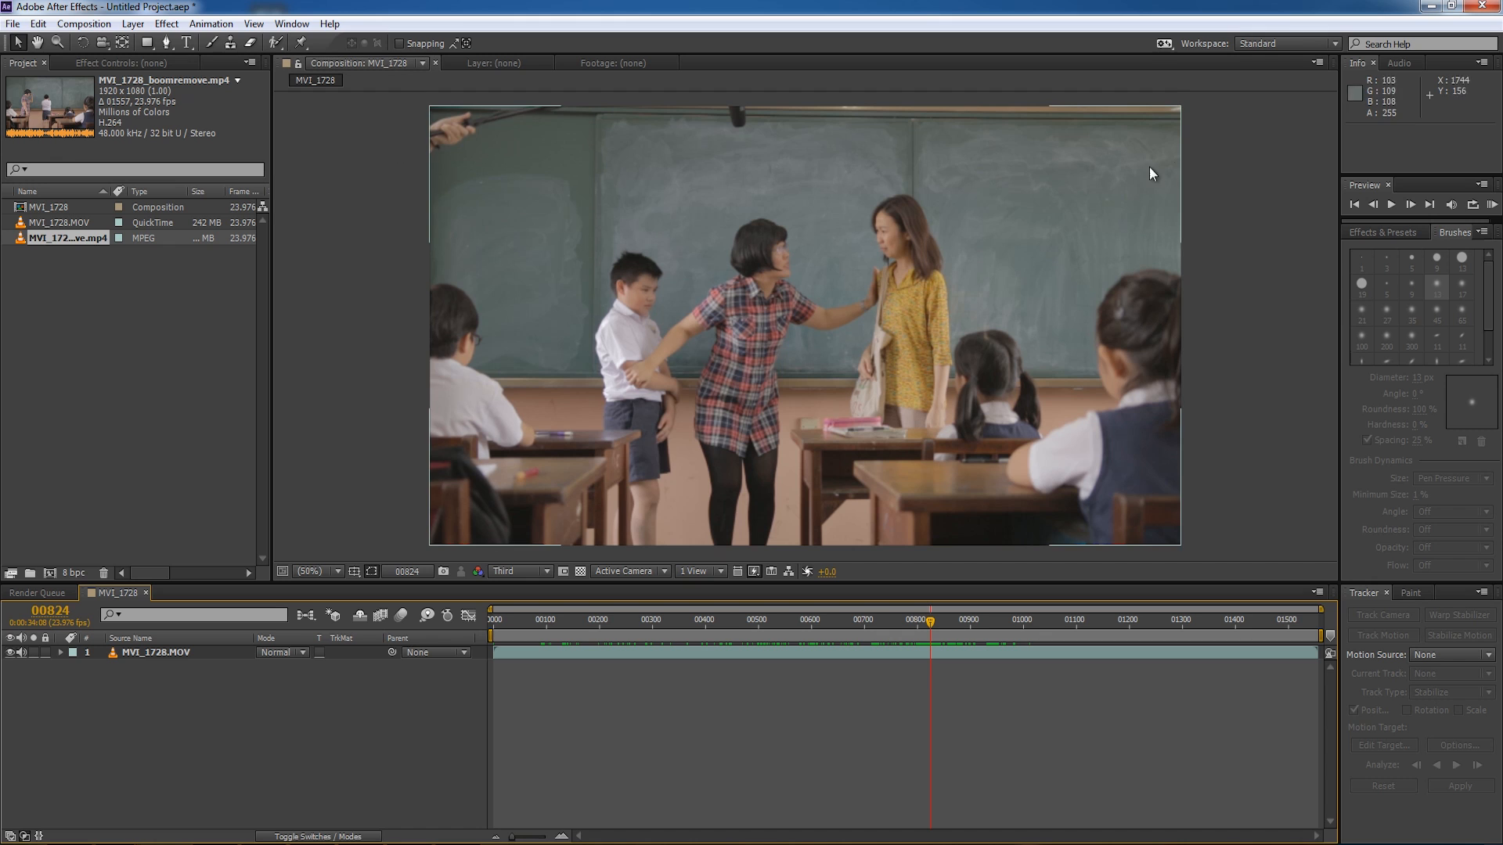
mouse_move(738, 116)
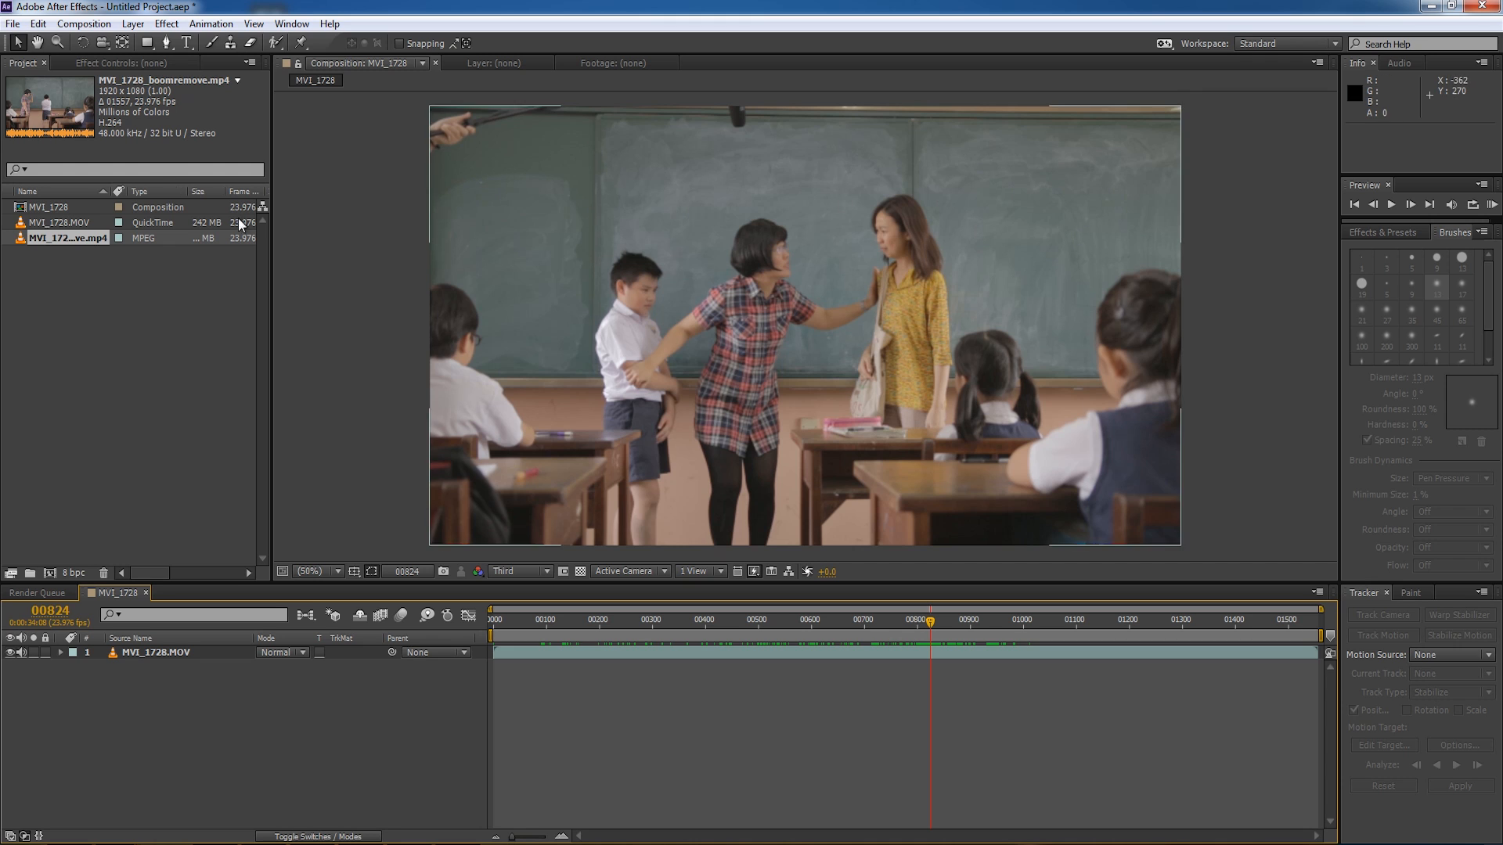
mouse_move(908, 680)
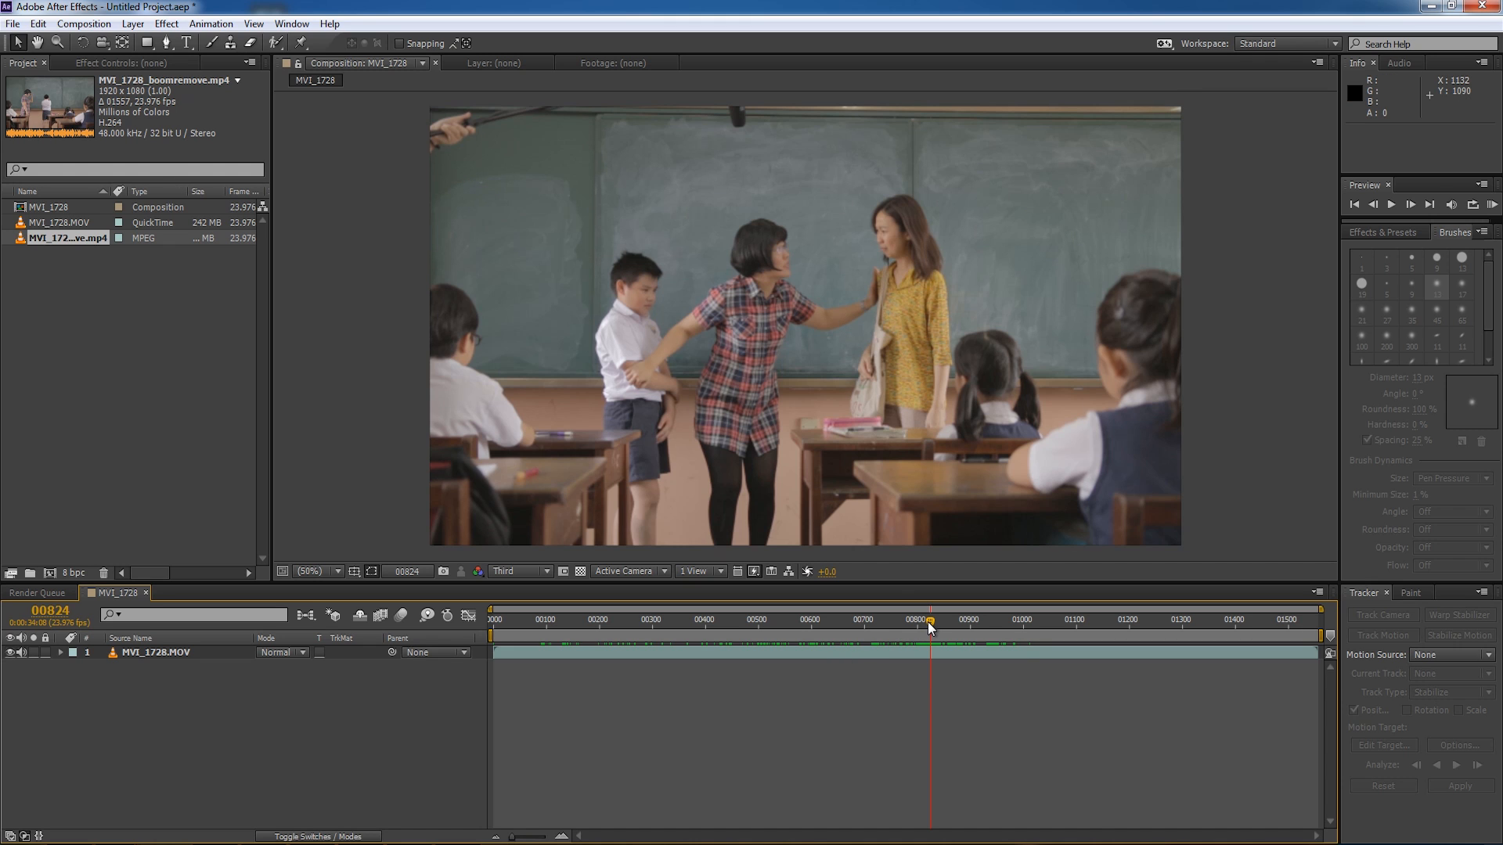
mouse_move(912, 628)
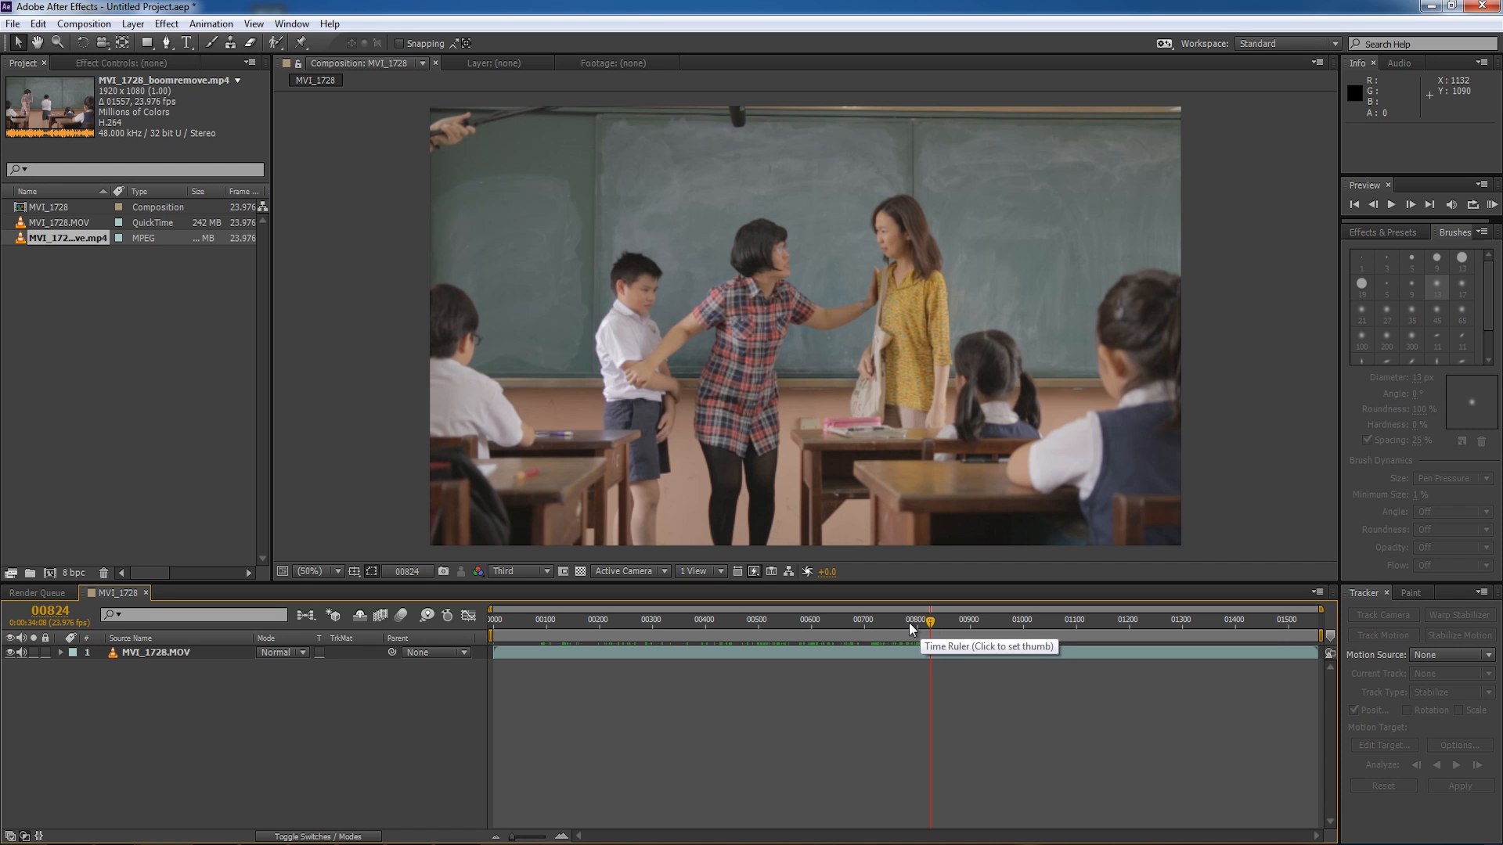
click(542, 619)
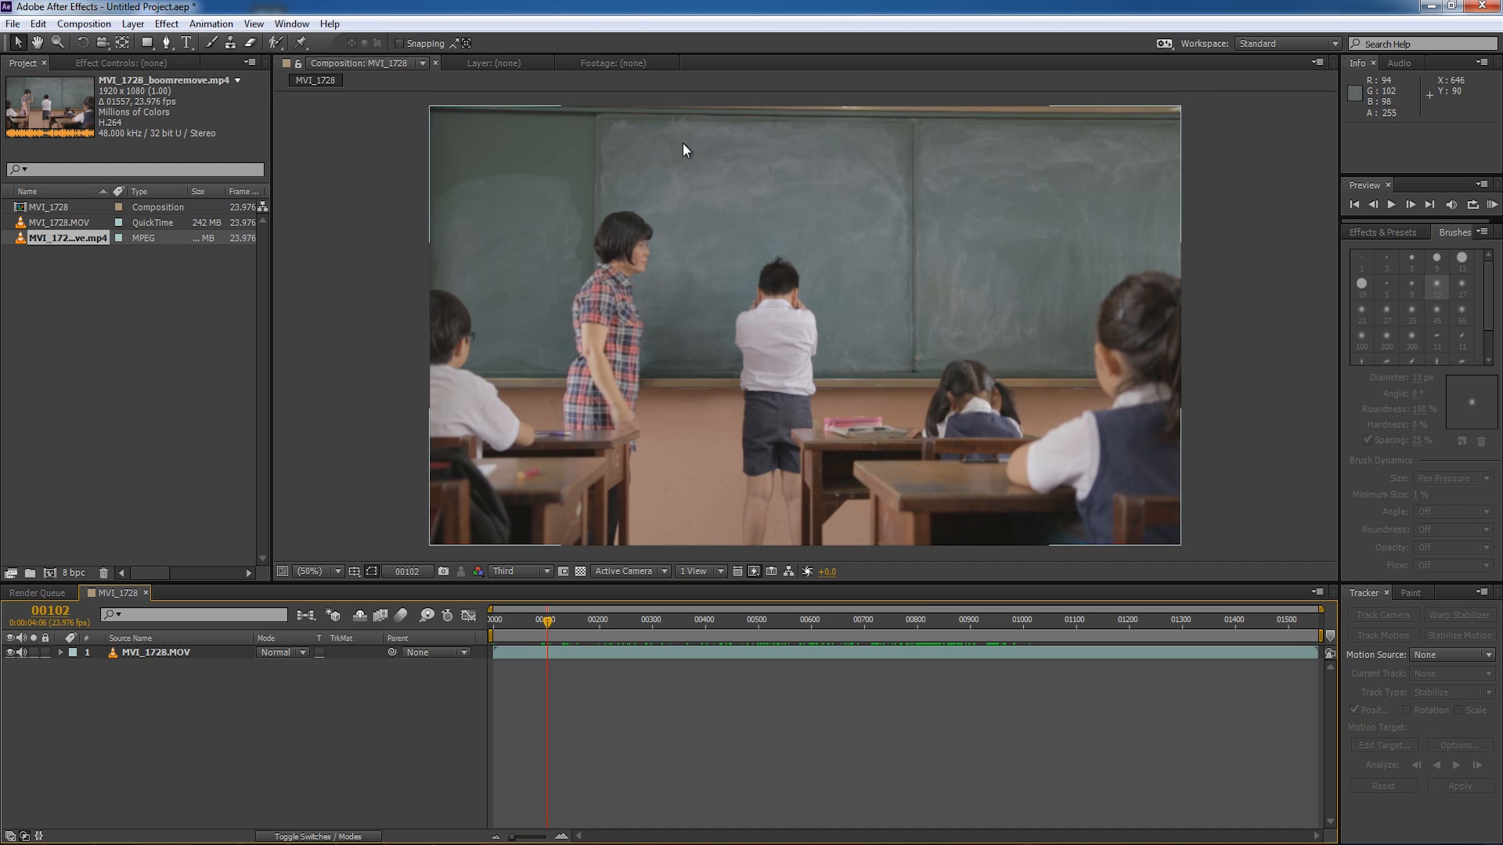
mouse_move(1169, 251)
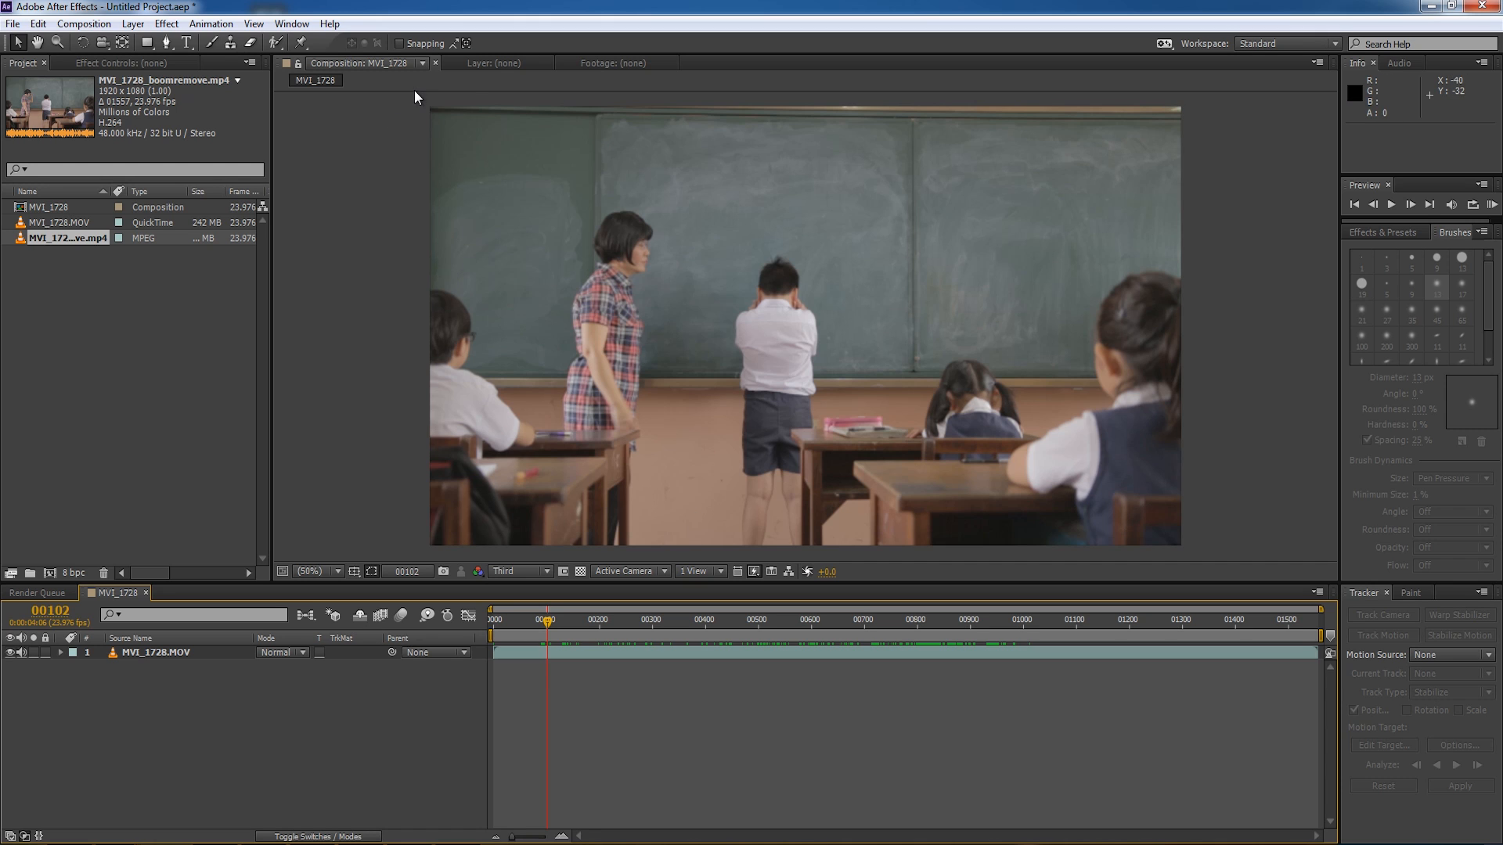
mouse_move(391, 112)
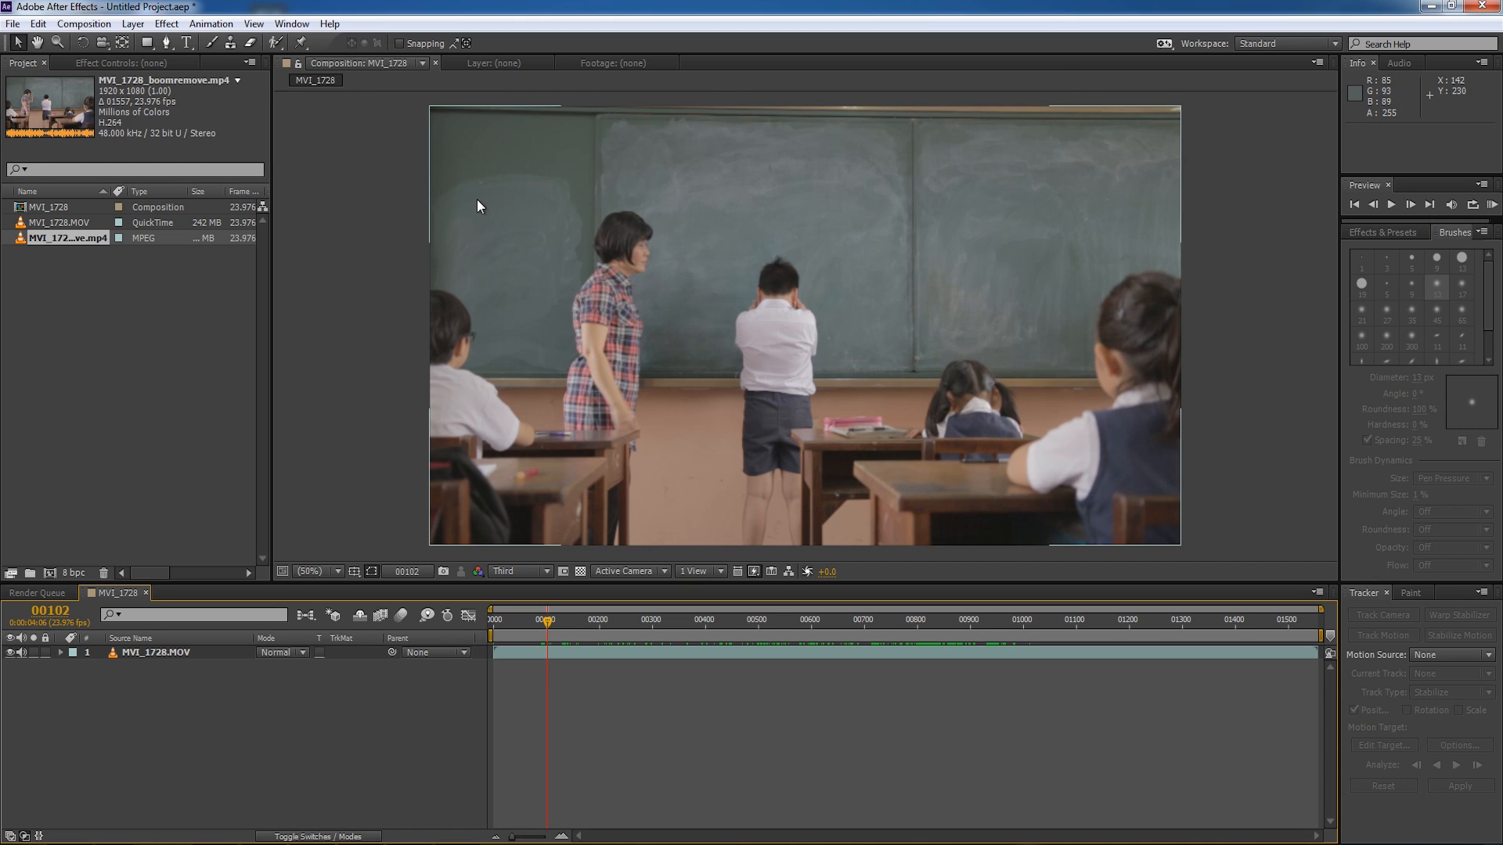
mouse_move(1160, 198)
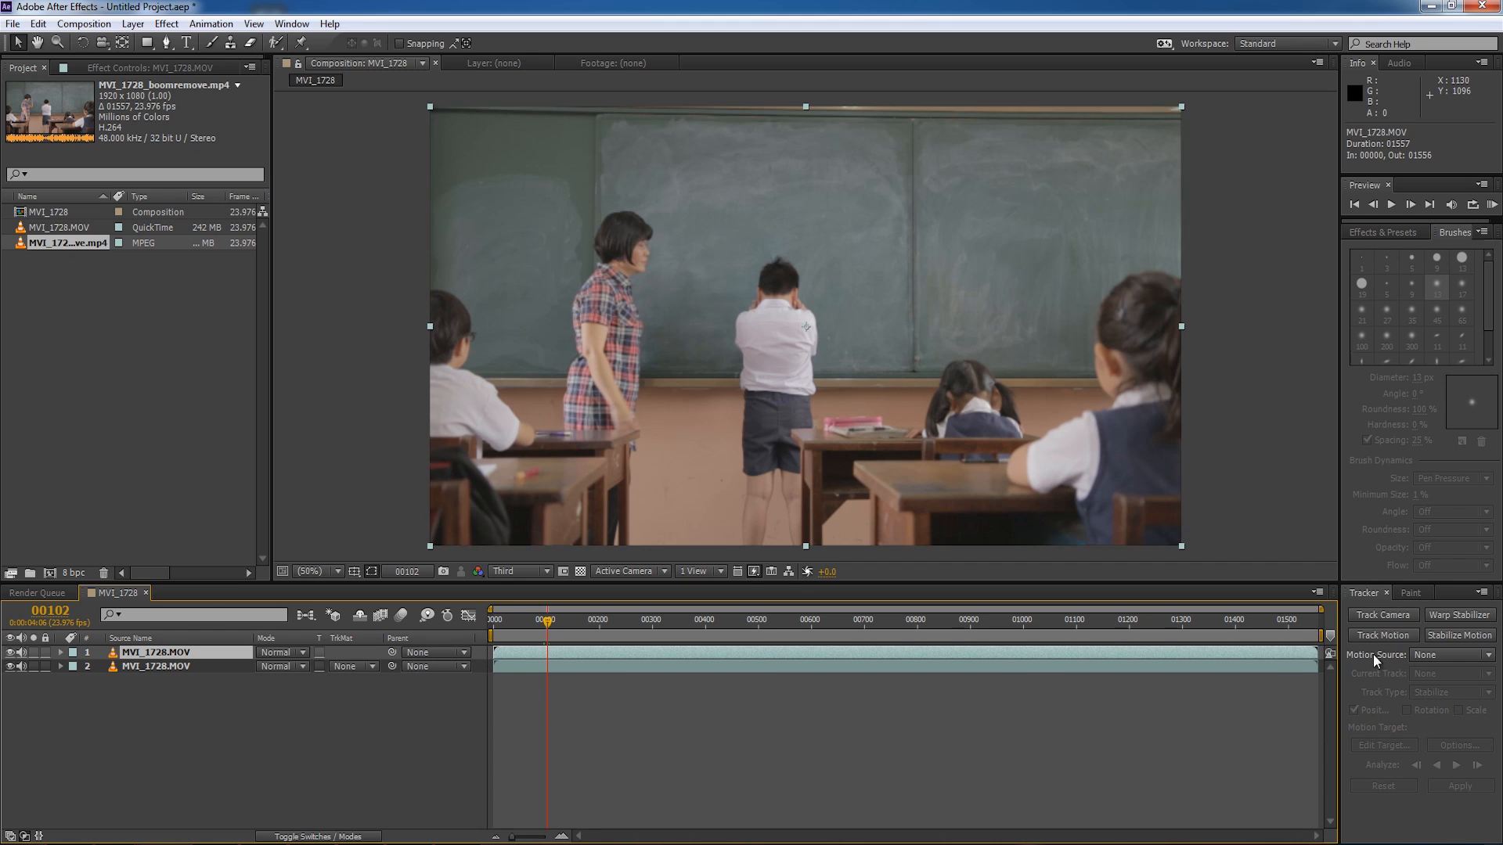
mouse_move(505, 294)
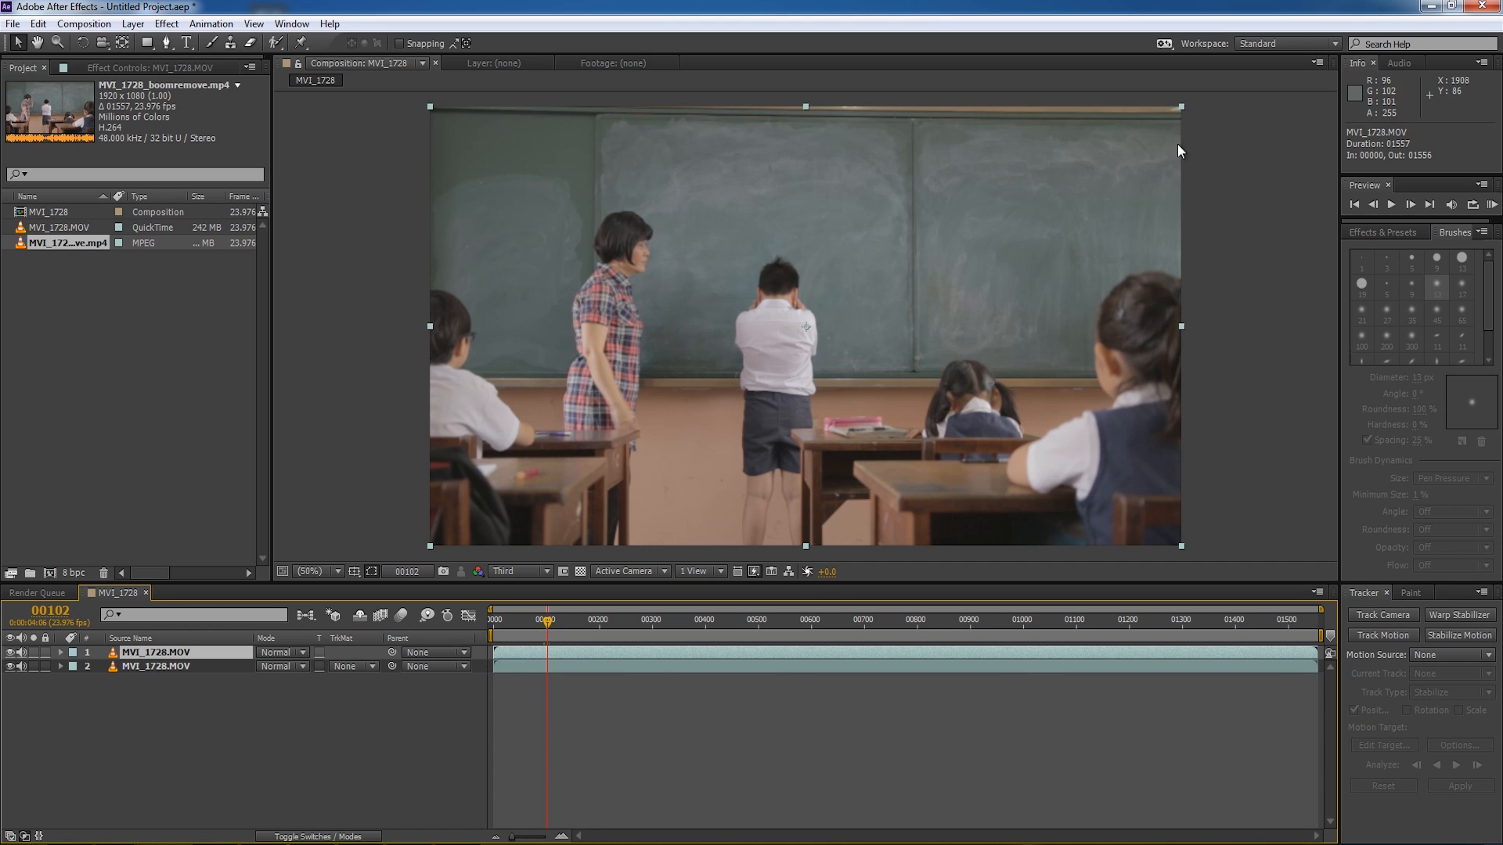
mouse_move(606, 380)
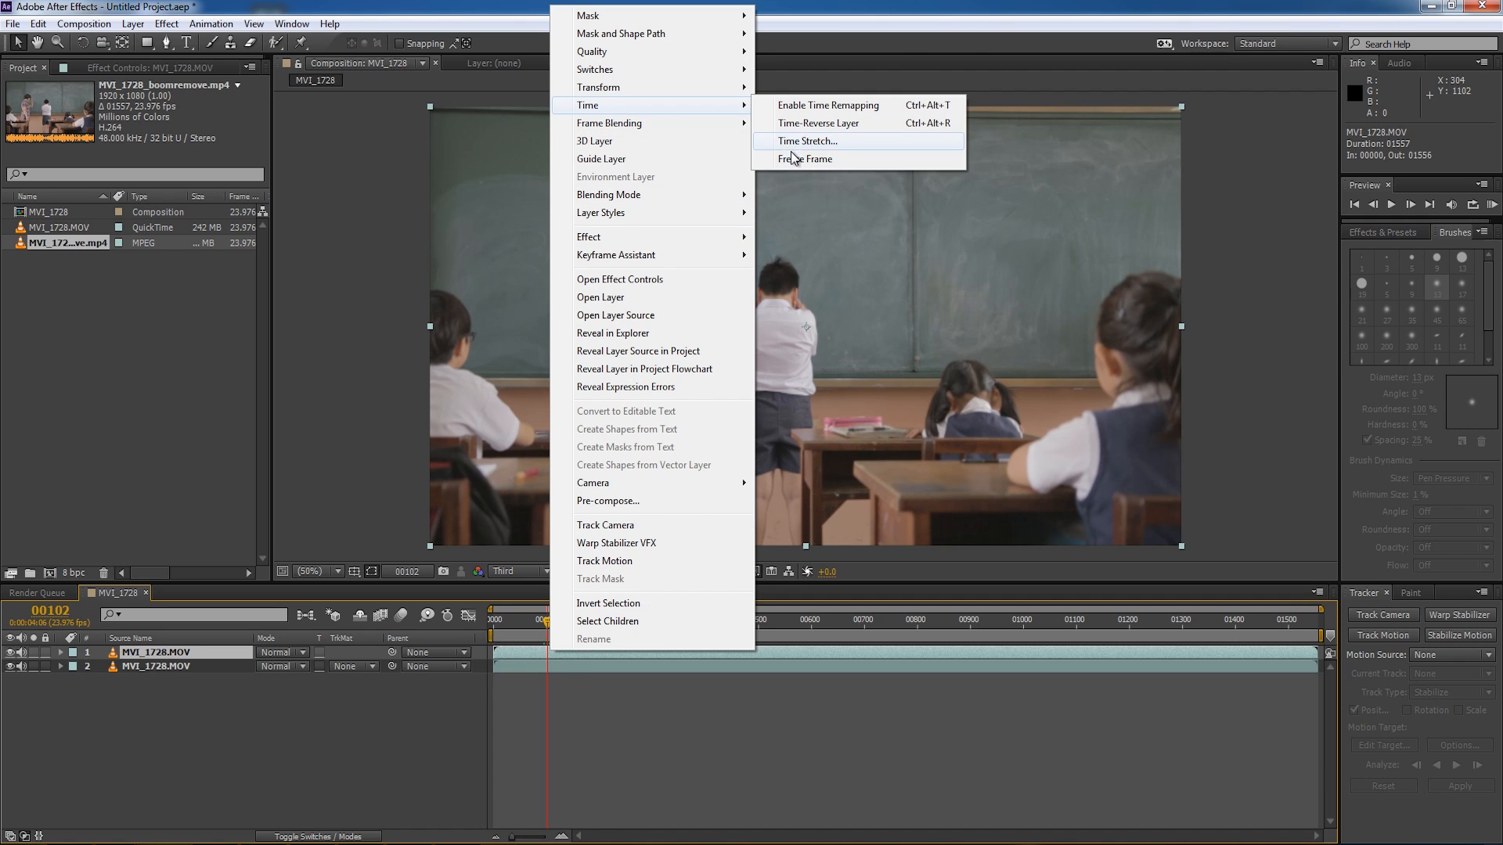
Freeze the top copy of the clip on frame 00102, then move back through the shot.
click(827, 106)
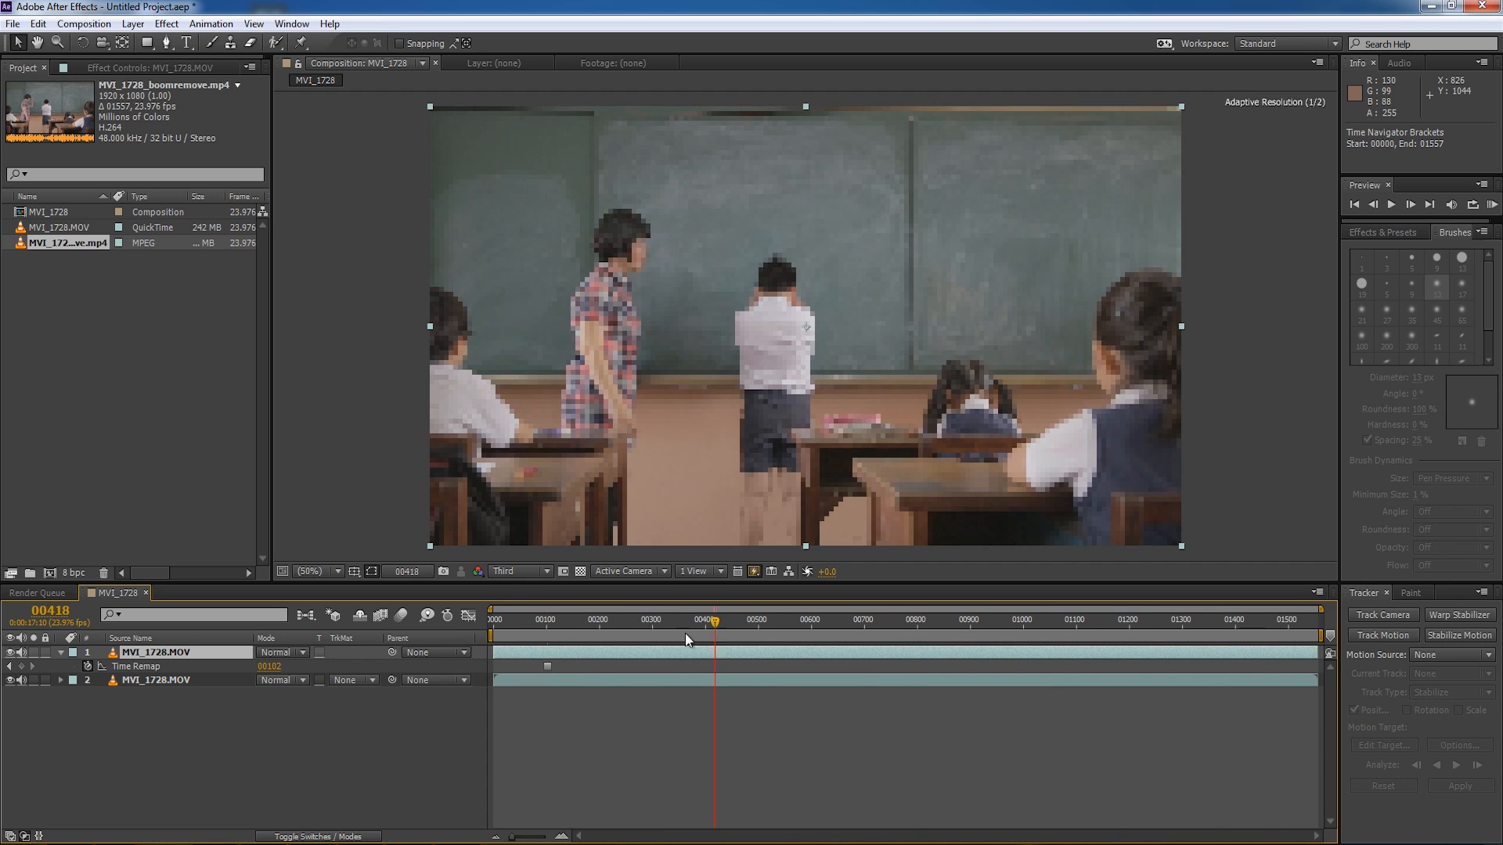
click(492, 619)
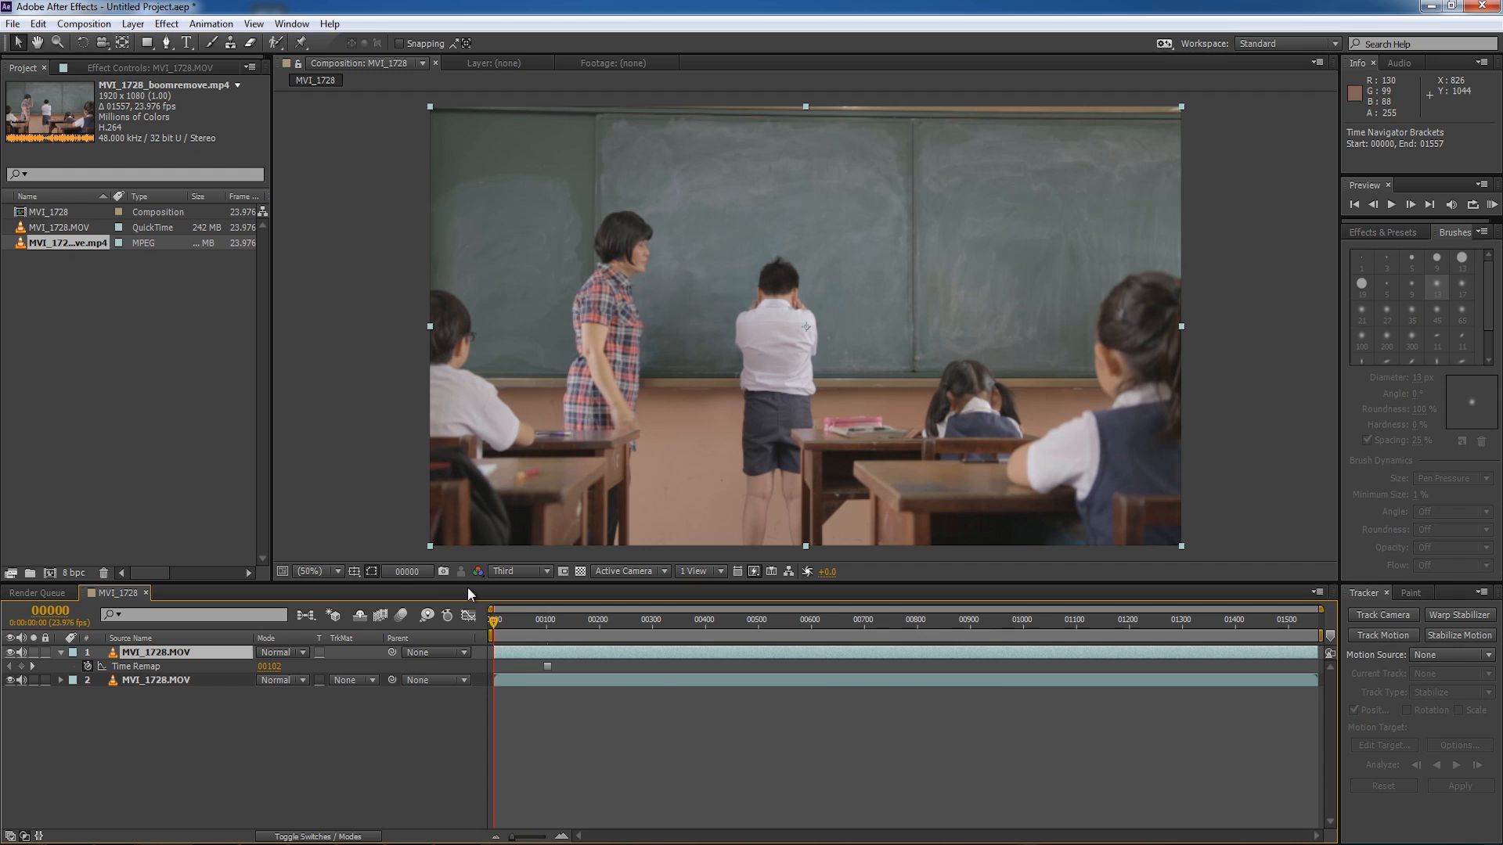
click(652, 619)
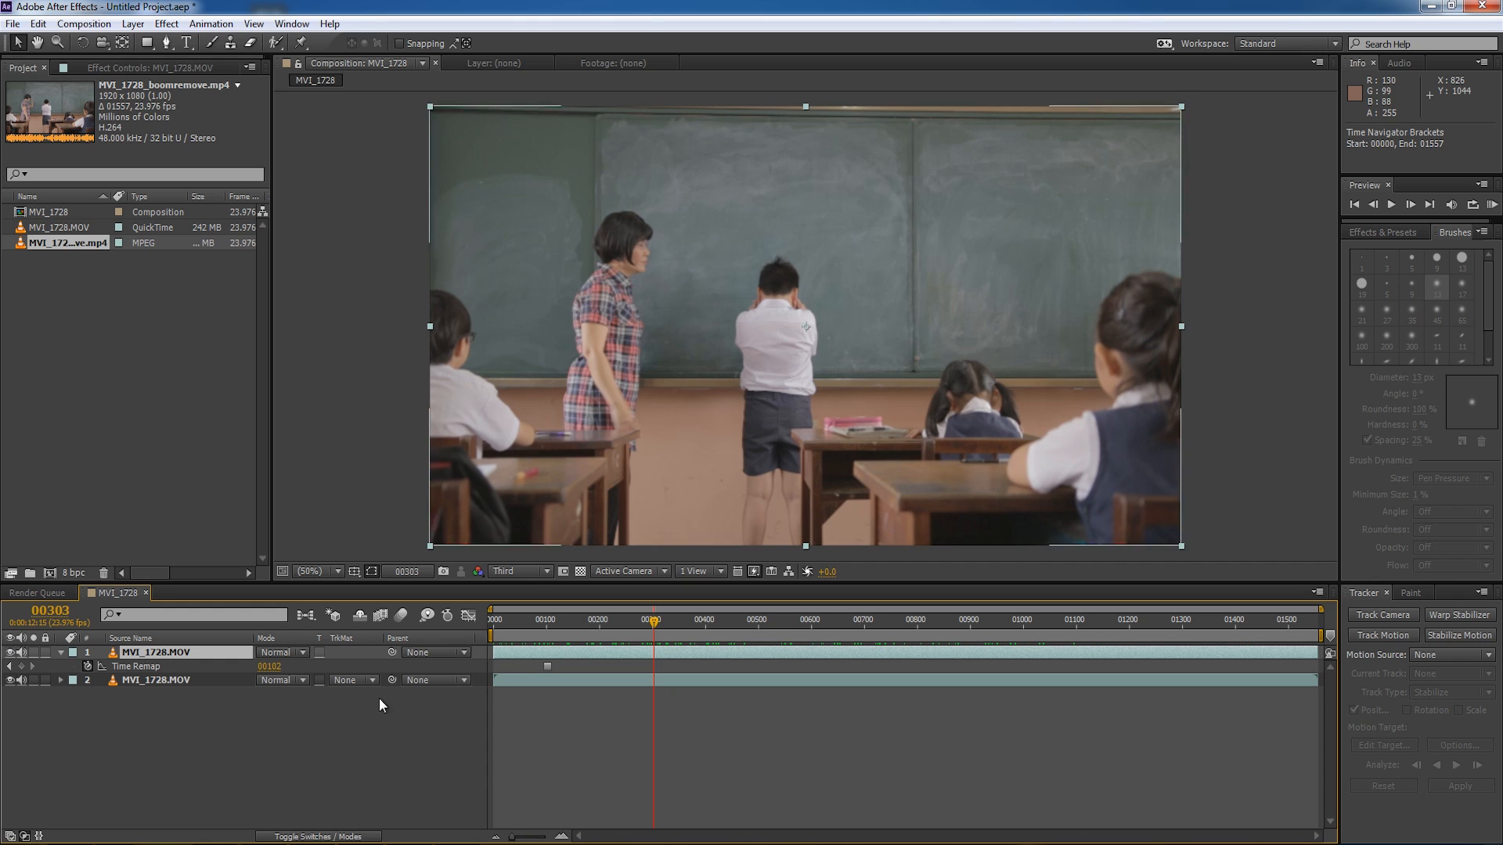
Hide the frozen copy and scrub the original to about frame 00848, where the pole crosses the board.
click(733, 619)
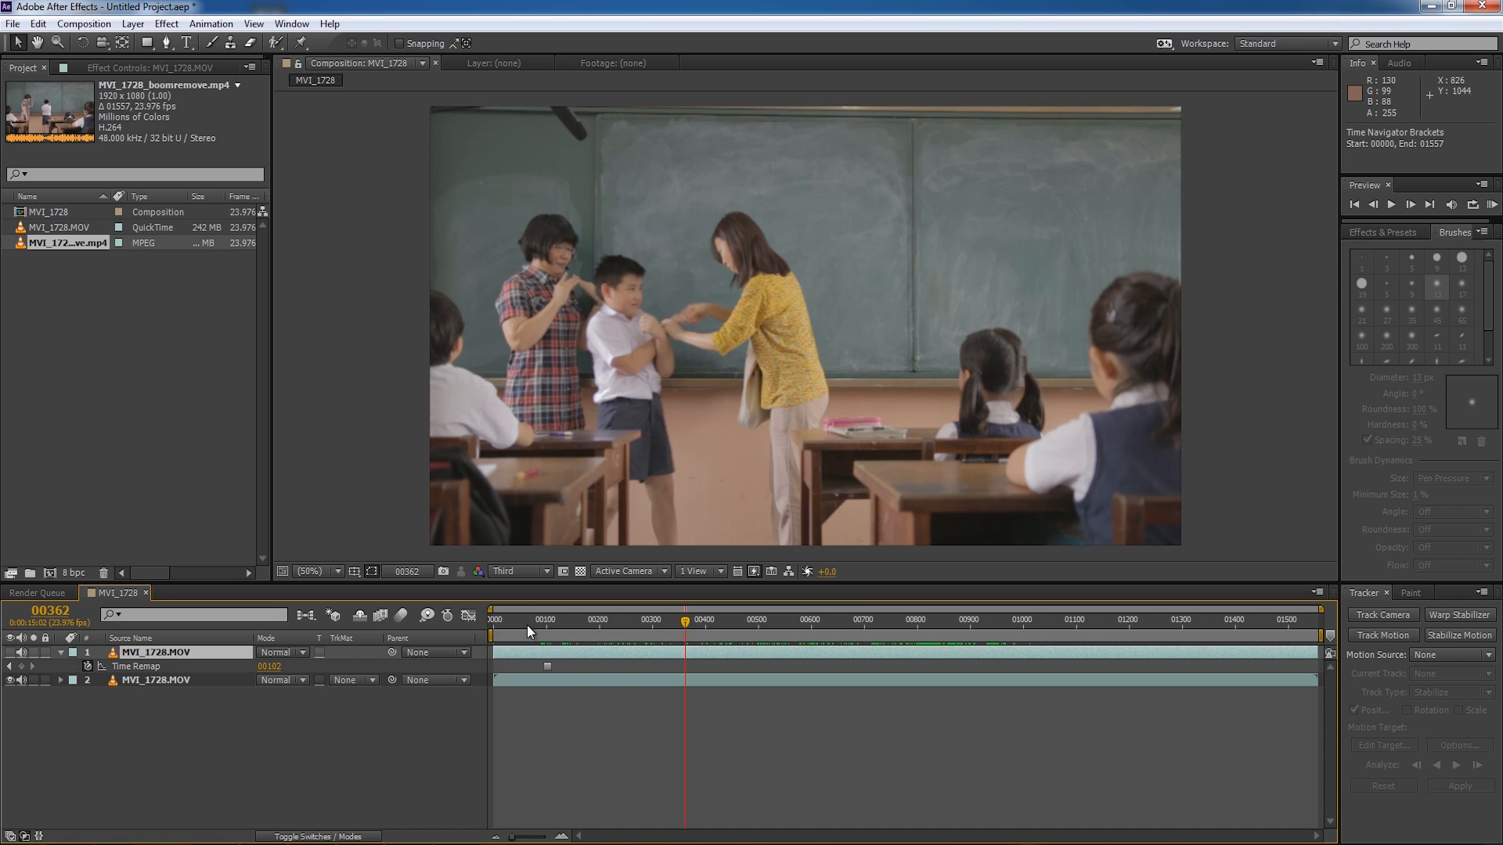
click(1181, 619)
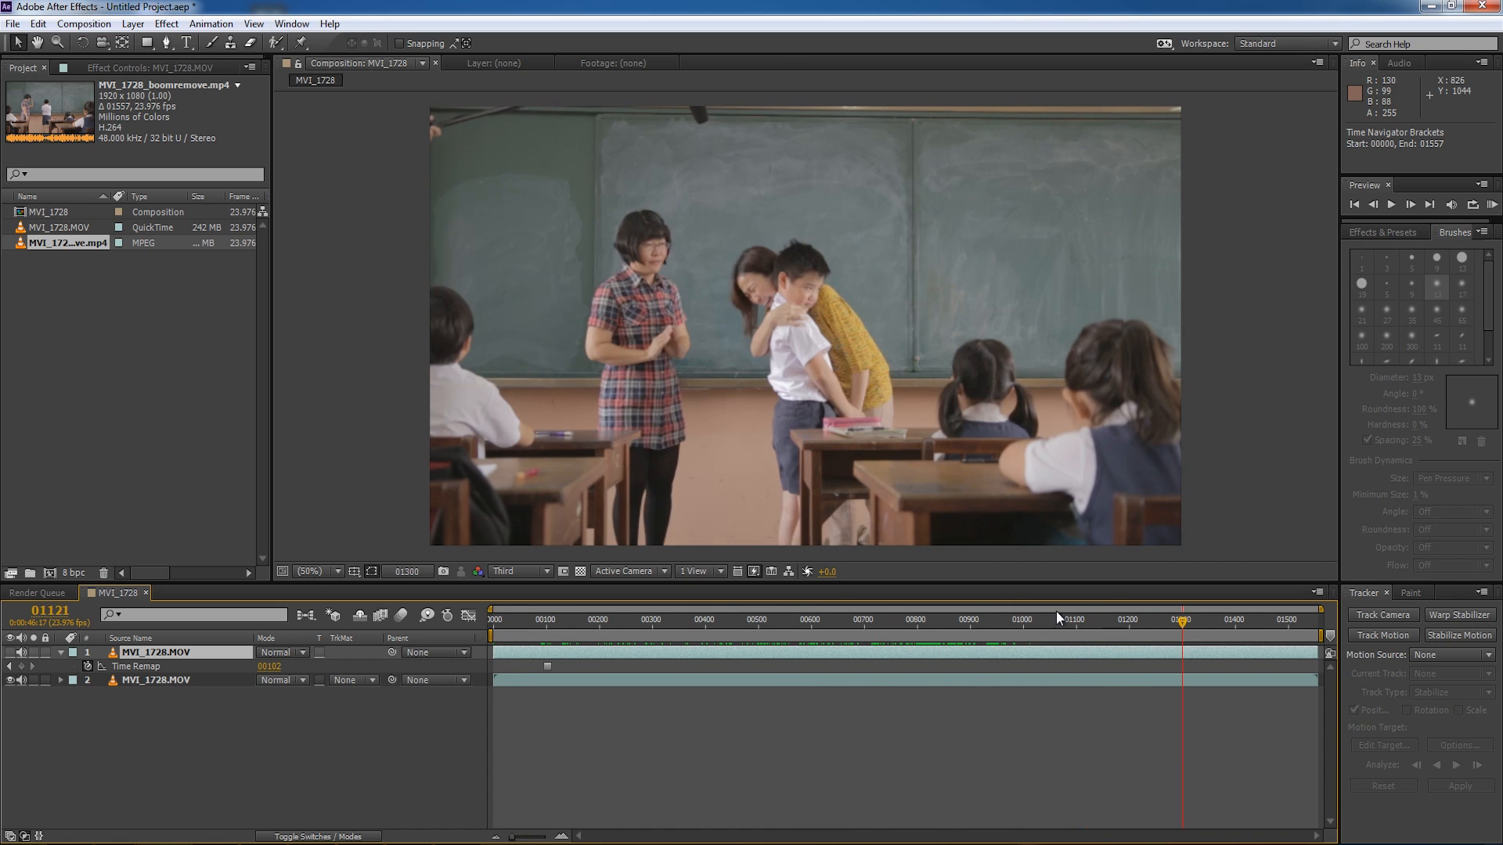
click(723, 620)
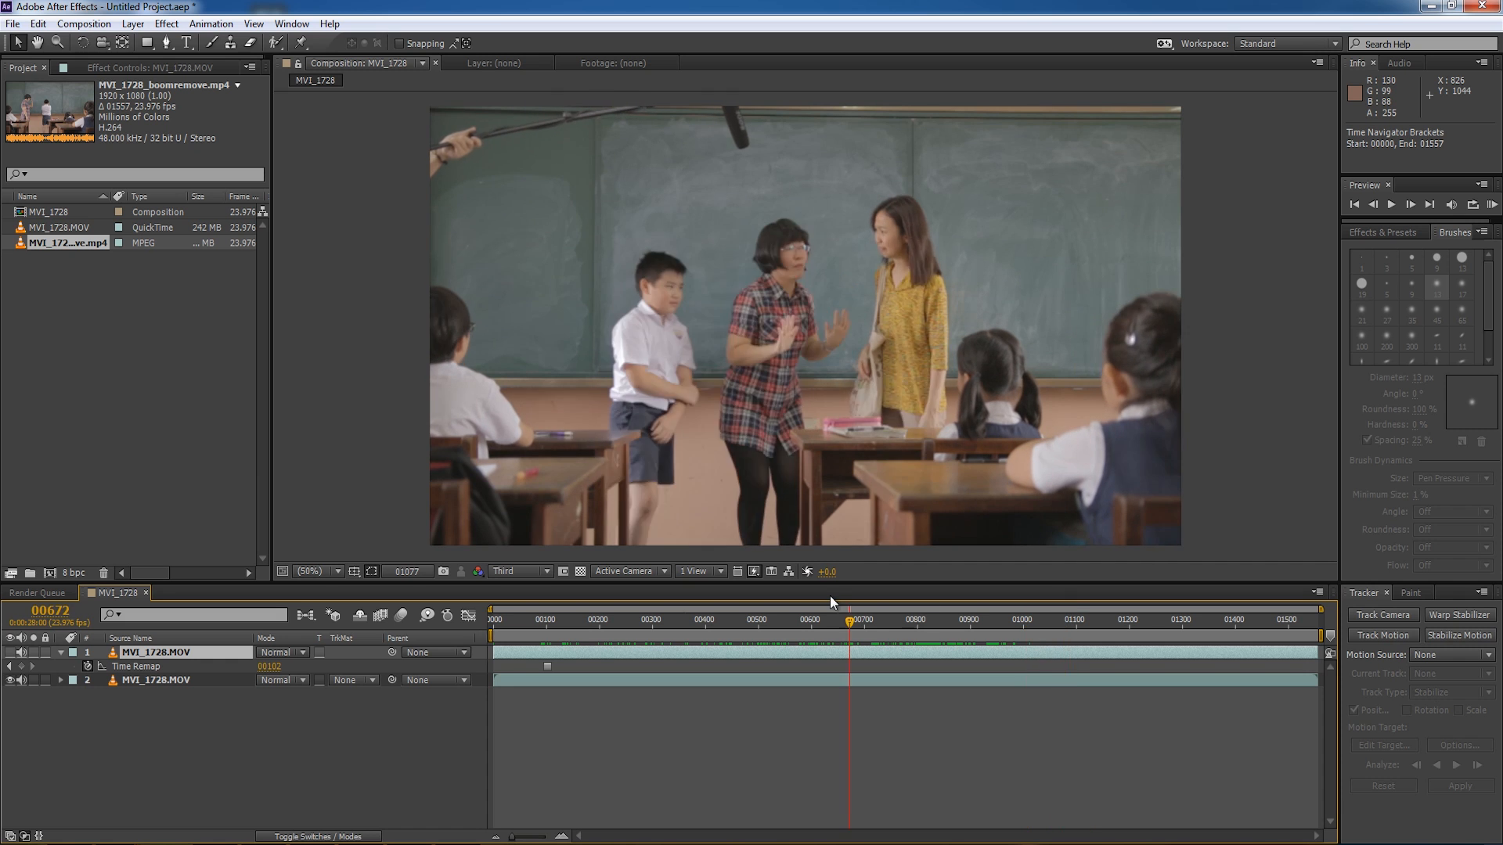
click(832, 619)
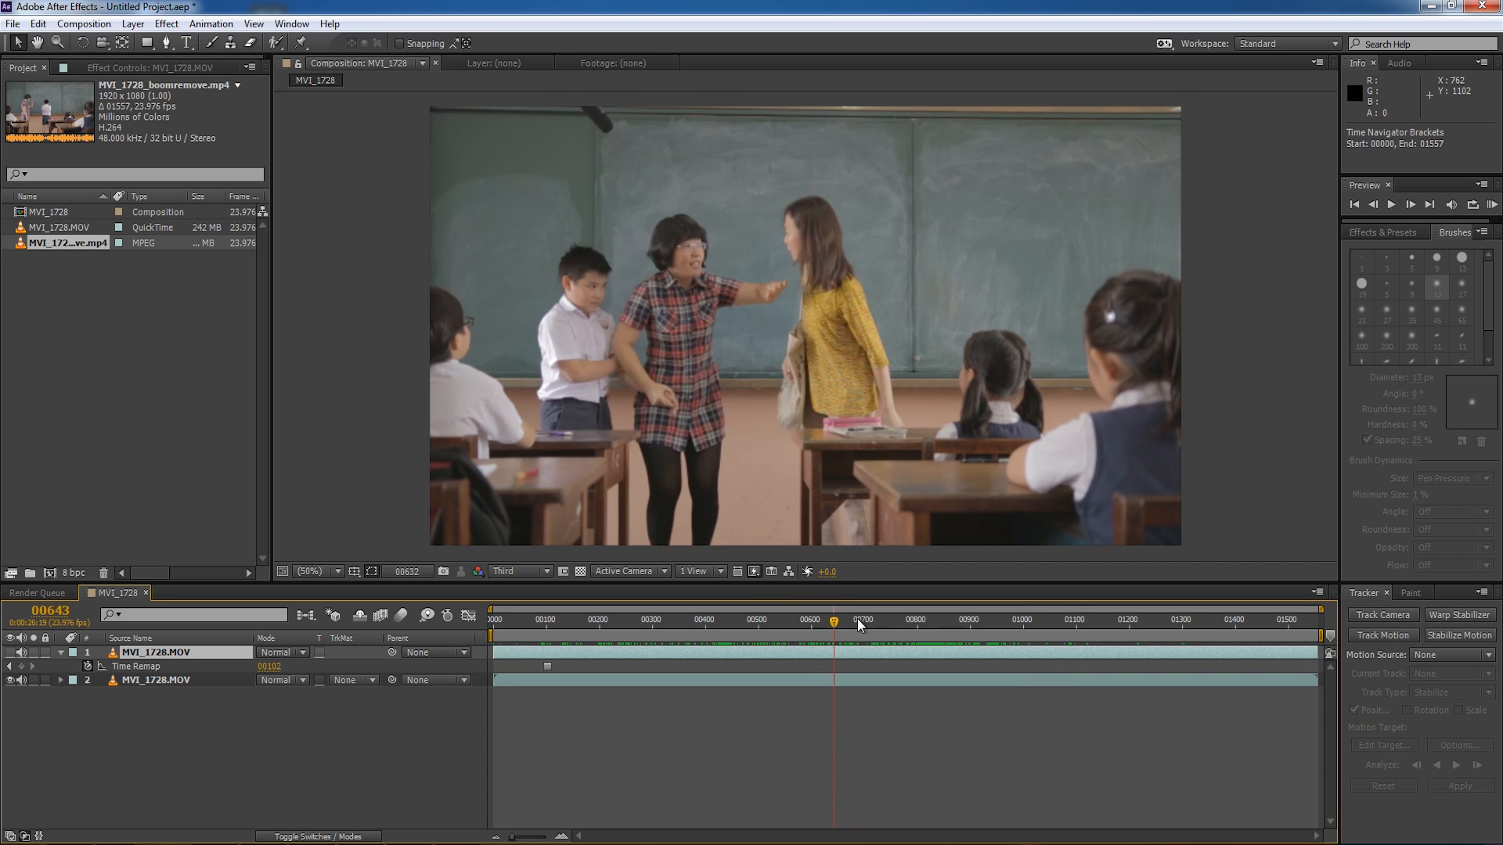
click(963, 620)
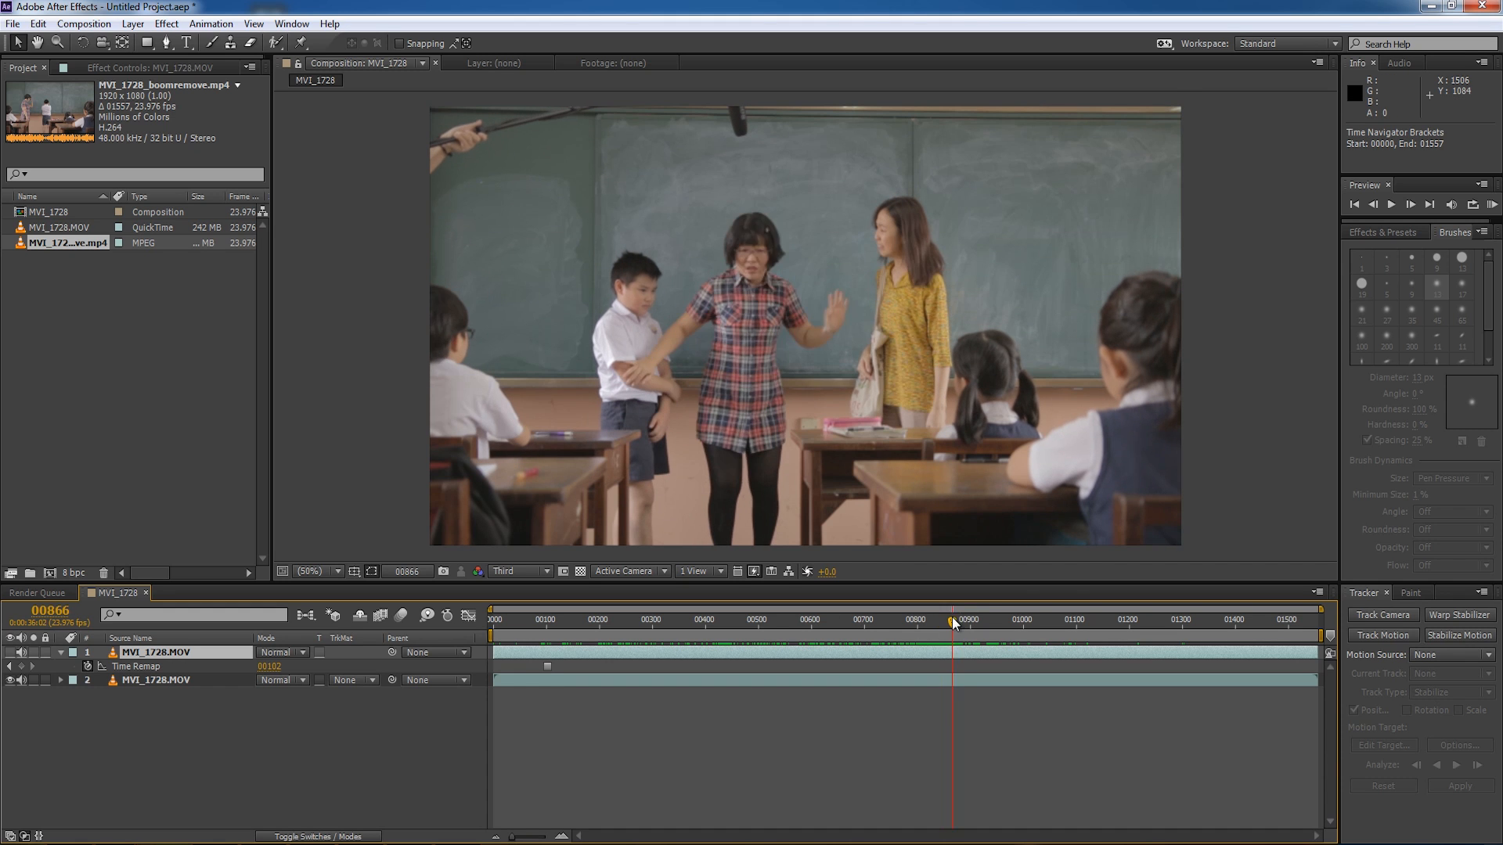
drag(952, 620, 943, 620)
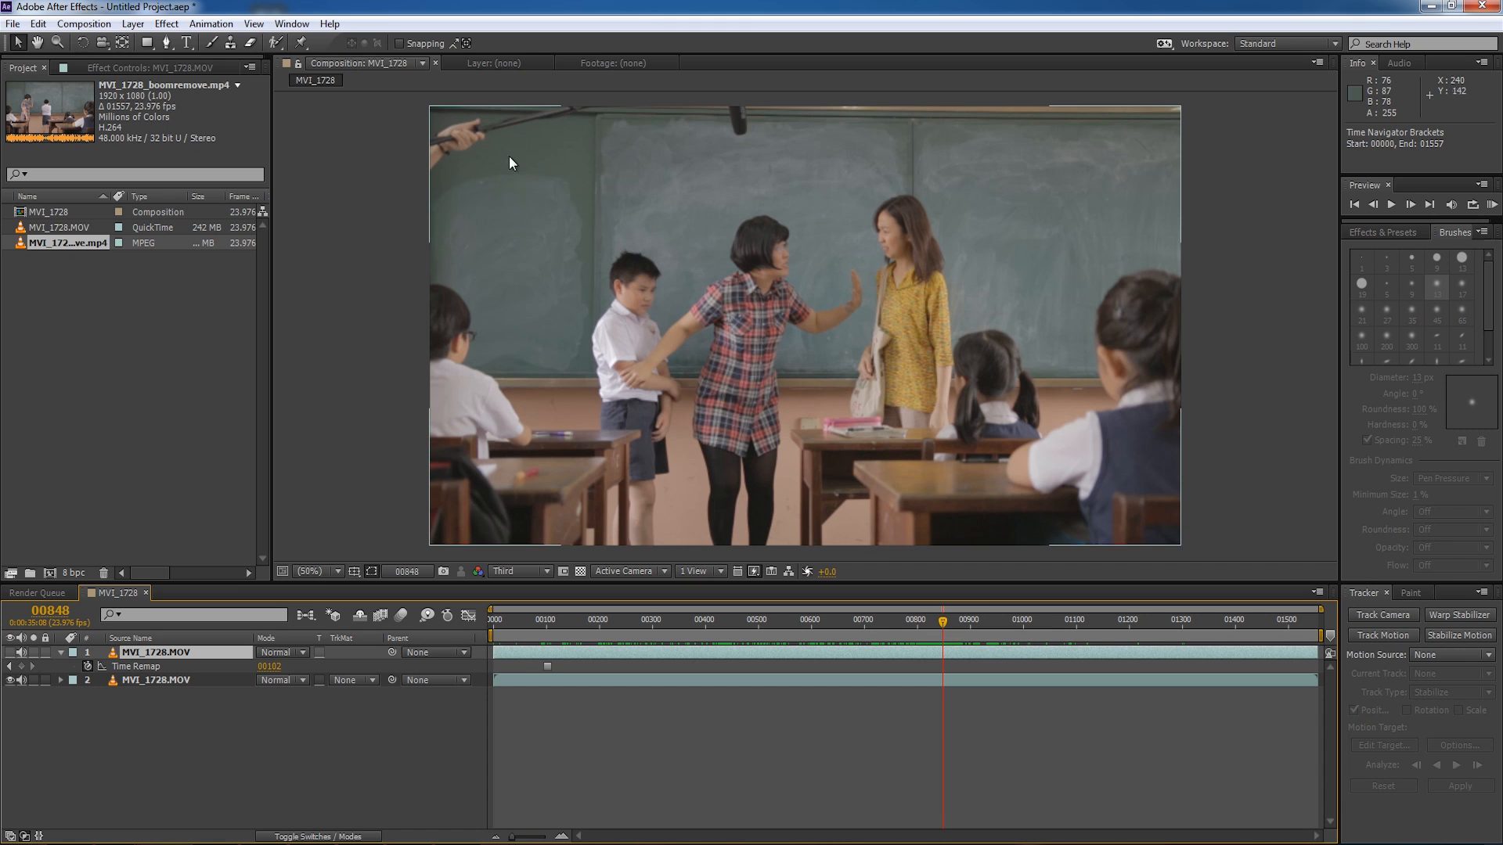
mouse_move(472, 164)
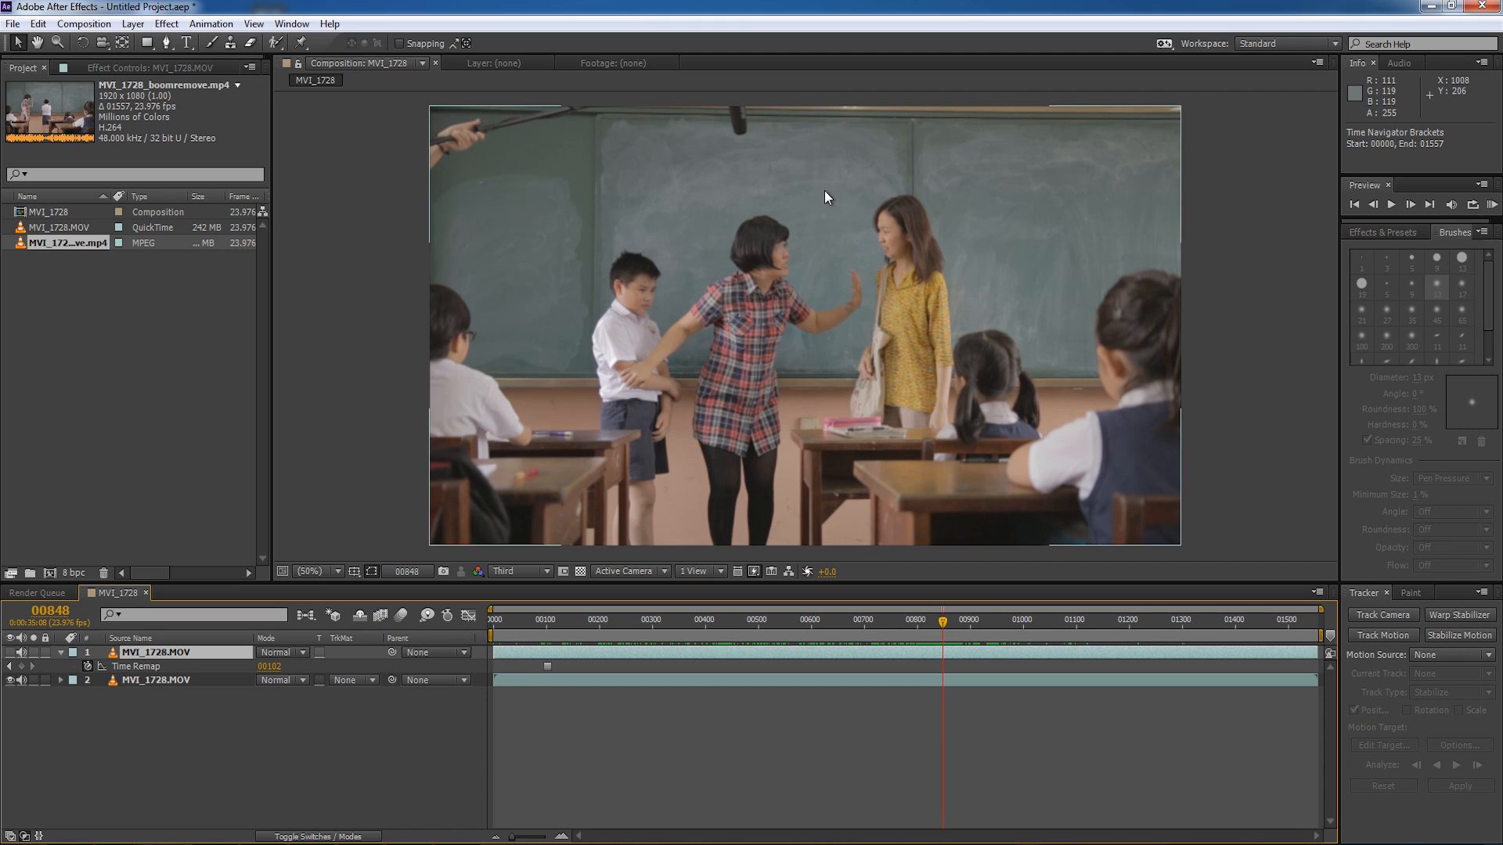
mouse_move(640, 134)
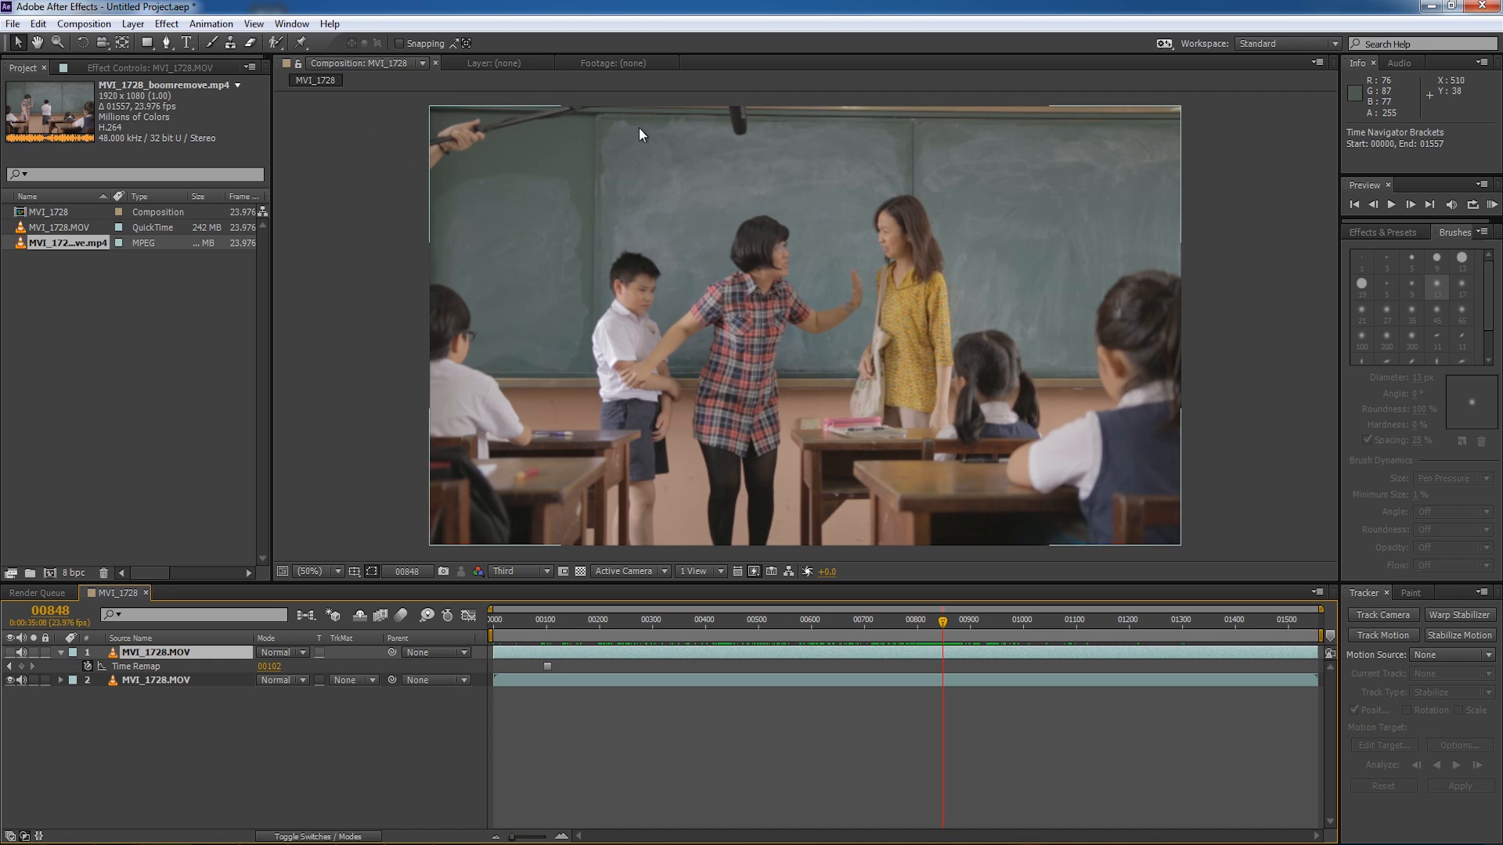
mouse_move(1179, 409)
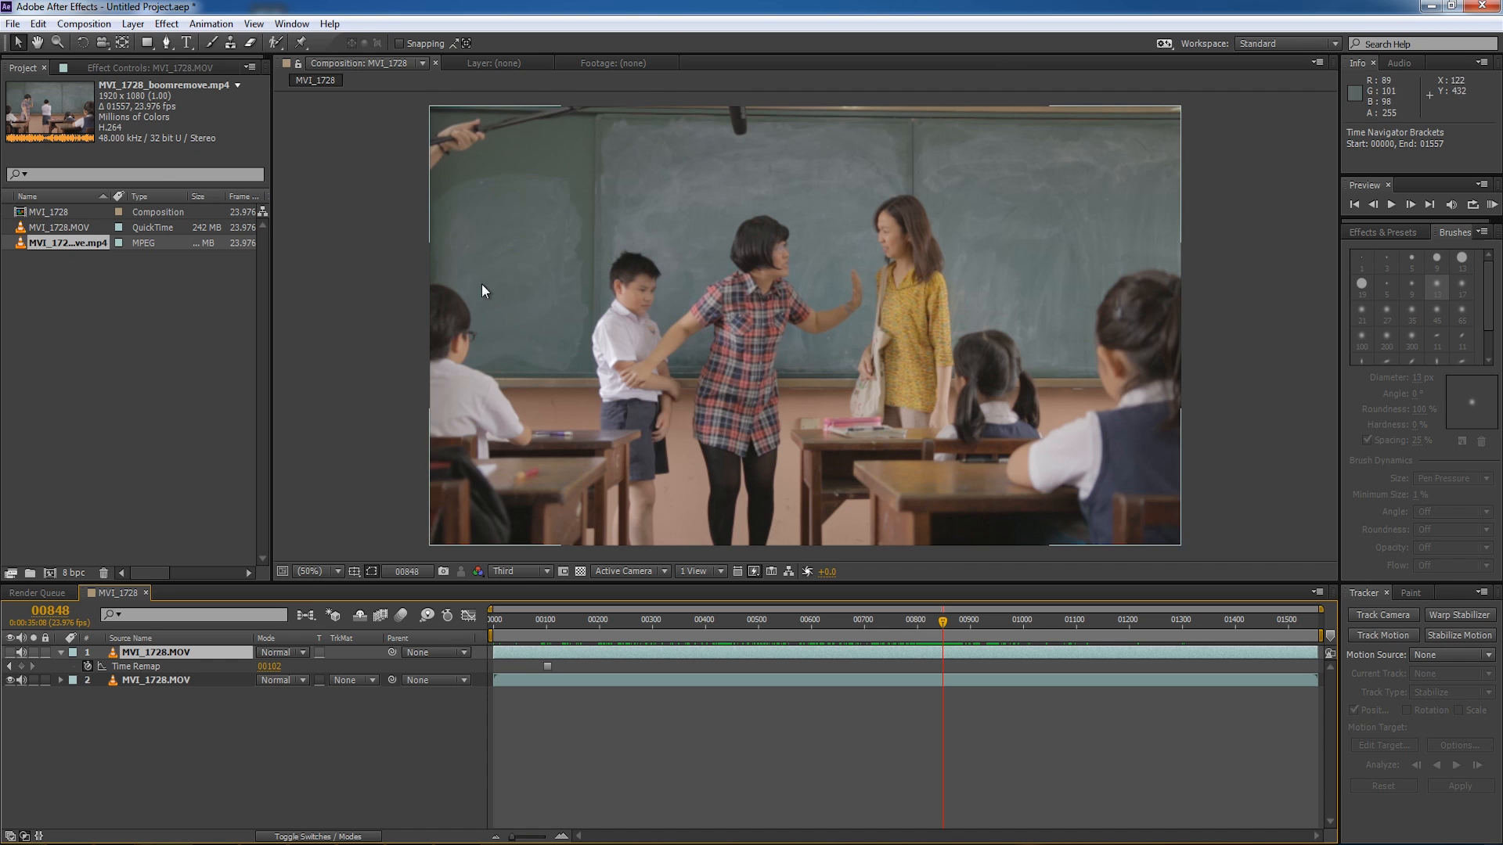
mouse_move(611, 319)
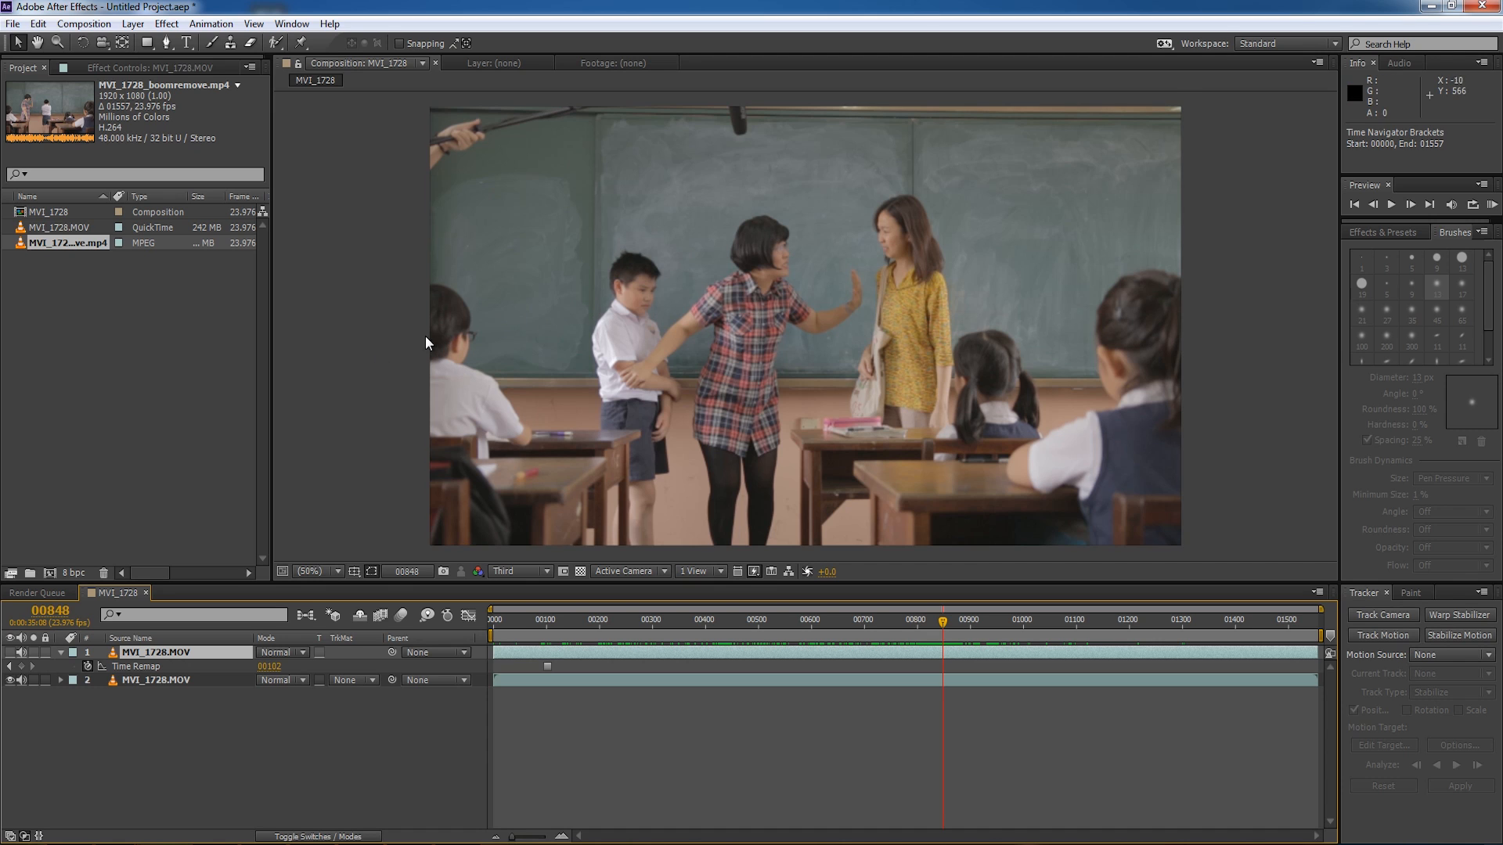
mouse_move(793, 627)
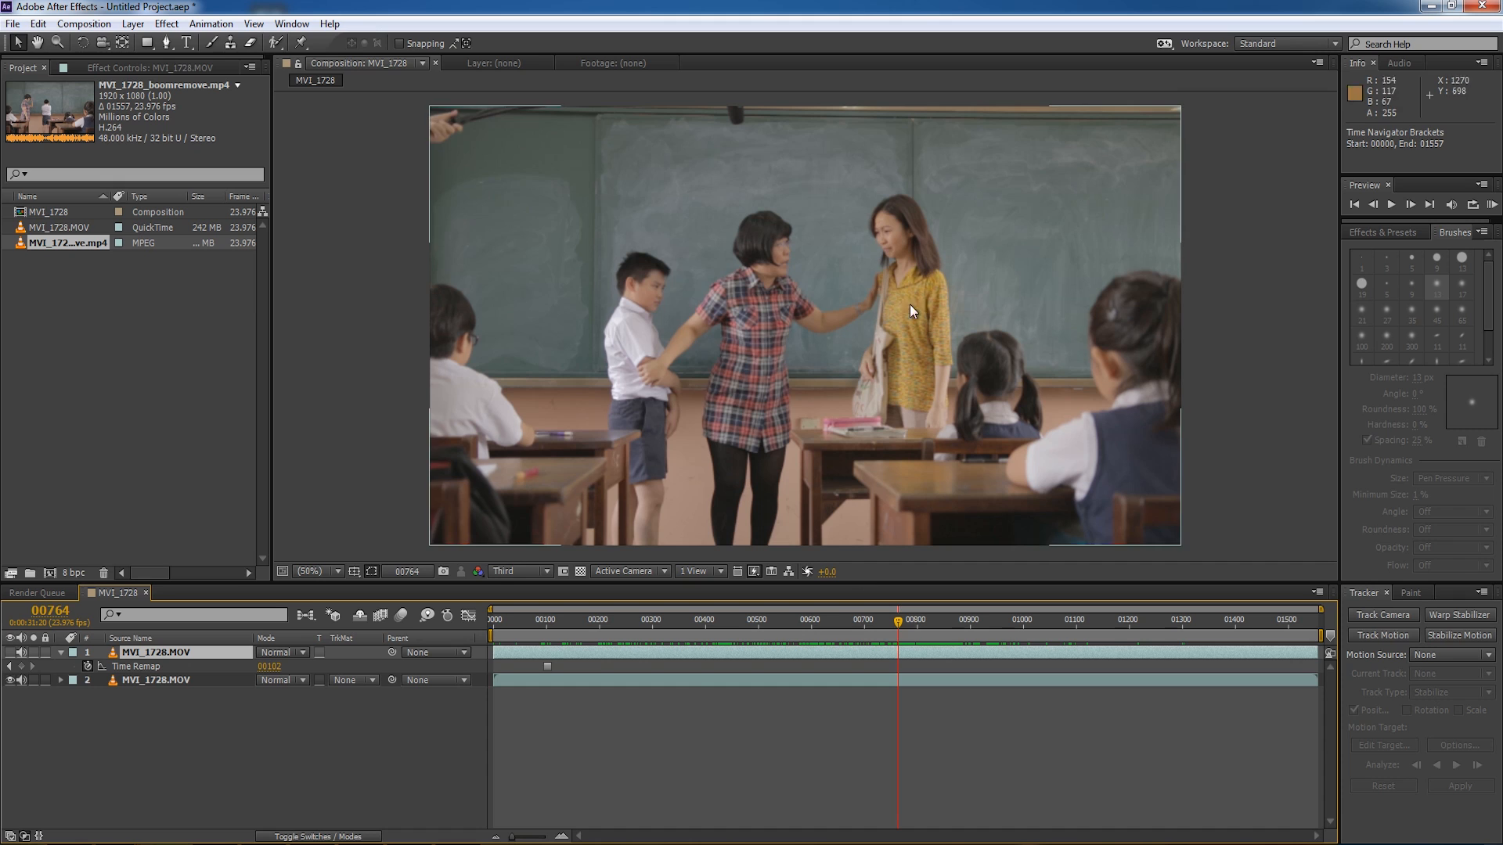
mouse_move(336, 208)
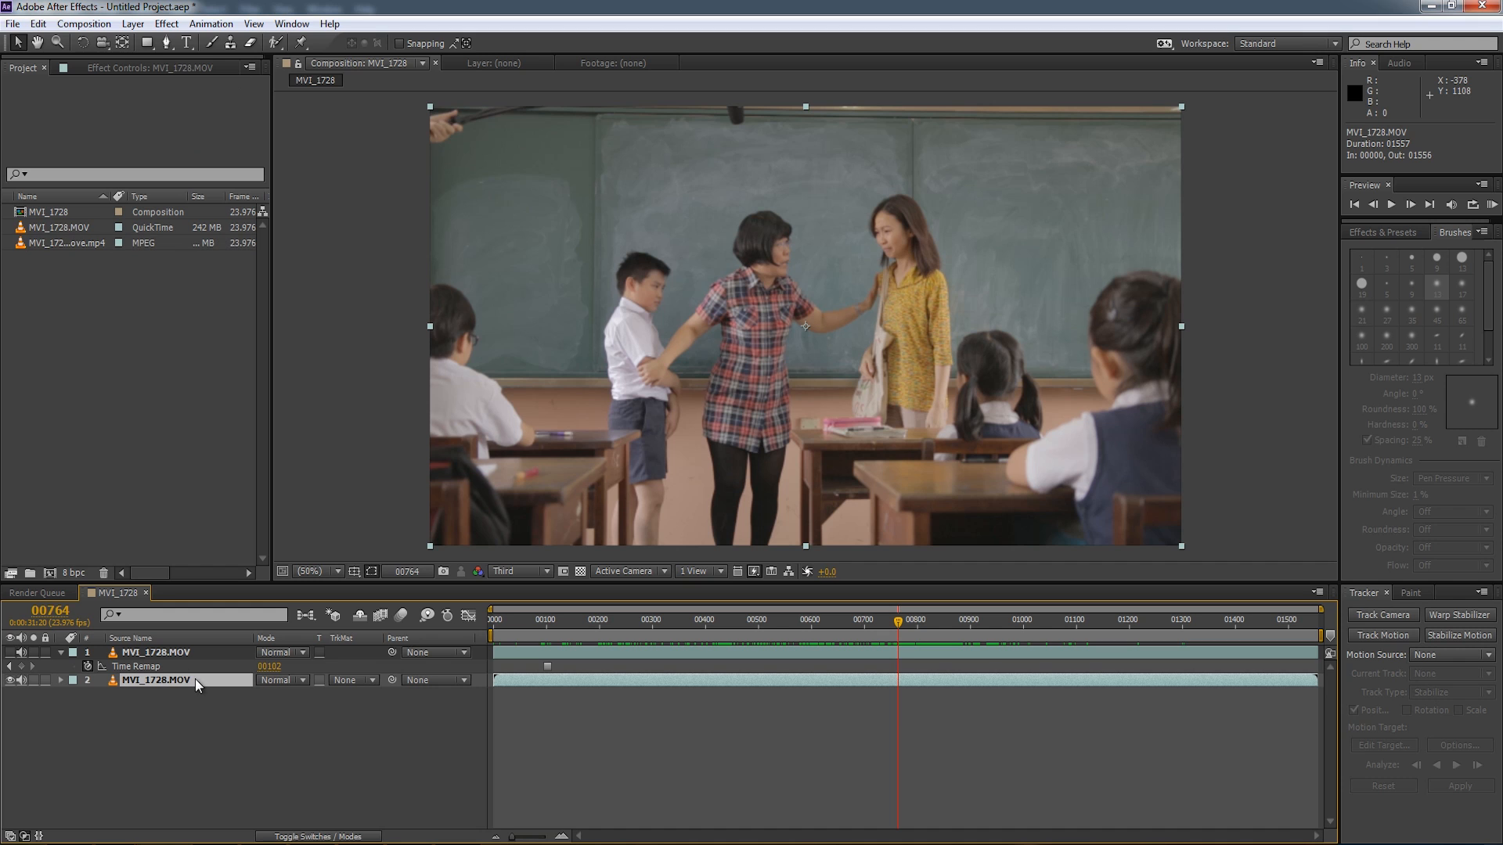
Render frame 00764 in JPEG format with default render settings into the Demo files folder.
click(84, 25)
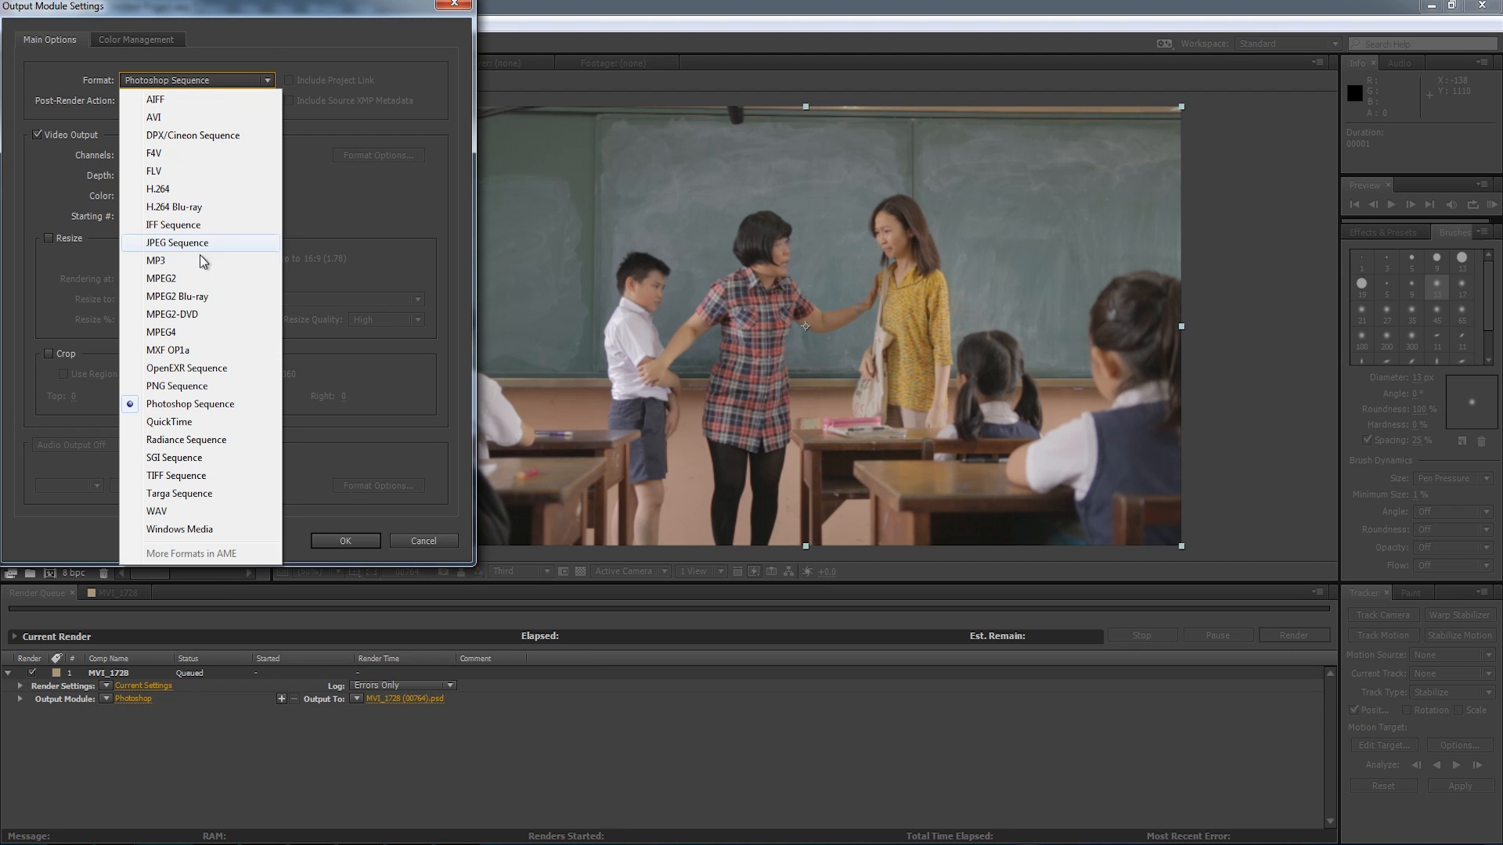
click(176, 242)
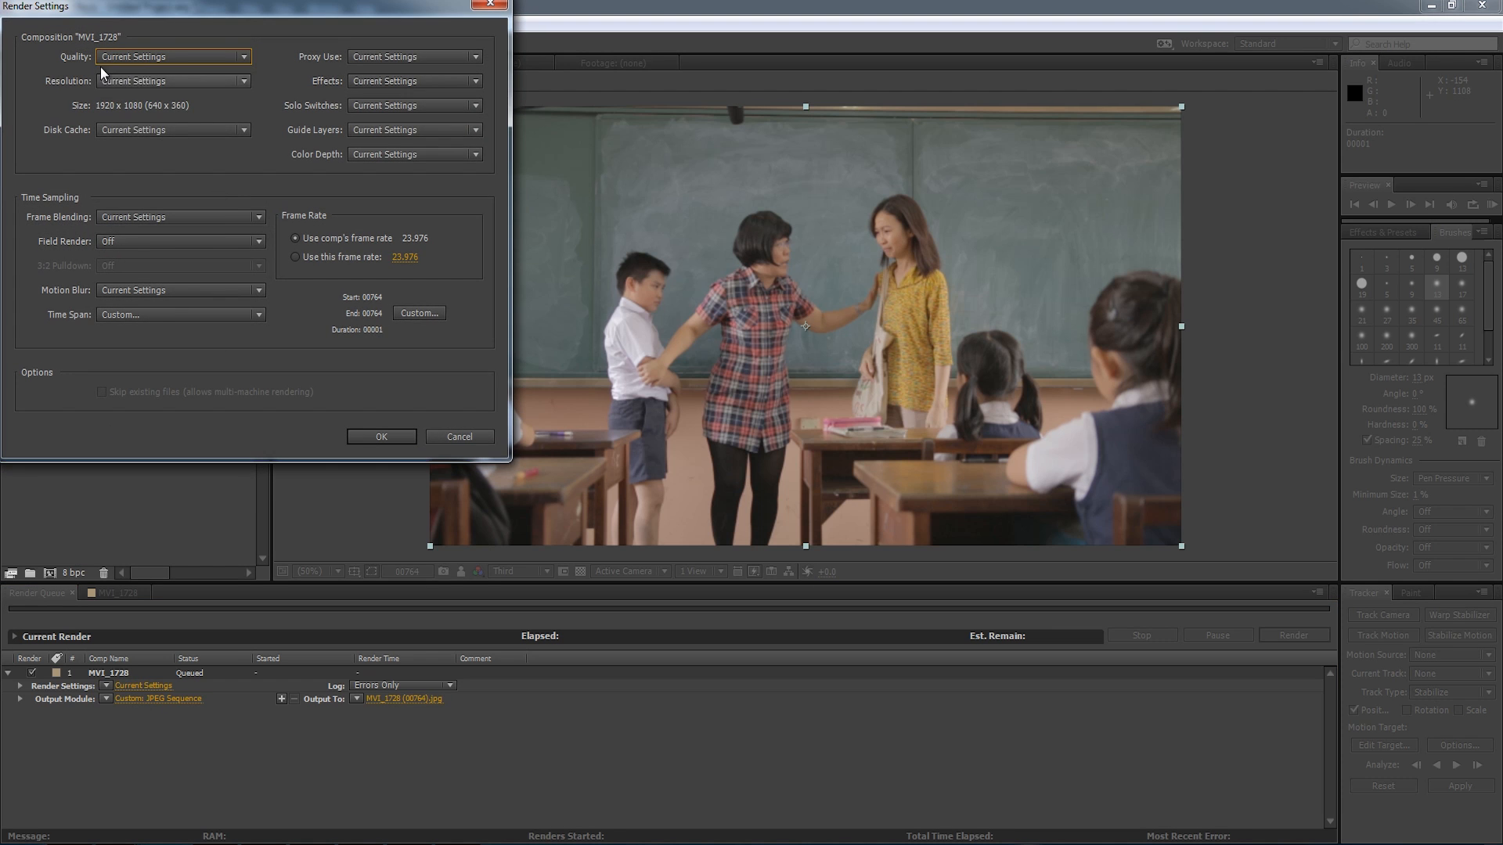
click(173, 80)
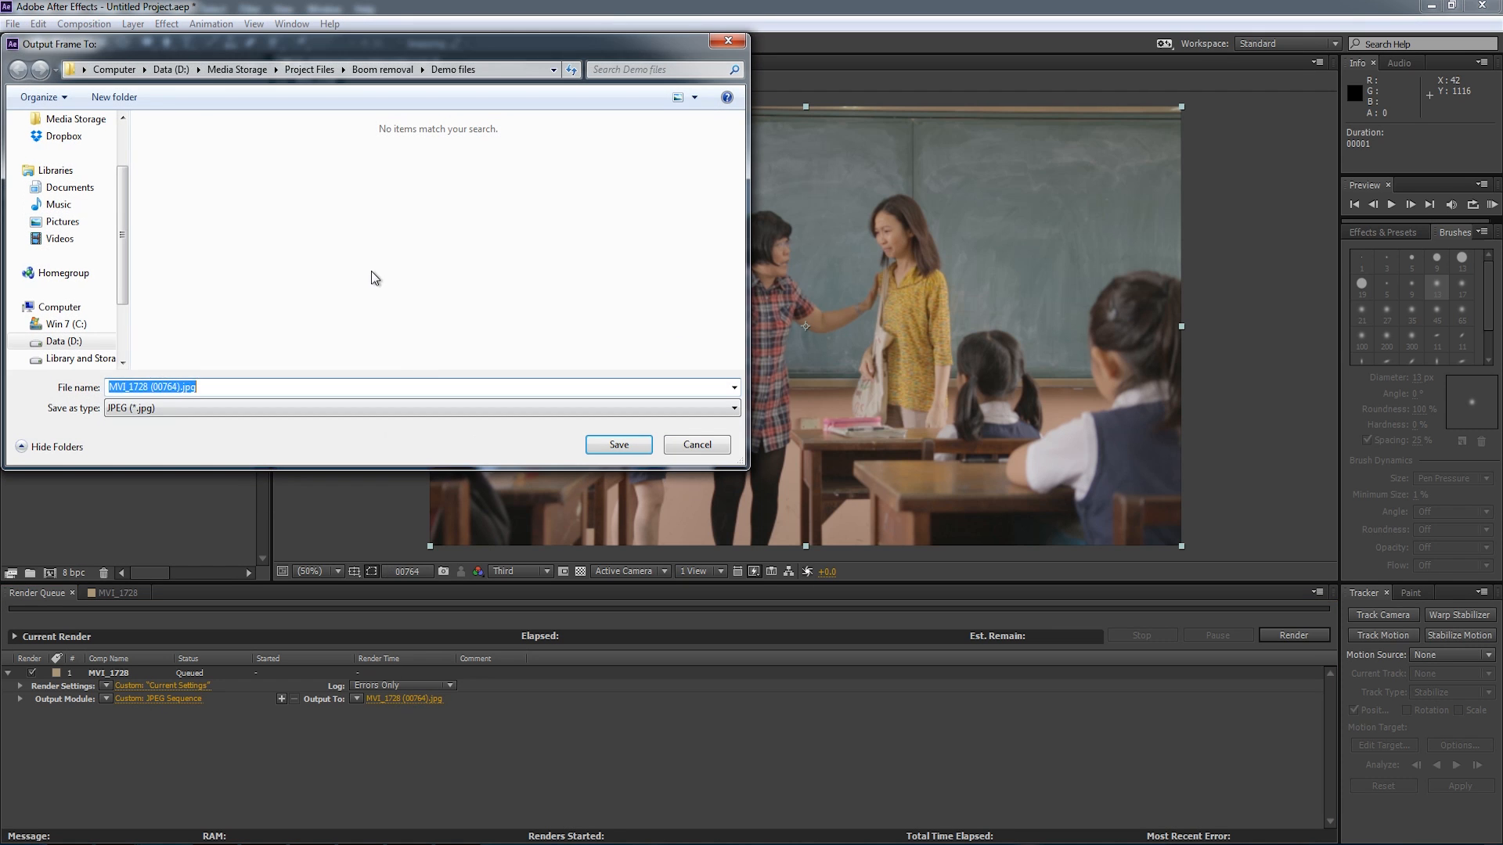
click(696, 444)
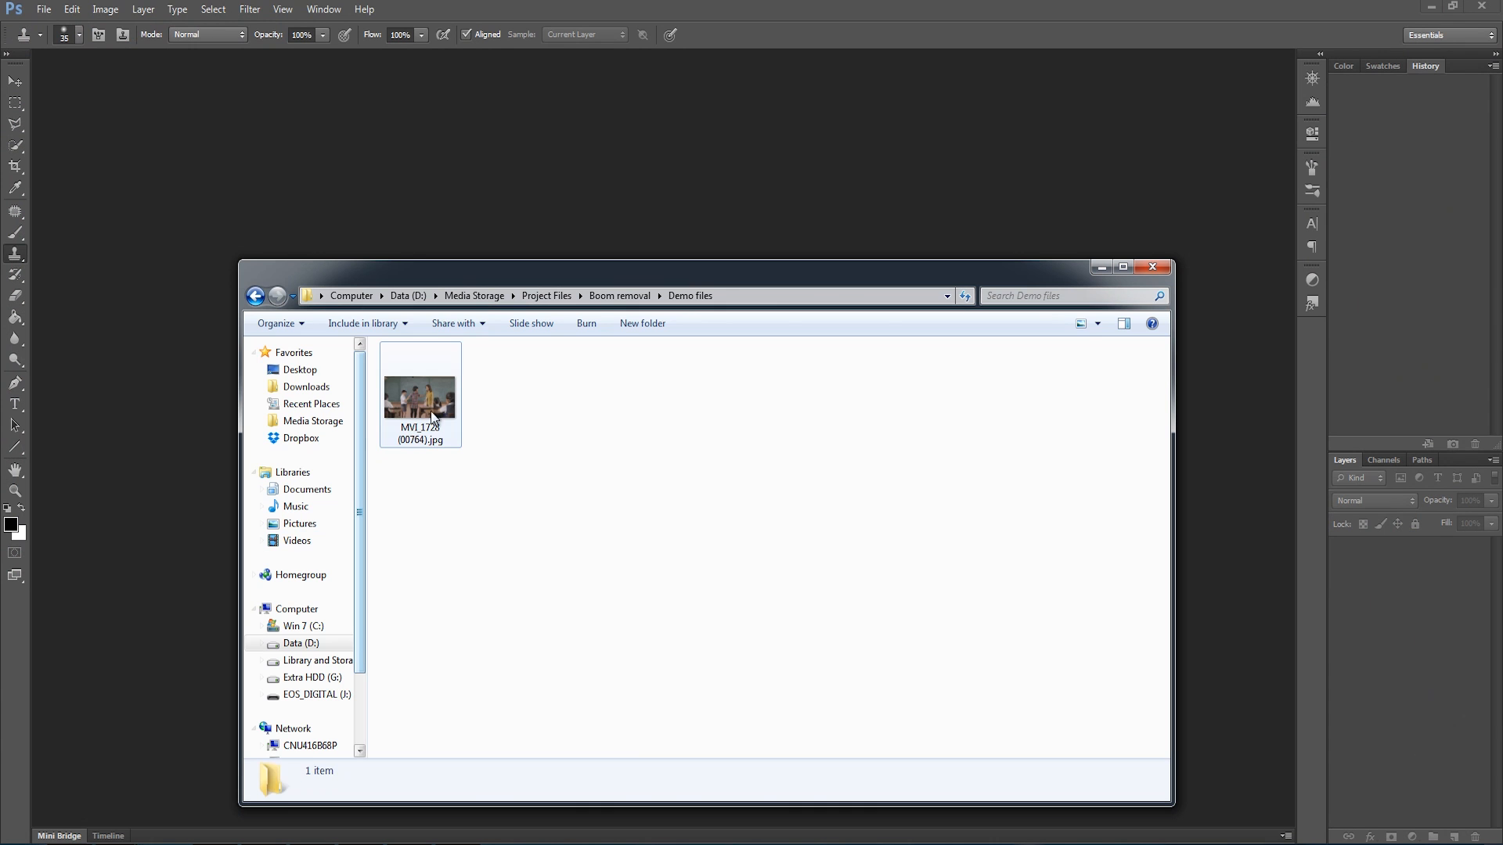
Open the exported JPG in Photoshop and clone-stamp the pole off the board's top edge.
double_click(420, 394)
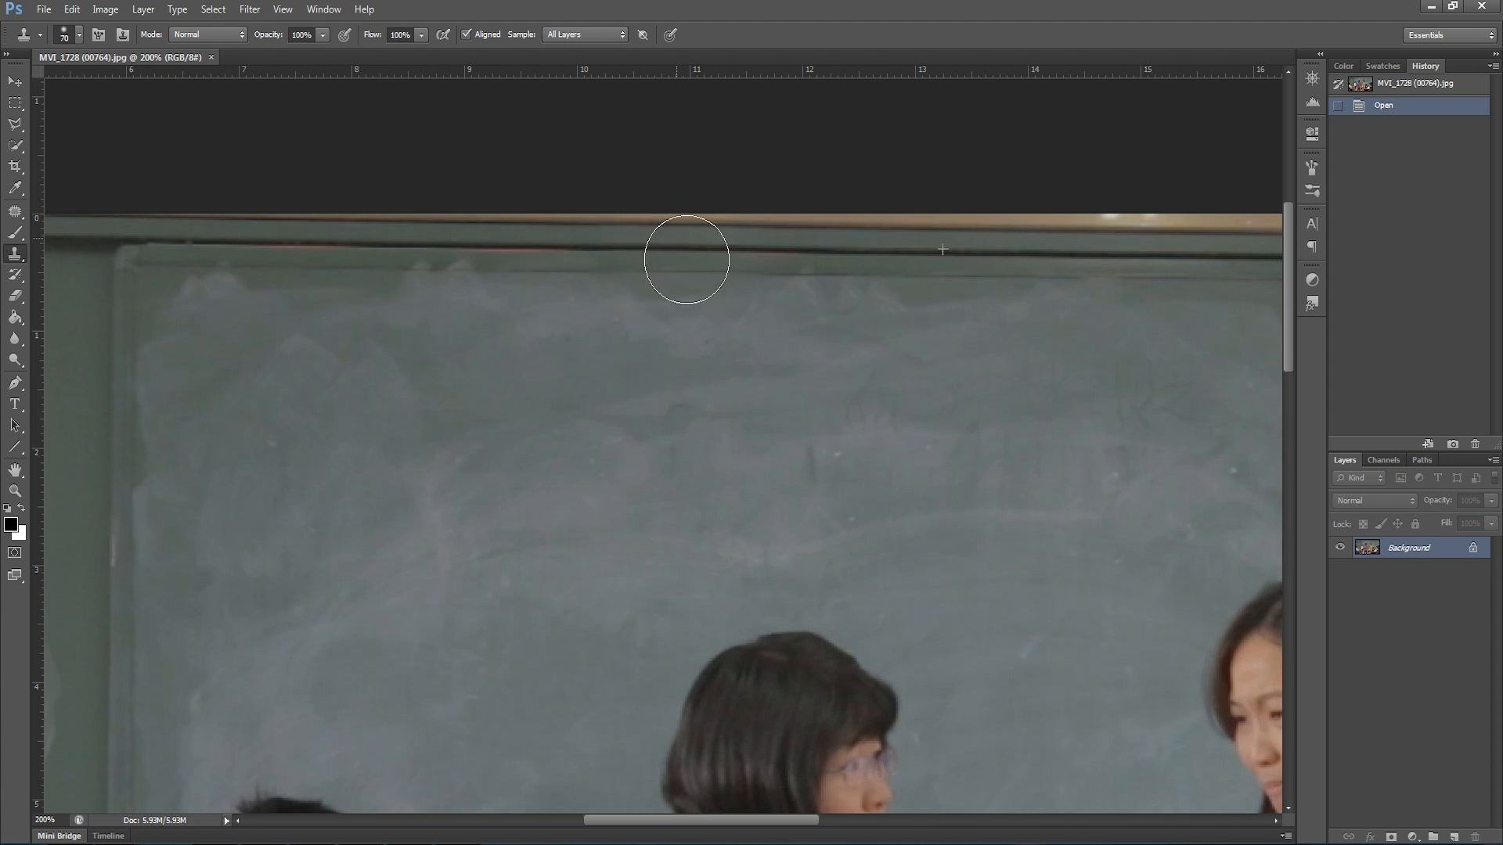
click(973, 275)
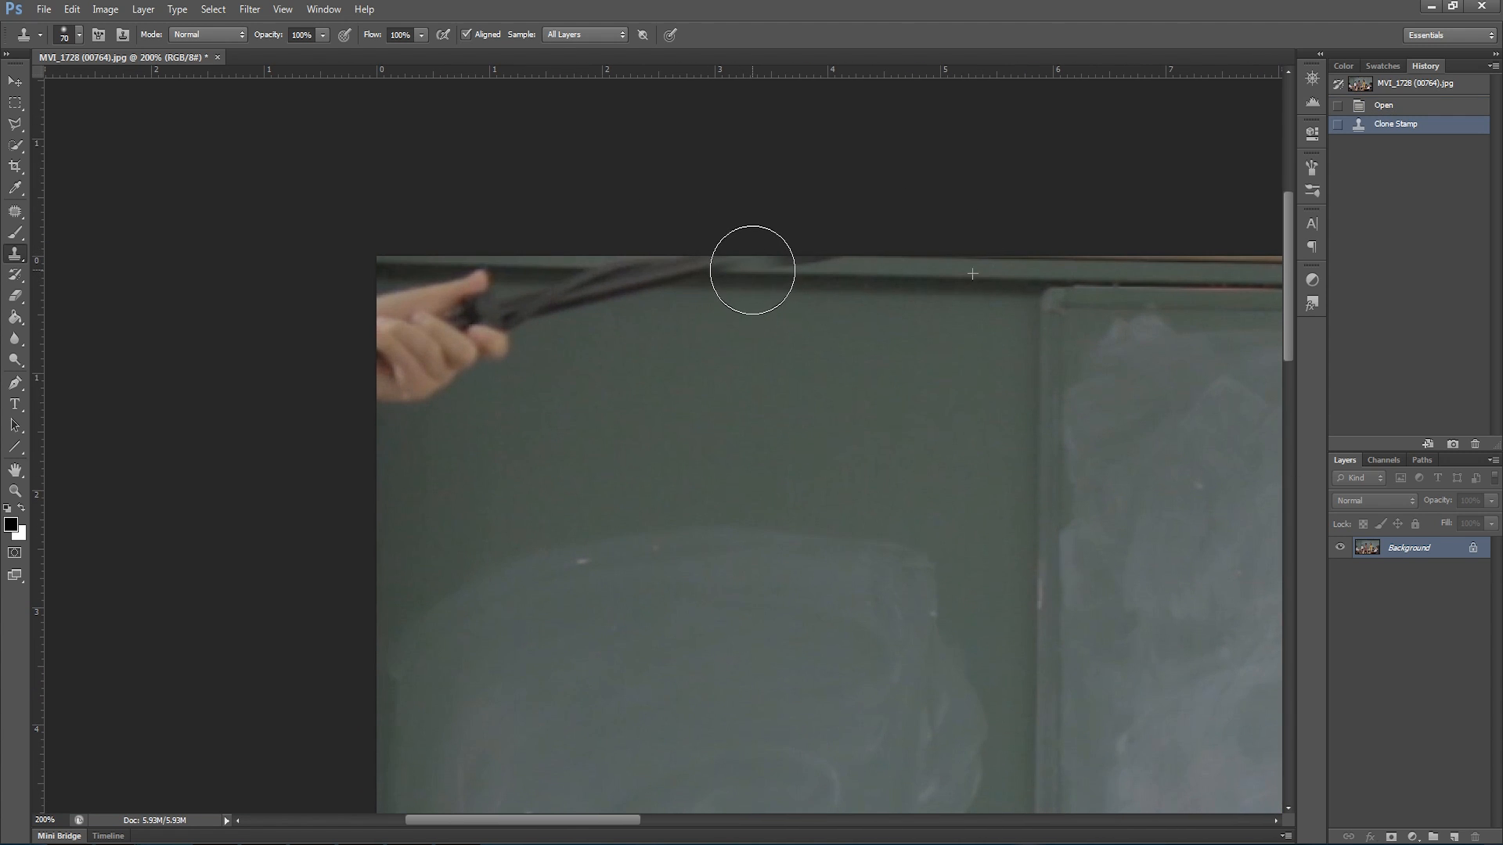
drag(753, 269, 920, 283)
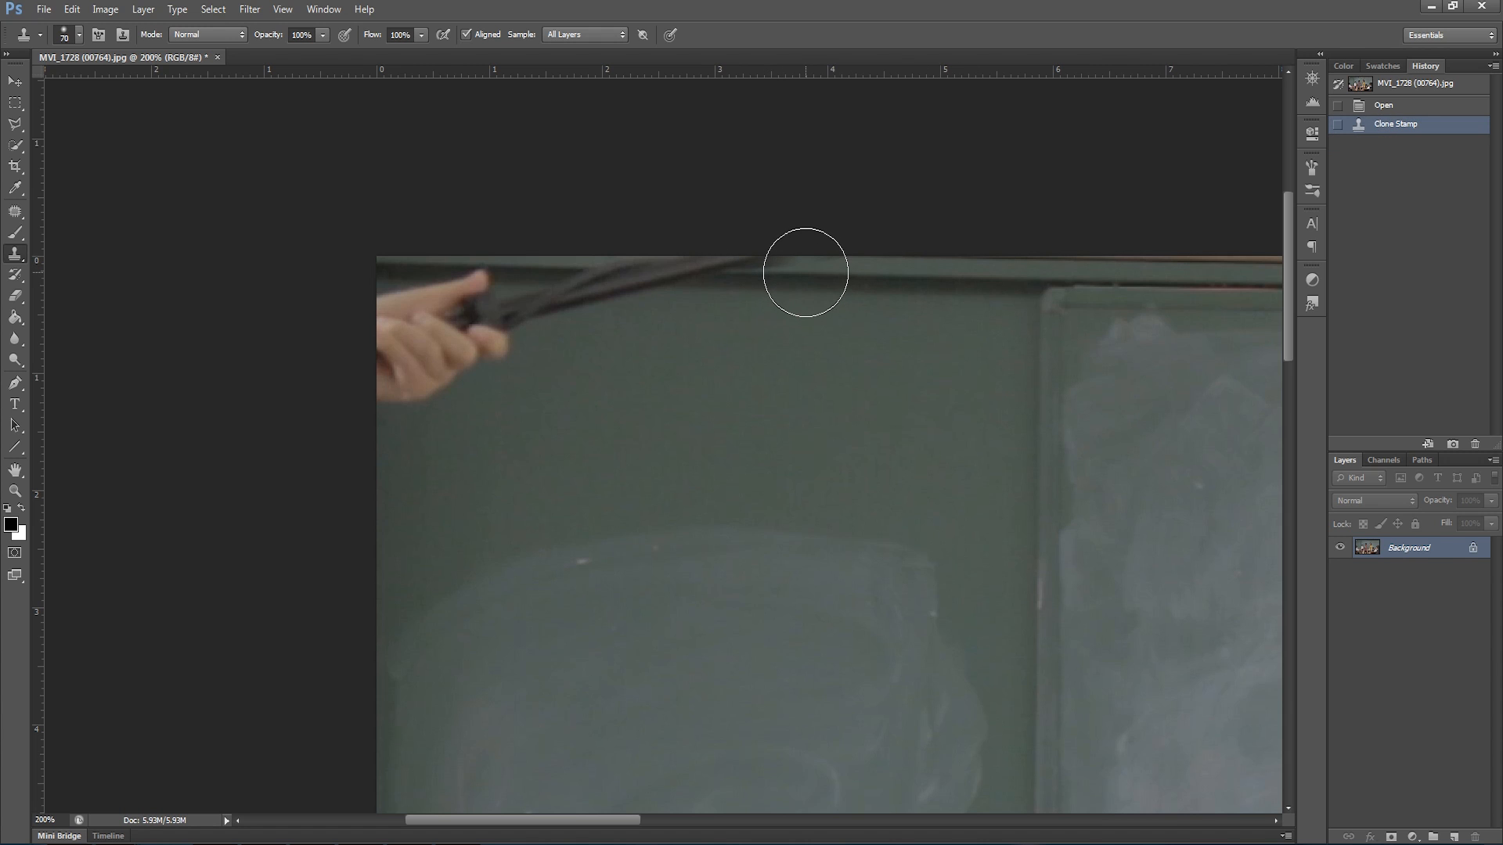
drag(805, 273, 659, 276)
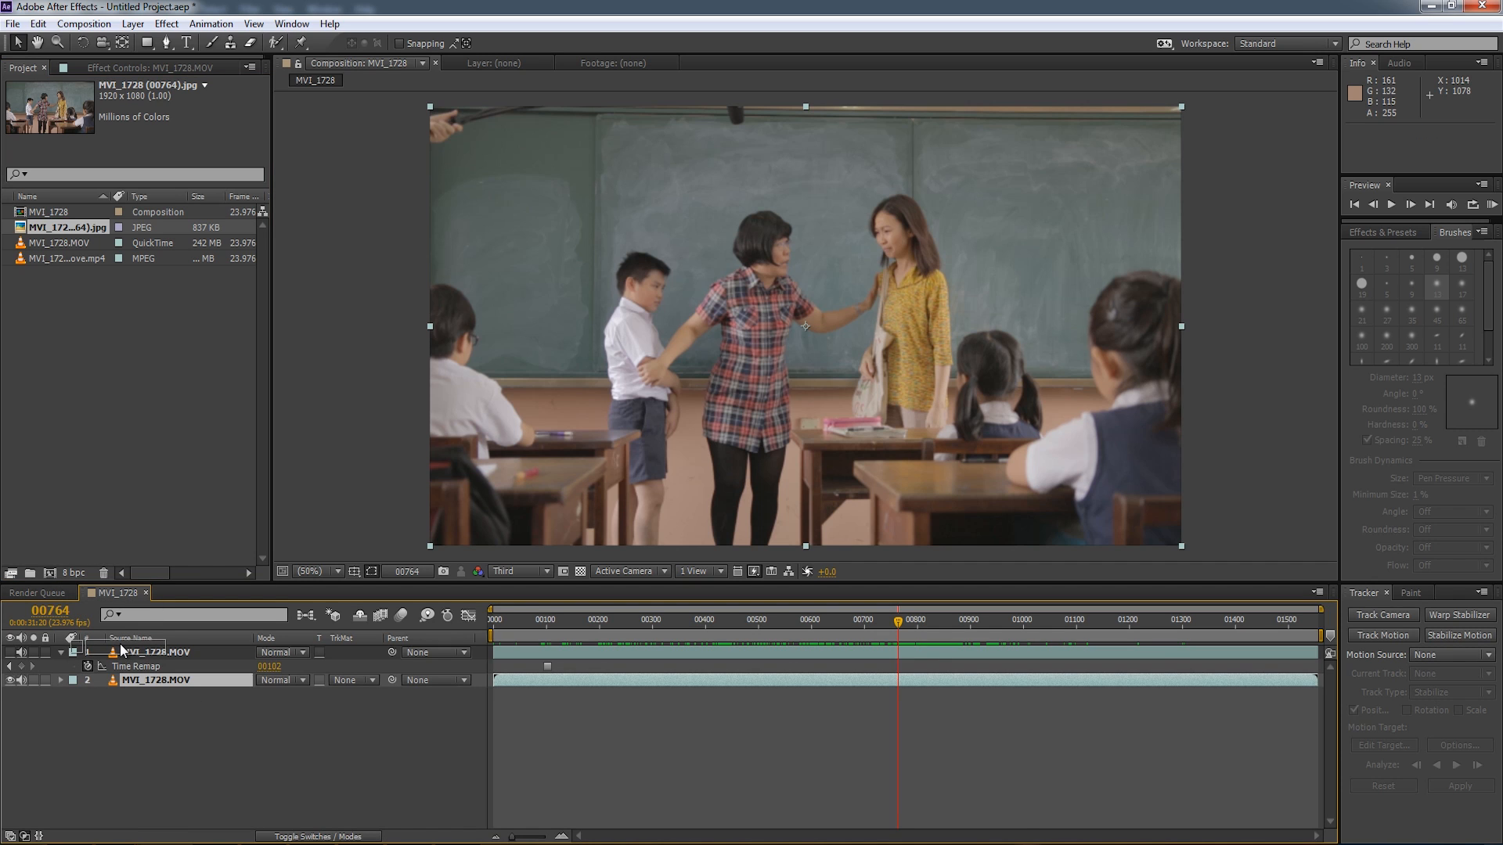
Place the cleaned JPEG above the footage, go to an earlier frame and select its layer.
click(65, 227)
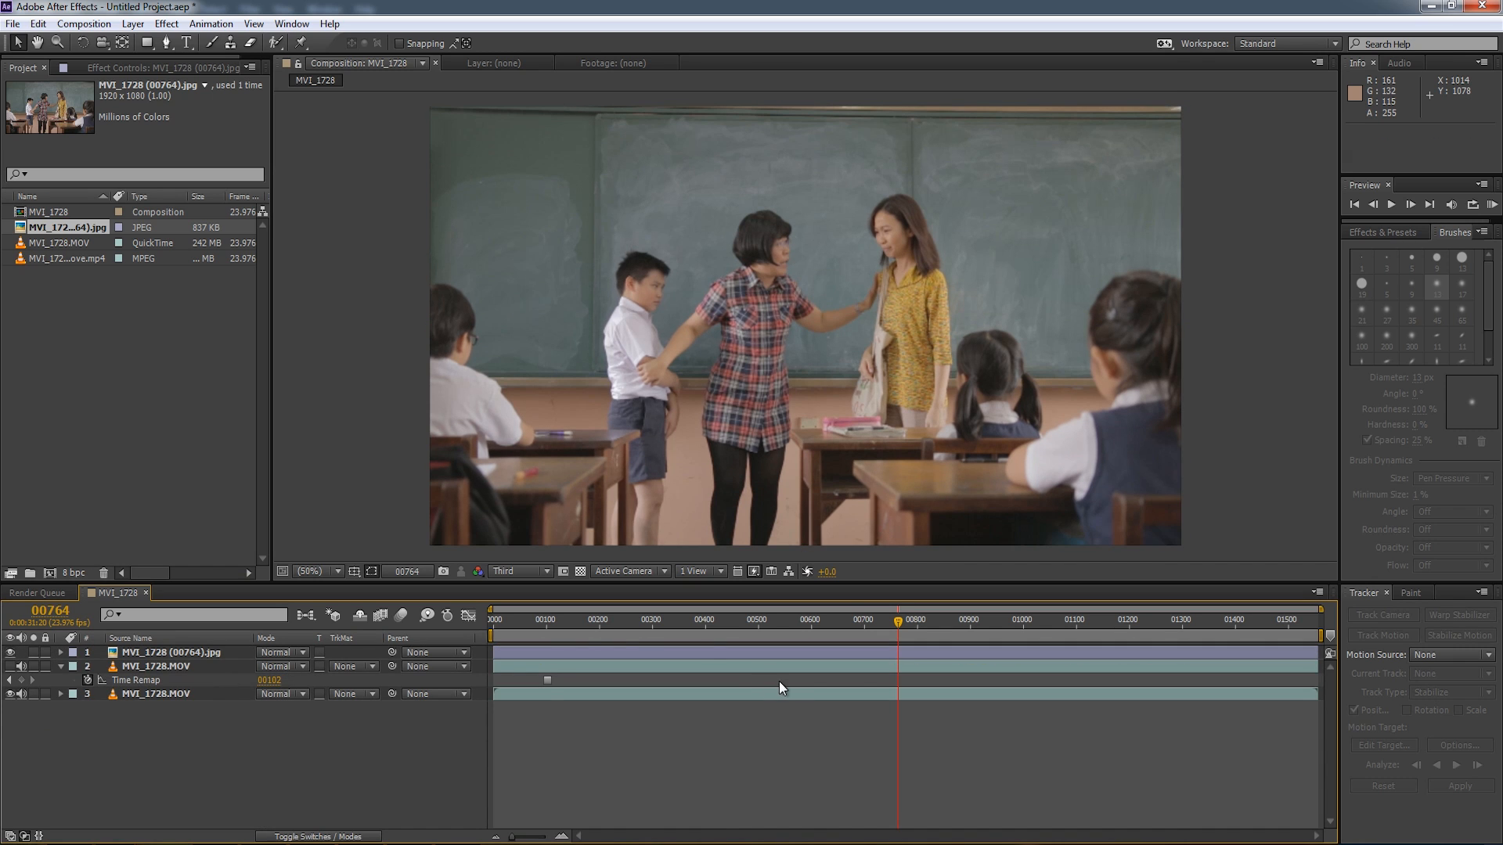
click(515, 619)
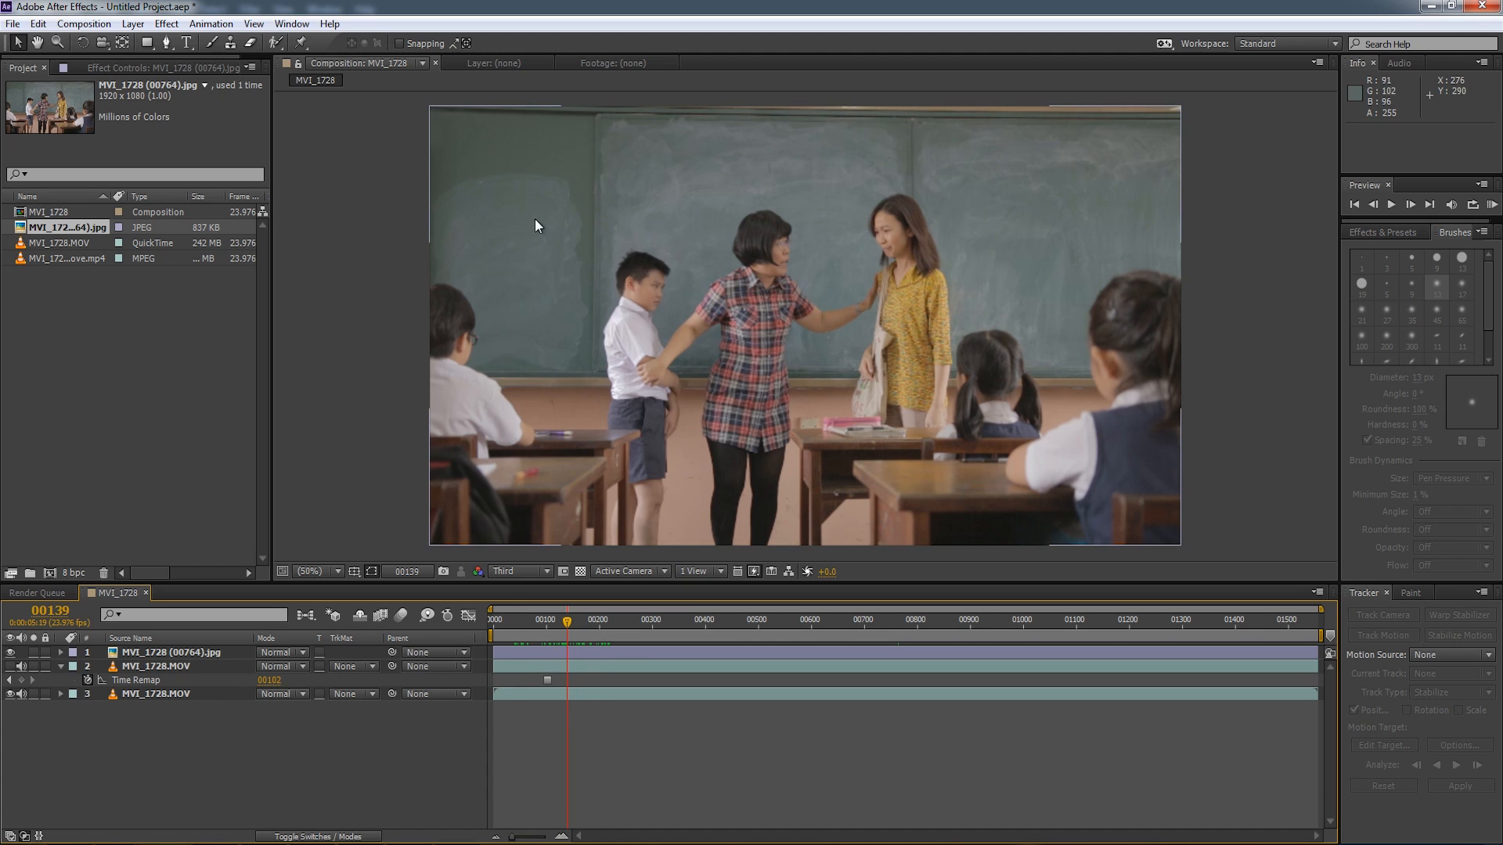
mouse_move(531, 242)
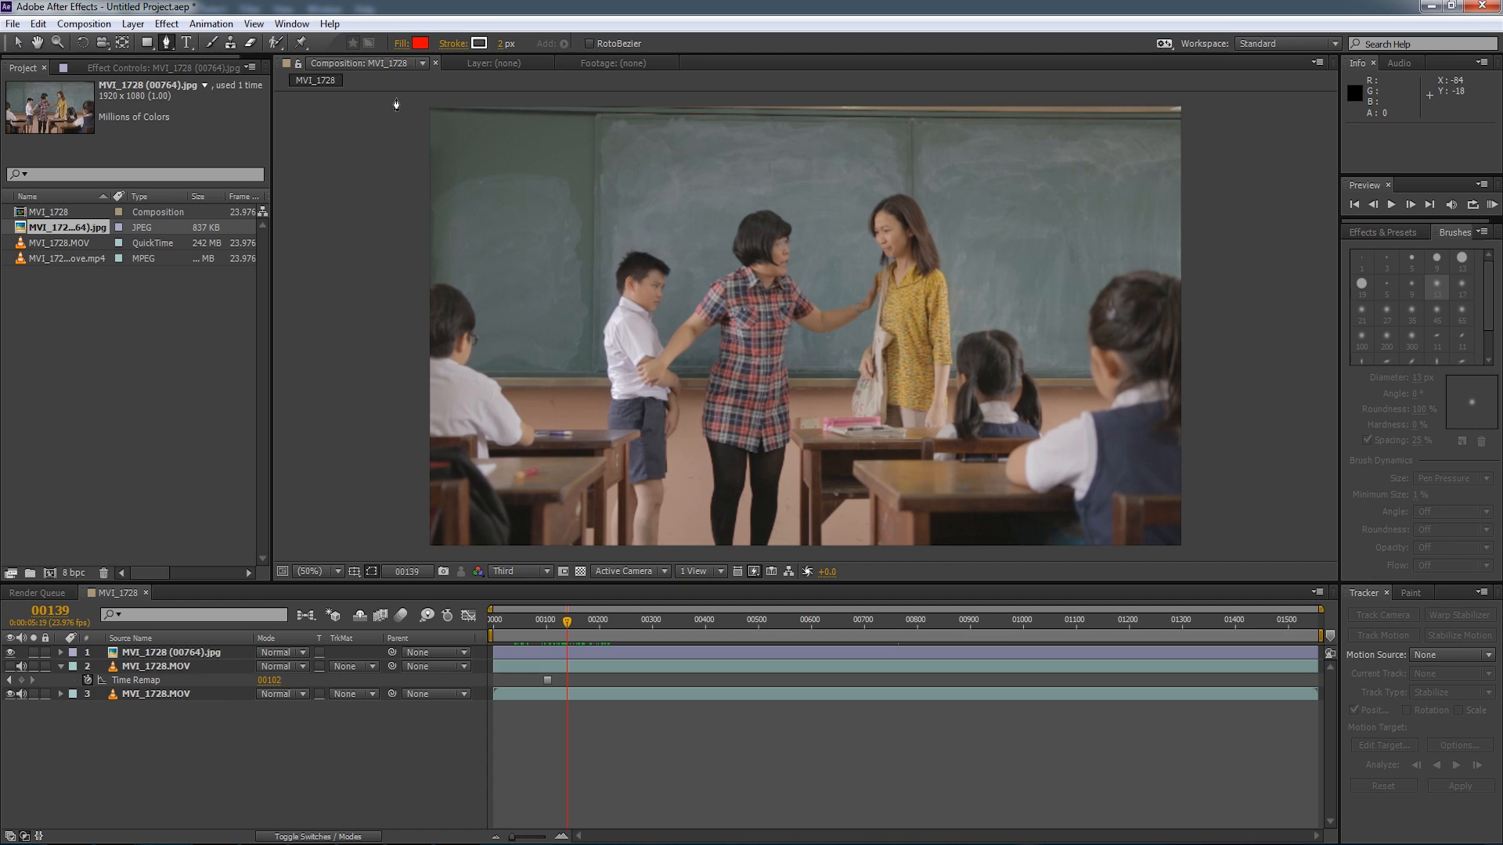
mouse_move(370, 192)
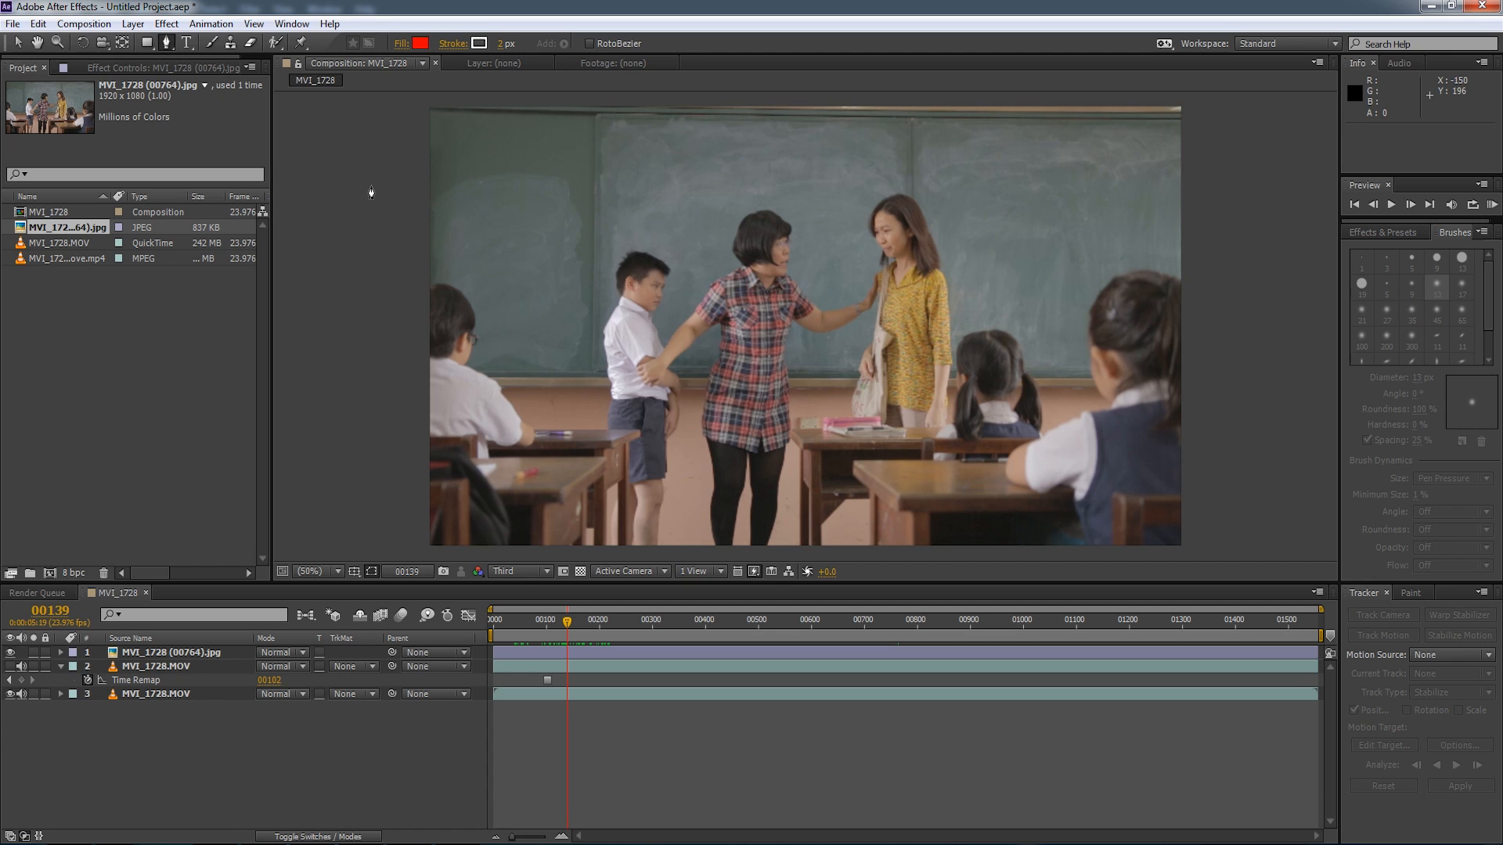
mouse_move(479, 628)
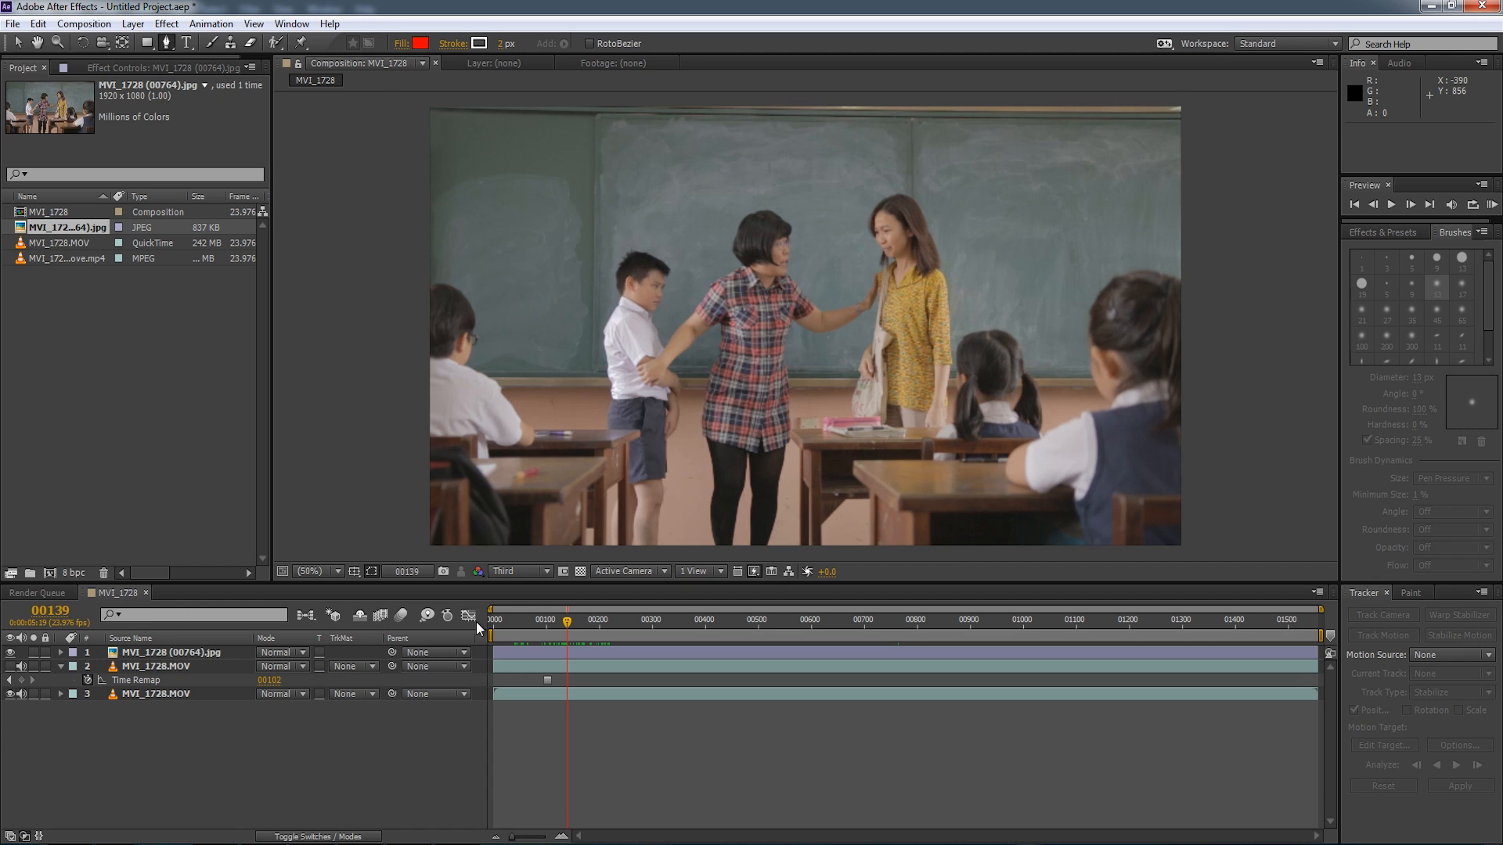
mouse_move(1059, 278)
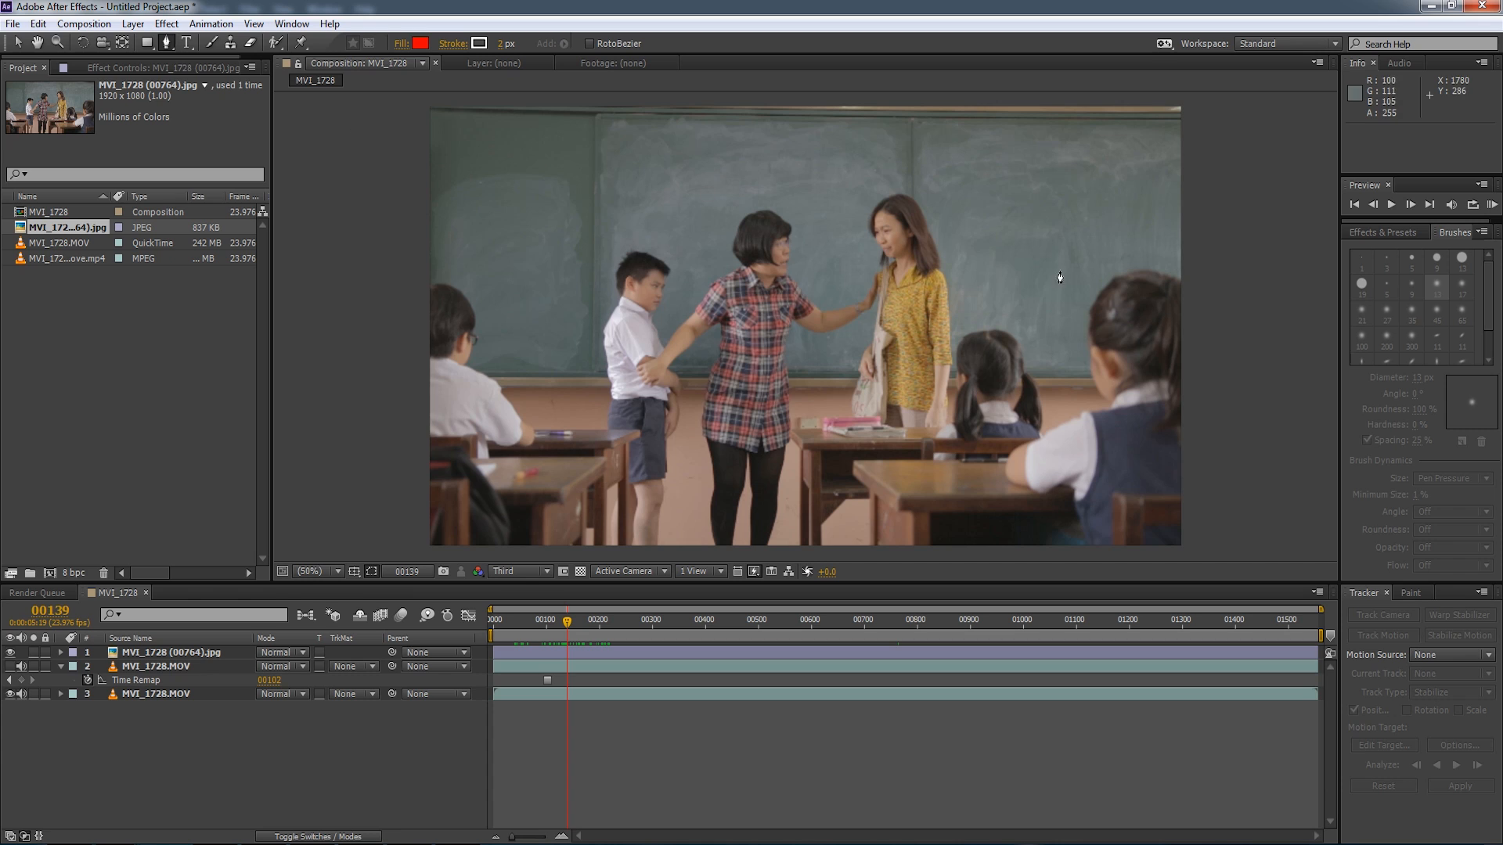
click(172, 653)
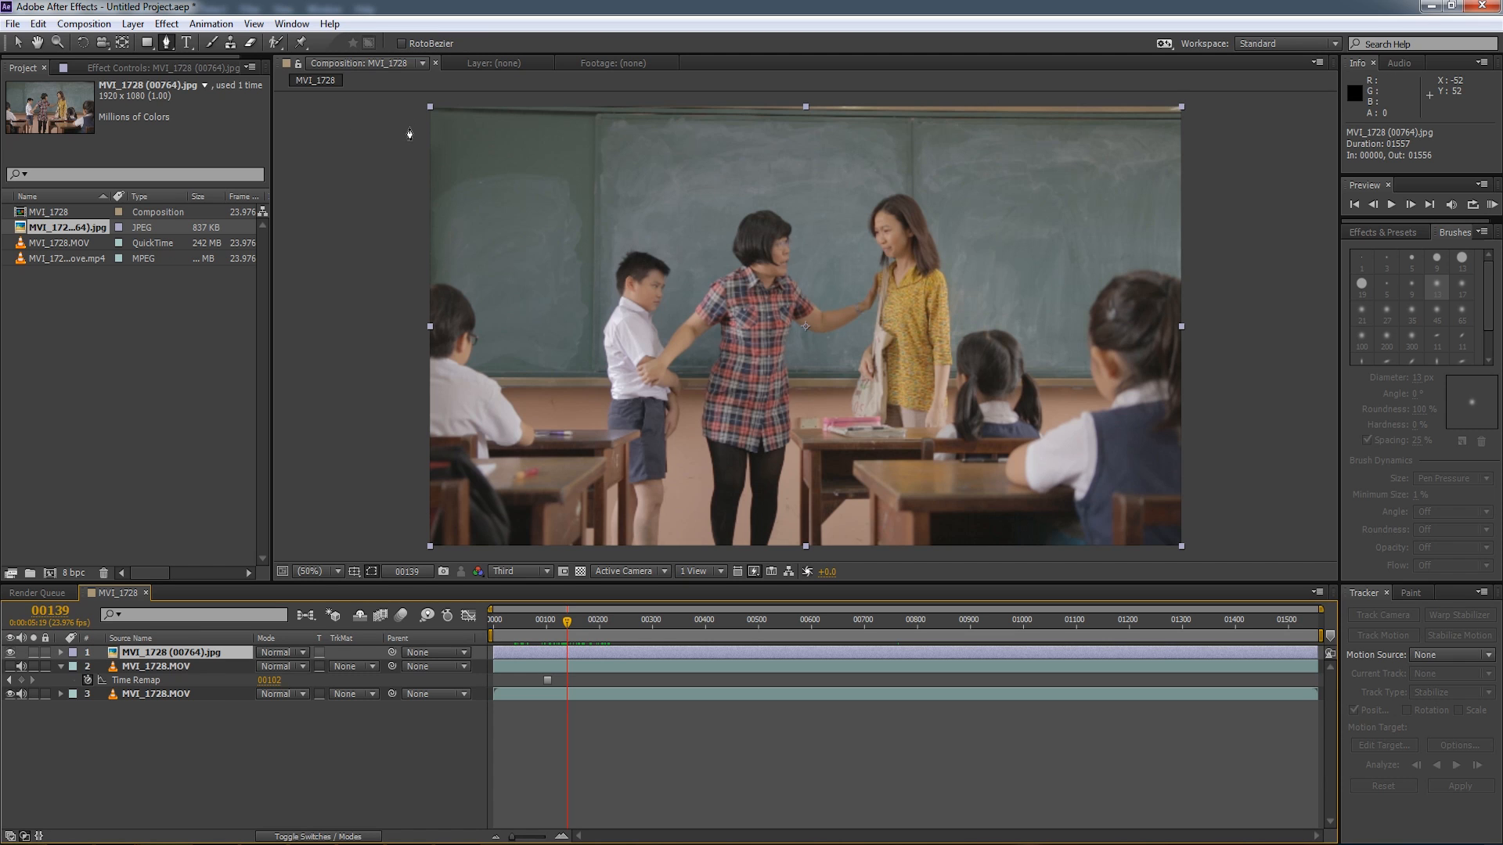
mouse_move(415, 113)
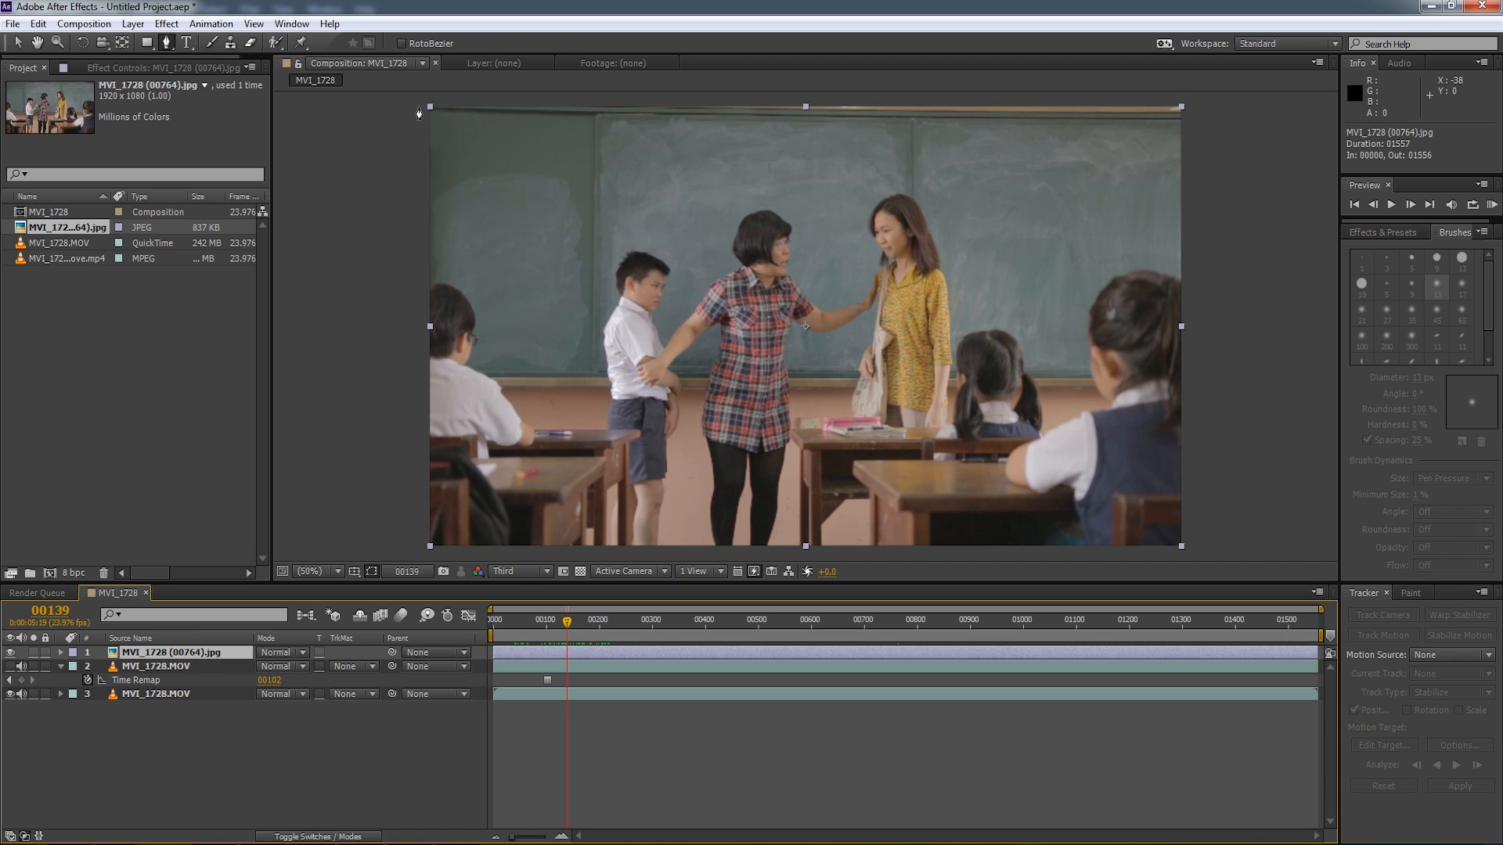
Draw pen mask points from the top-left corner across the chalkboard top.
click(146, 43)
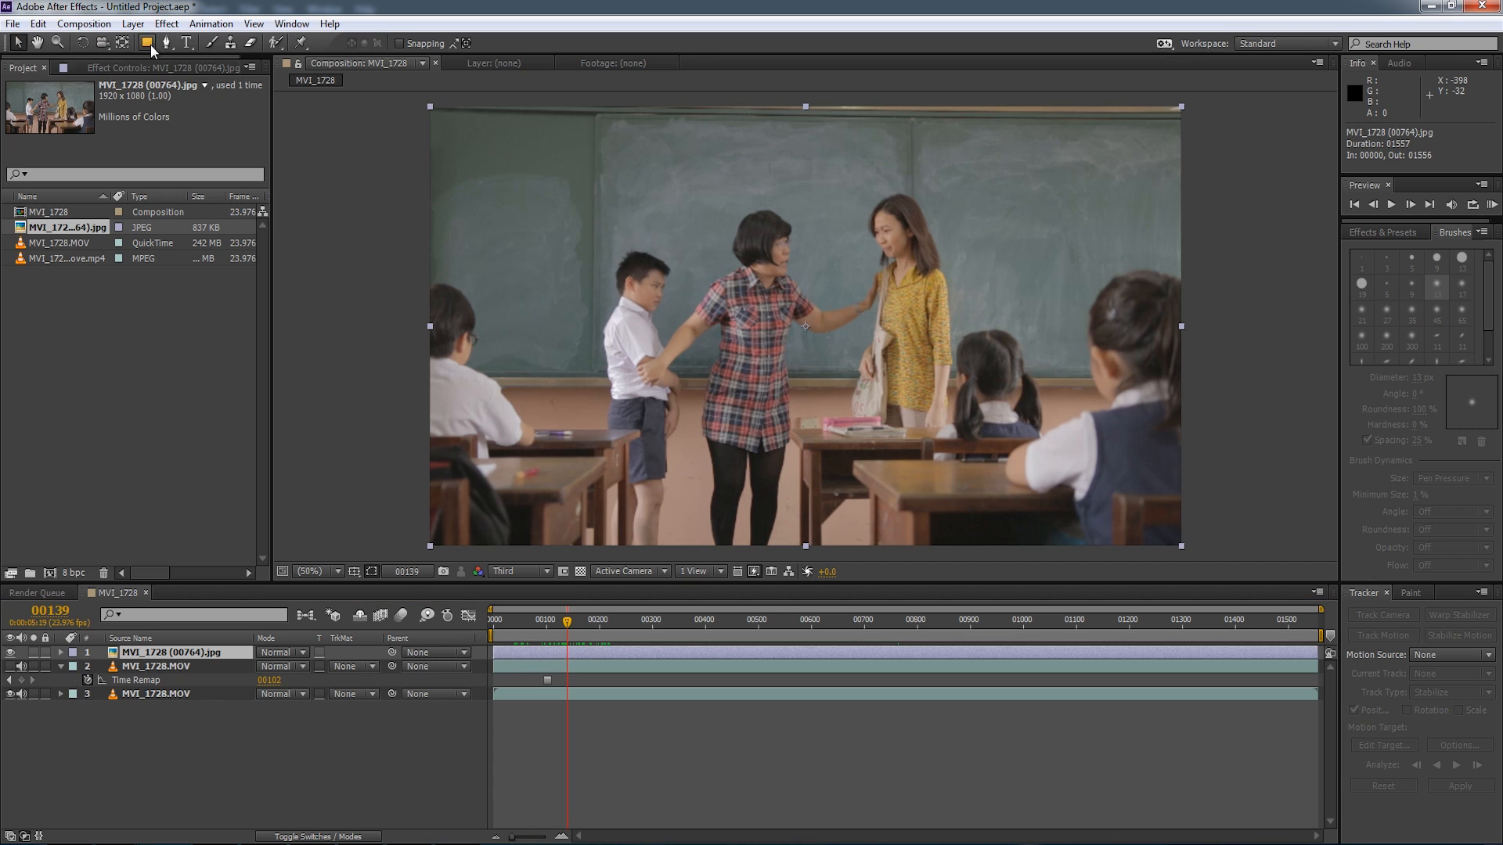
click(146, 42)
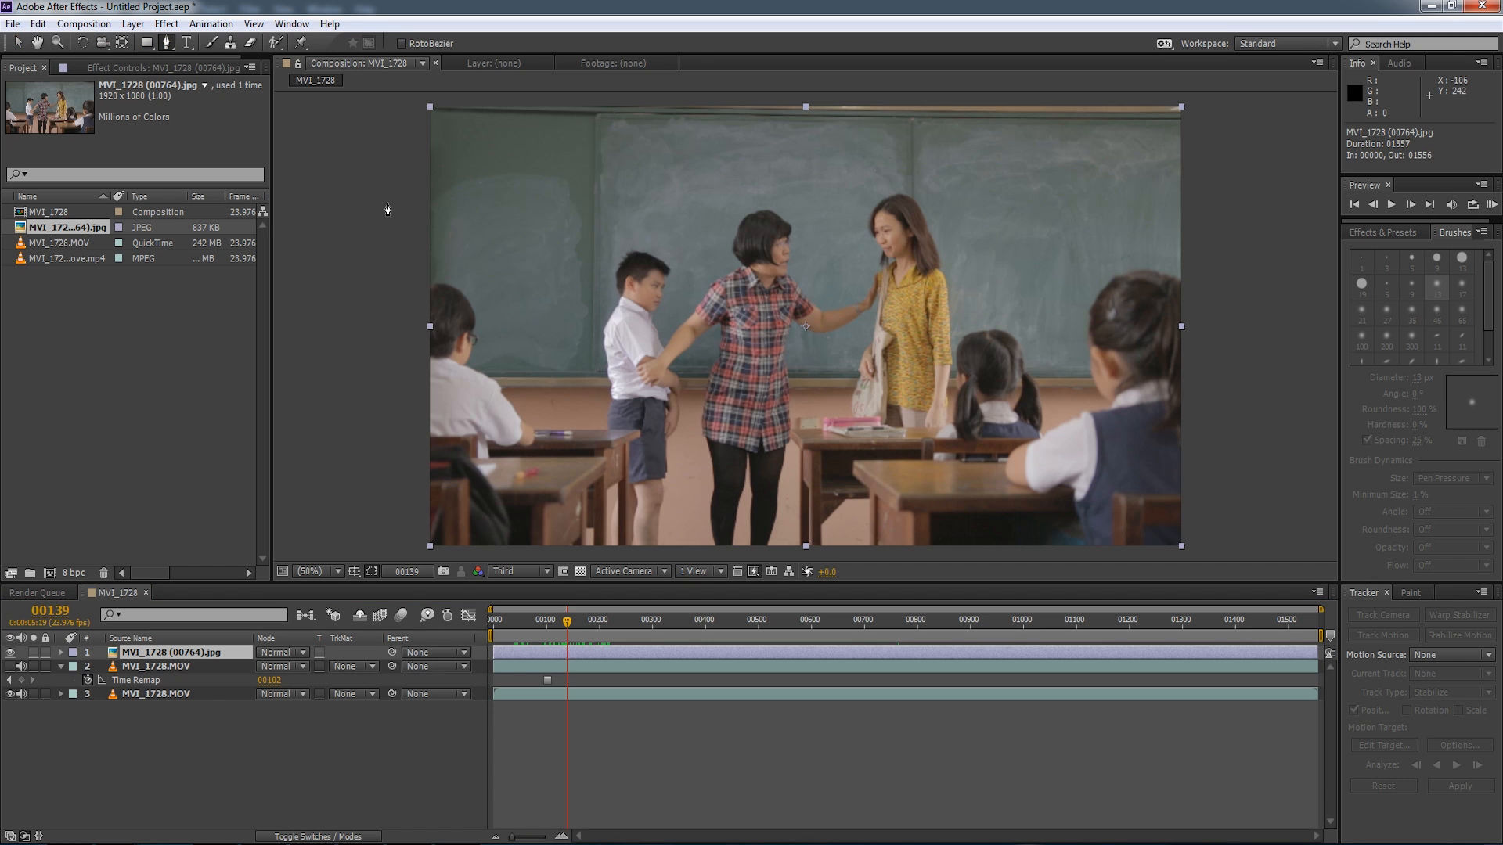
click(407, 98)
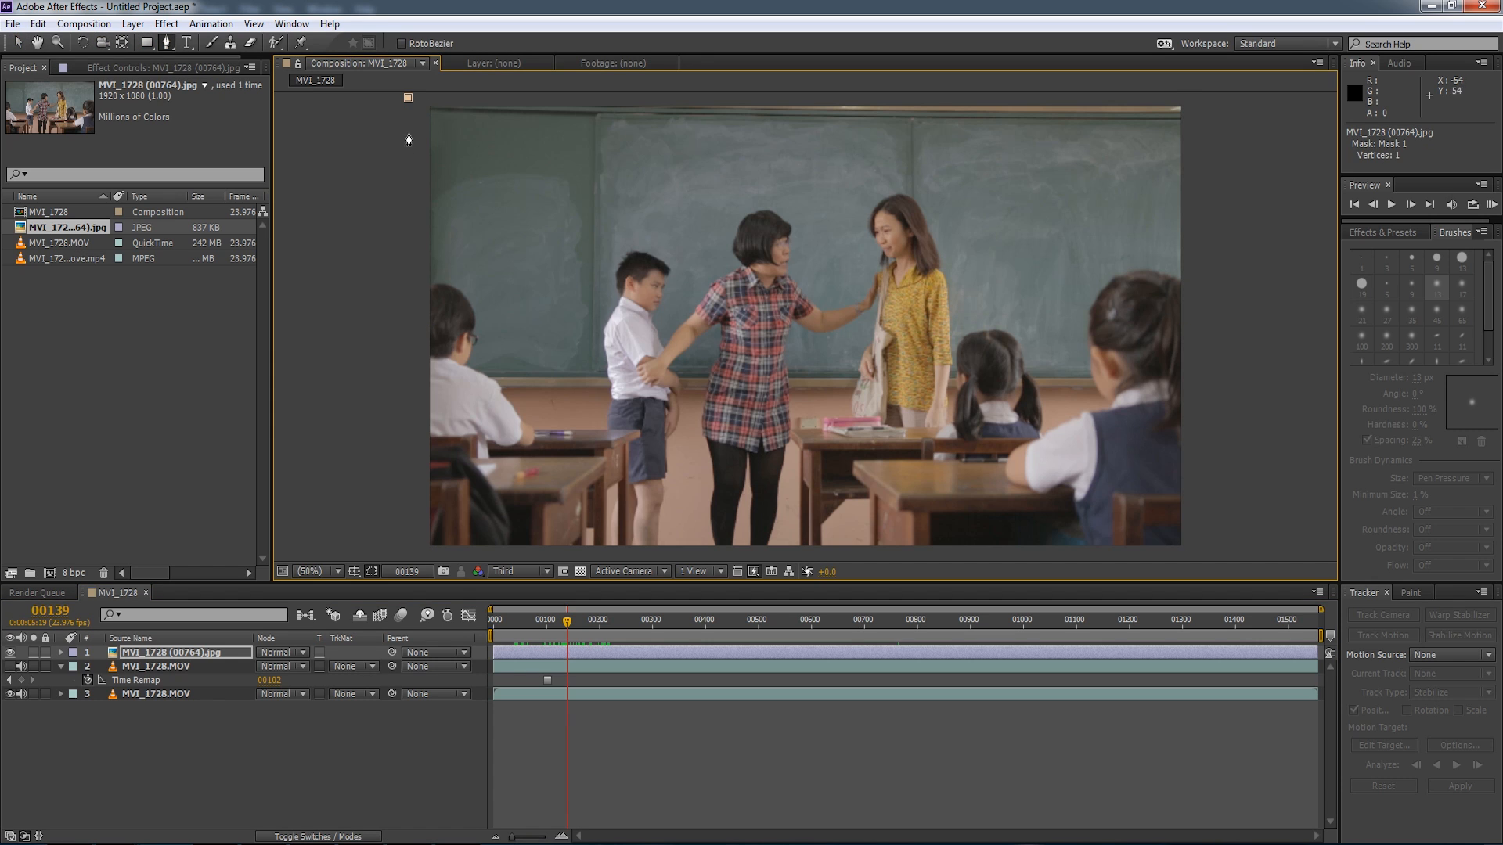
click(488, 190)
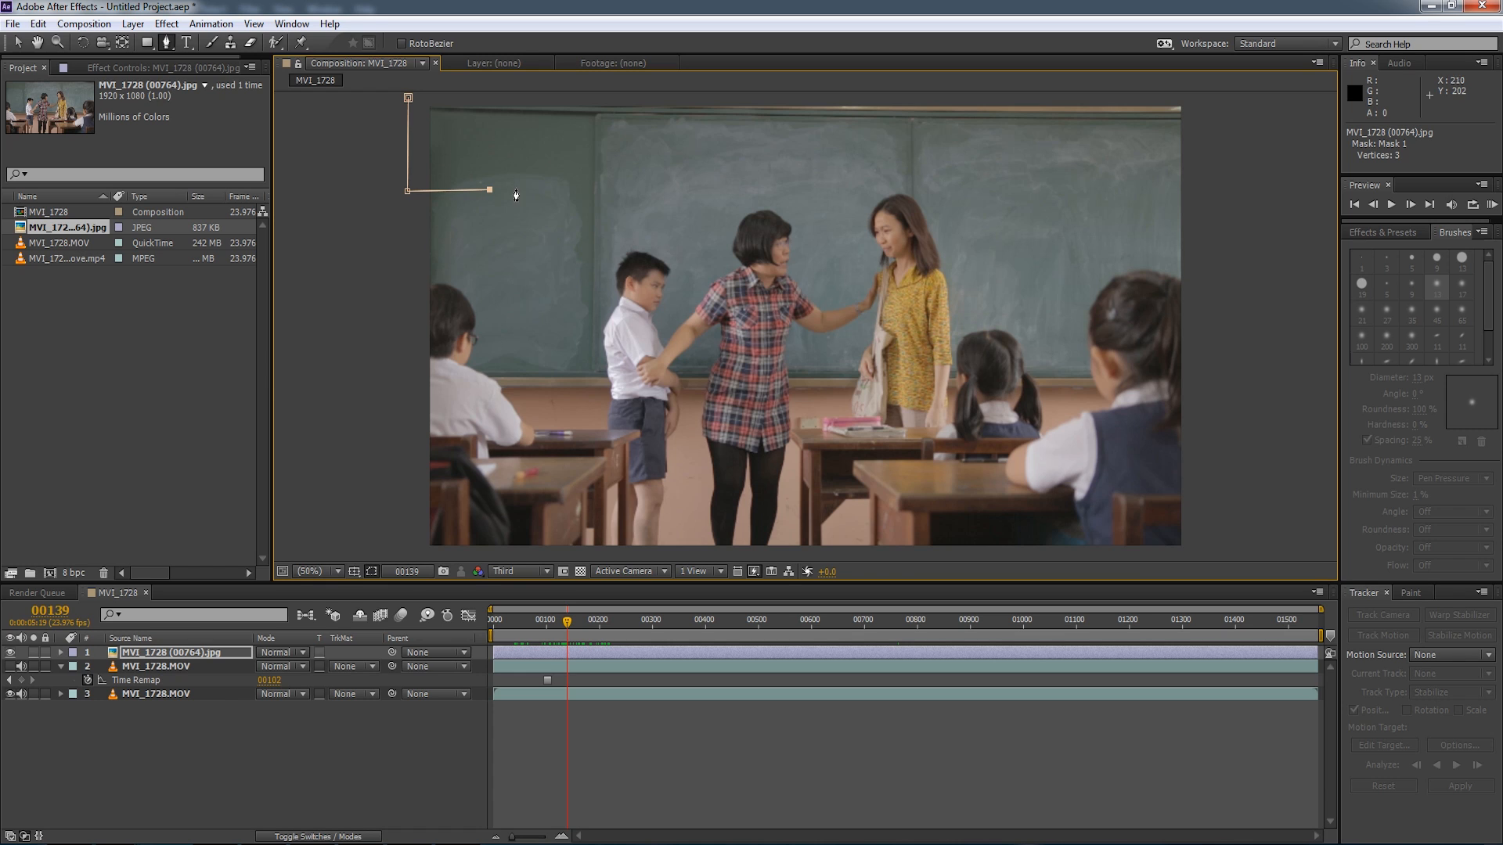
click(688, 183)
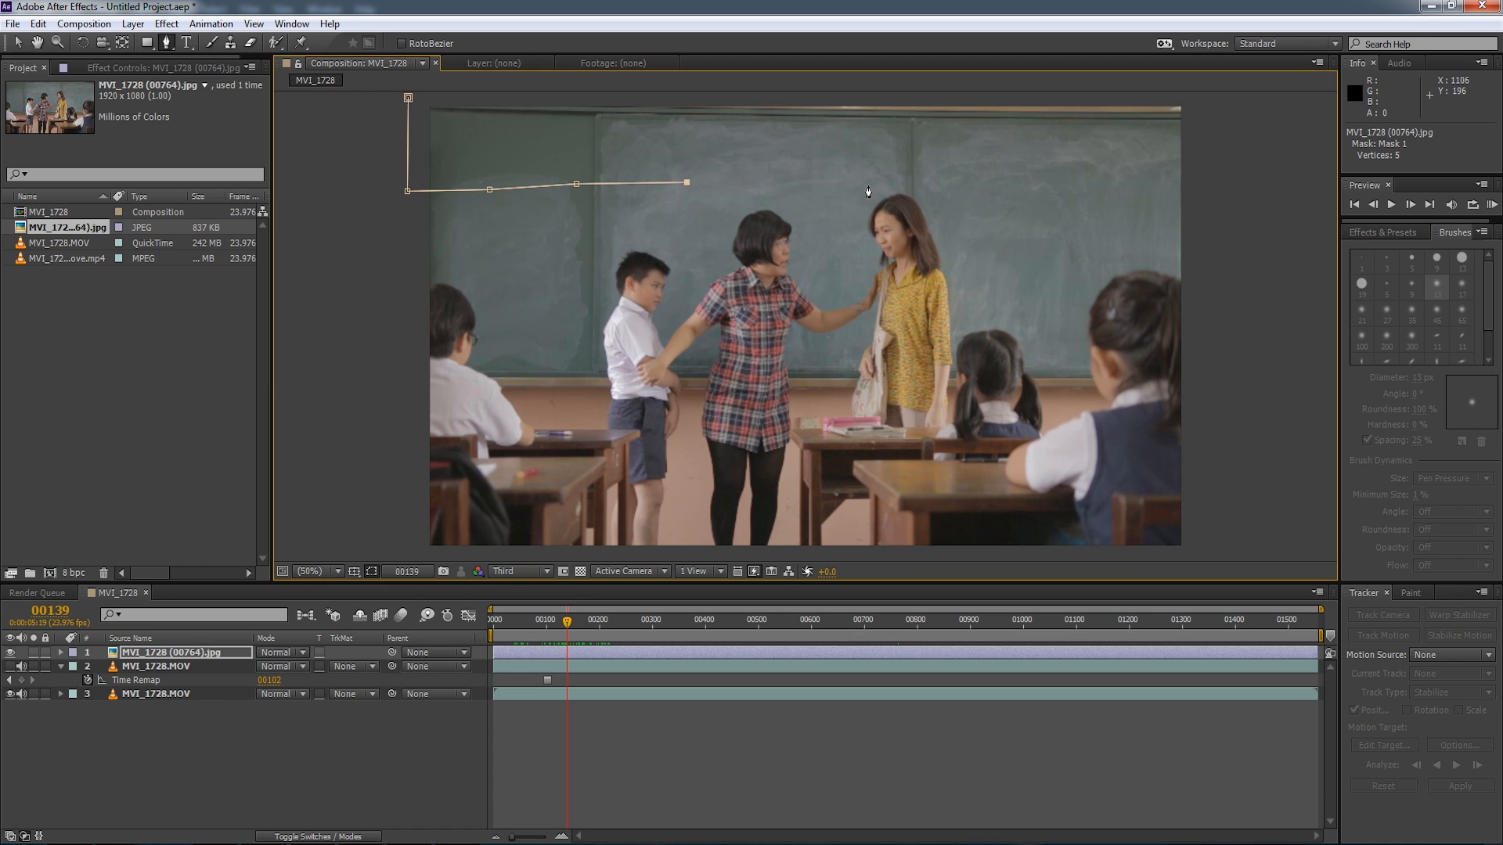
click(1214, 204)
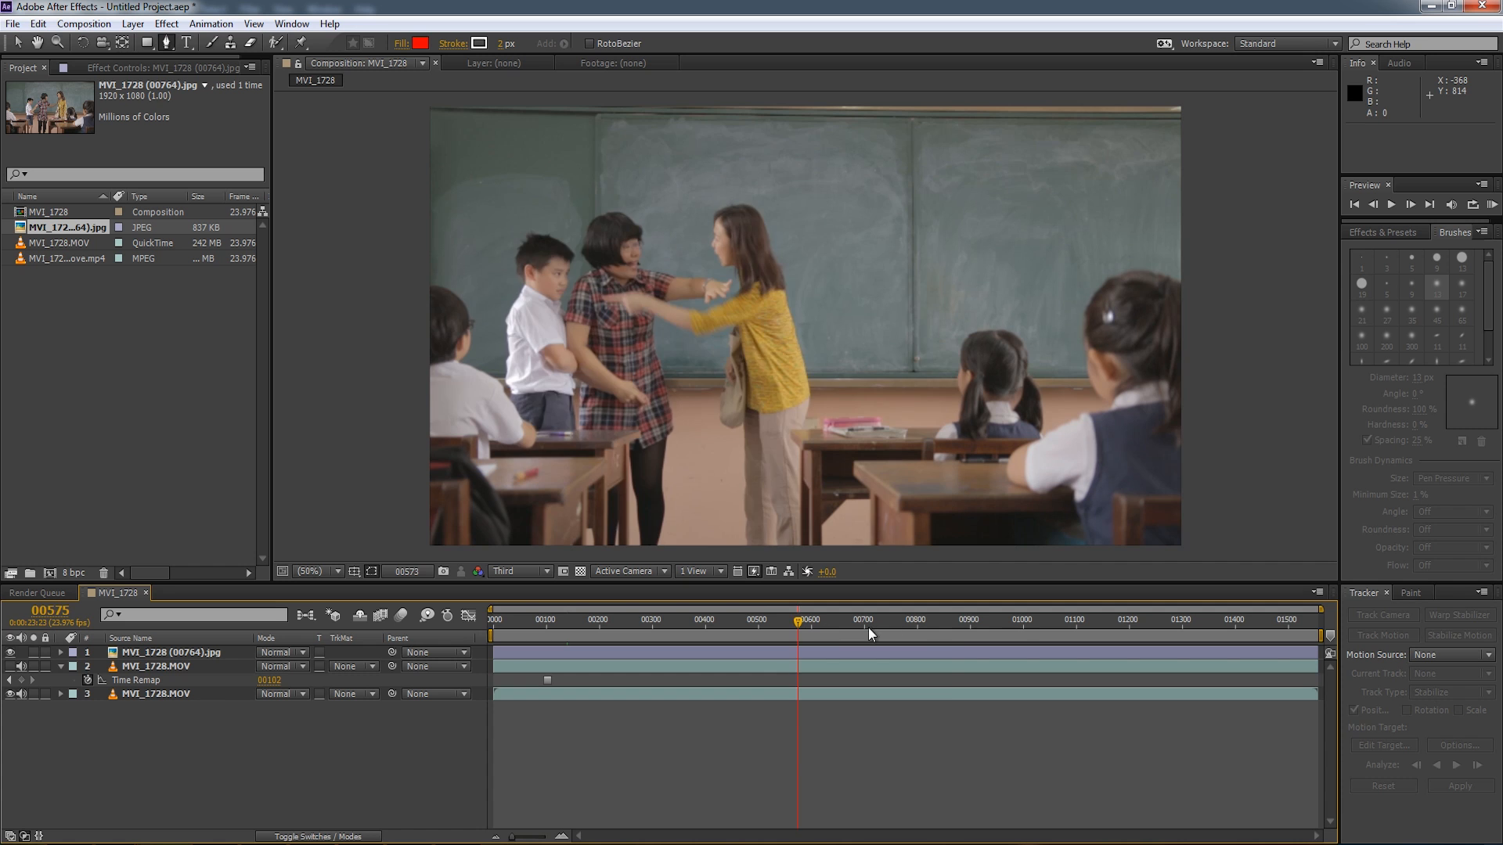
Scrub through the shot and drag mask points up above the actors' heads, including the woman's.
click(658, 629)
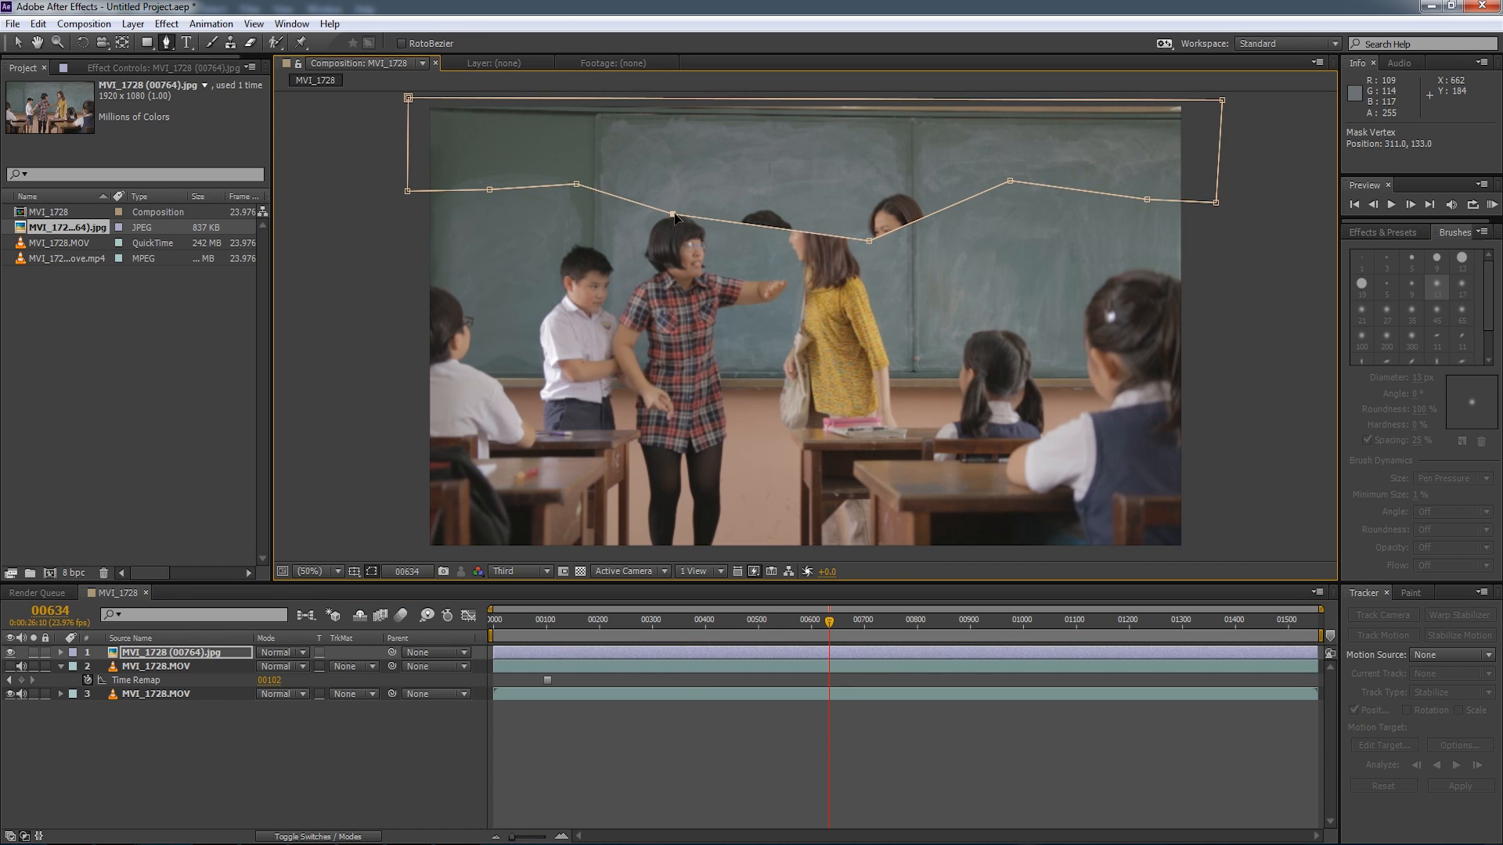
drag(829, 618, 527, 618)
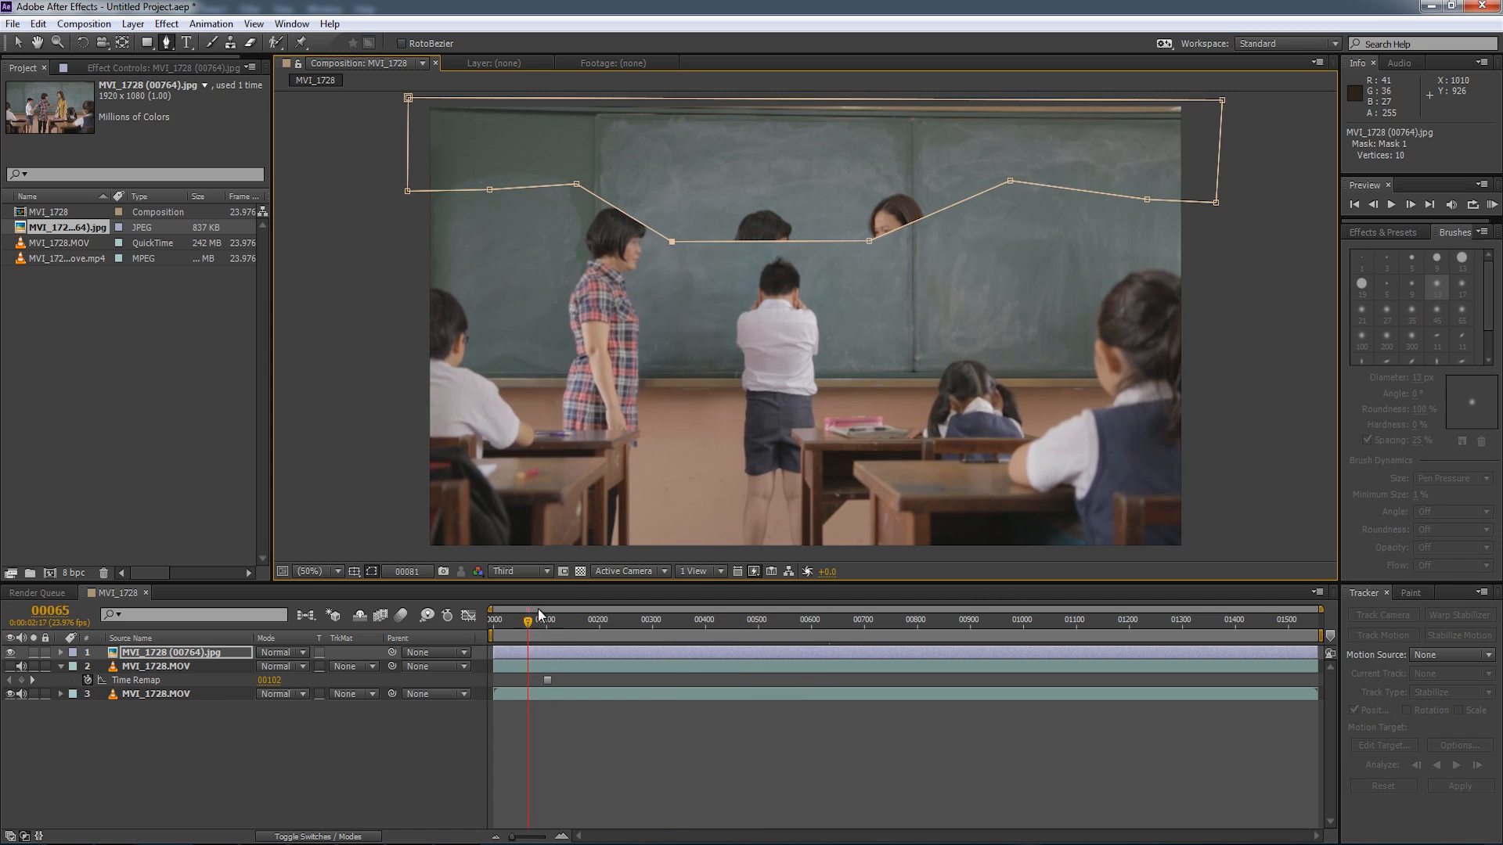
click(802, 619)
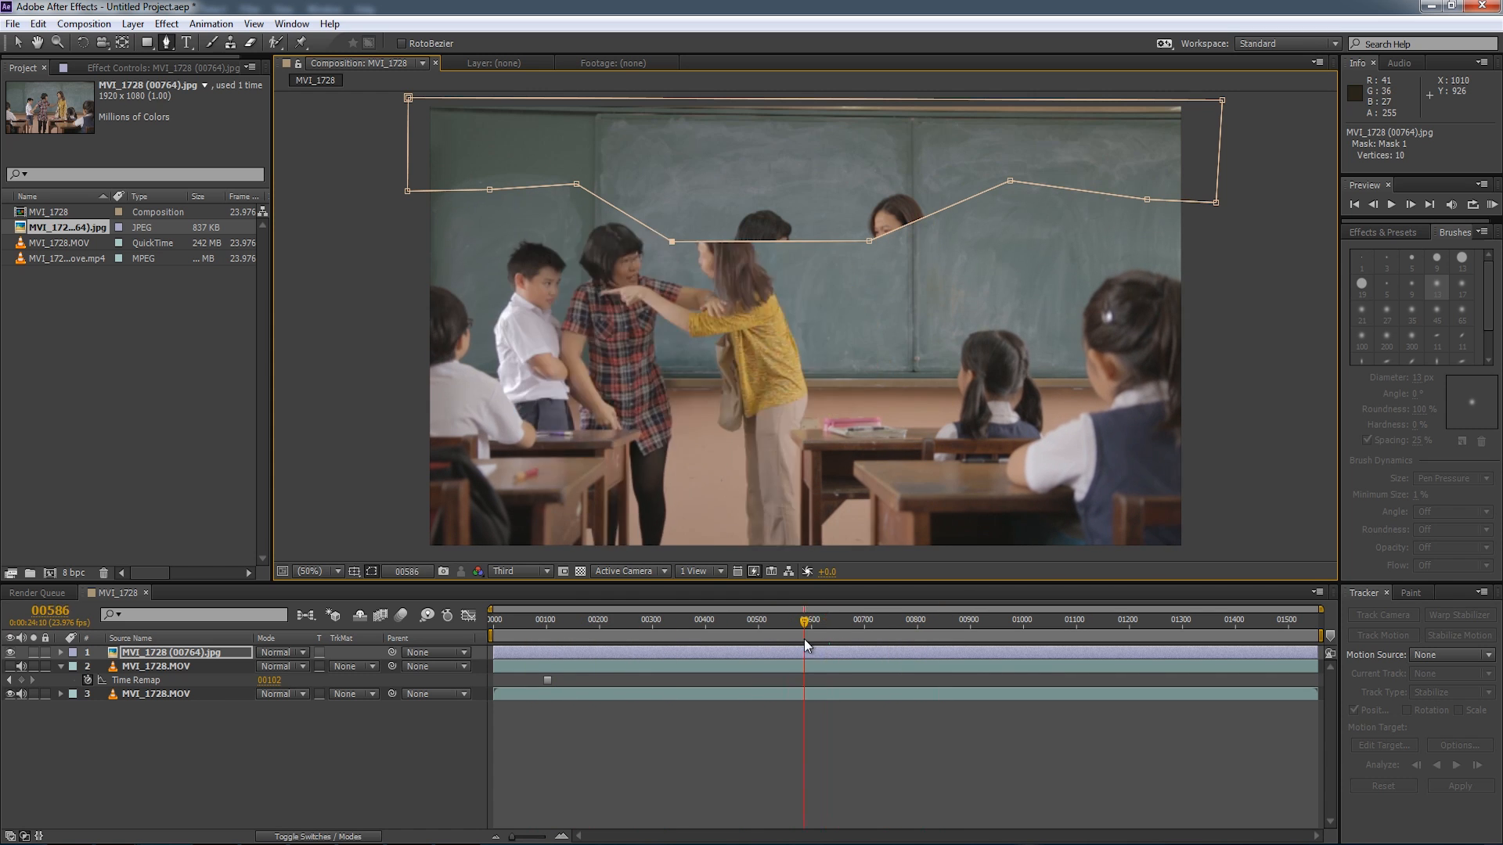
drag(803, 619, 846, 619)
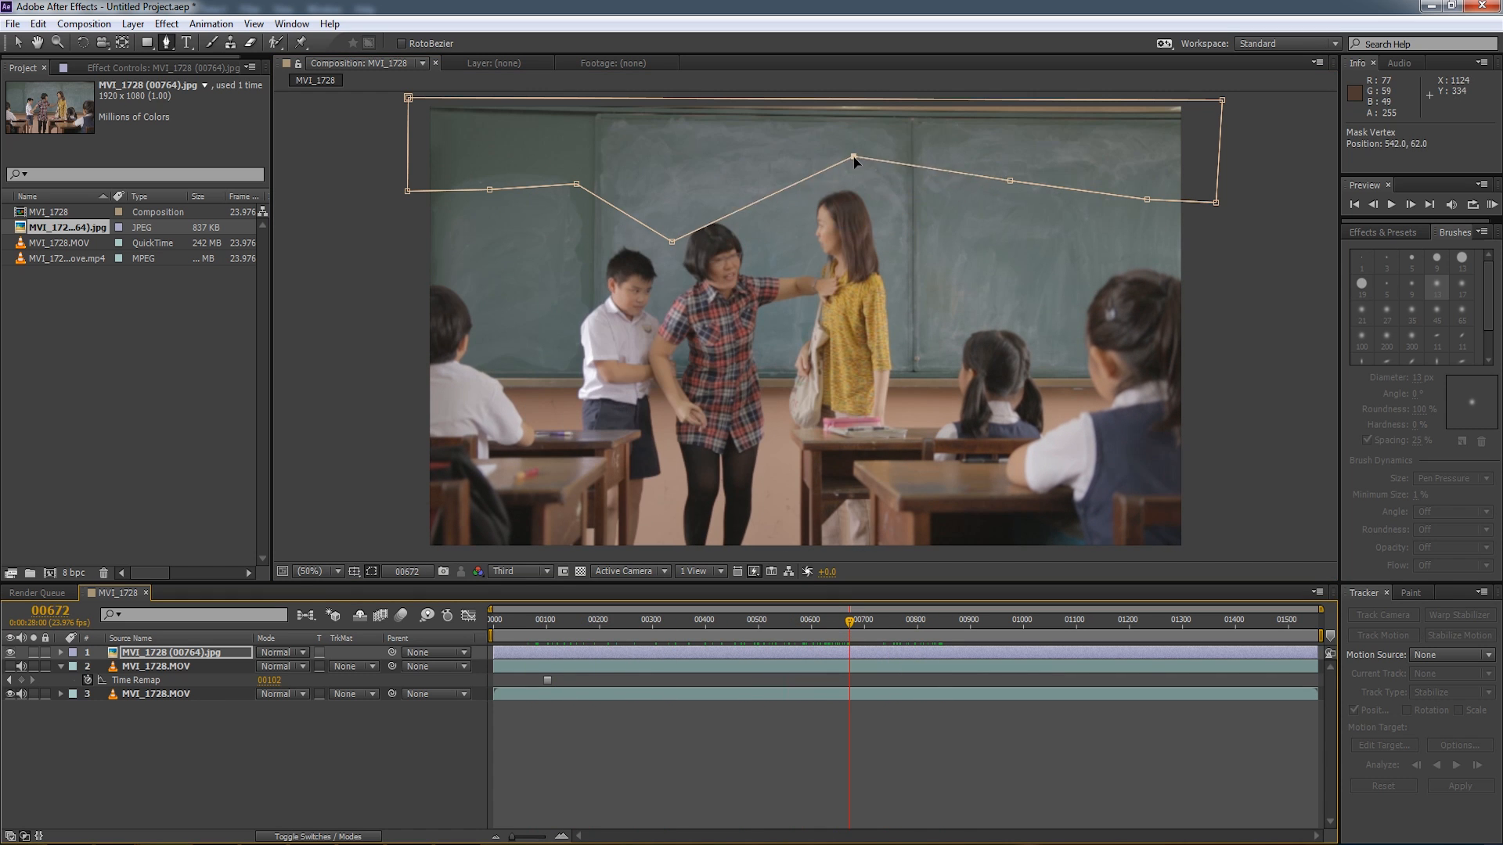
drag(851, 158, 846, 175)
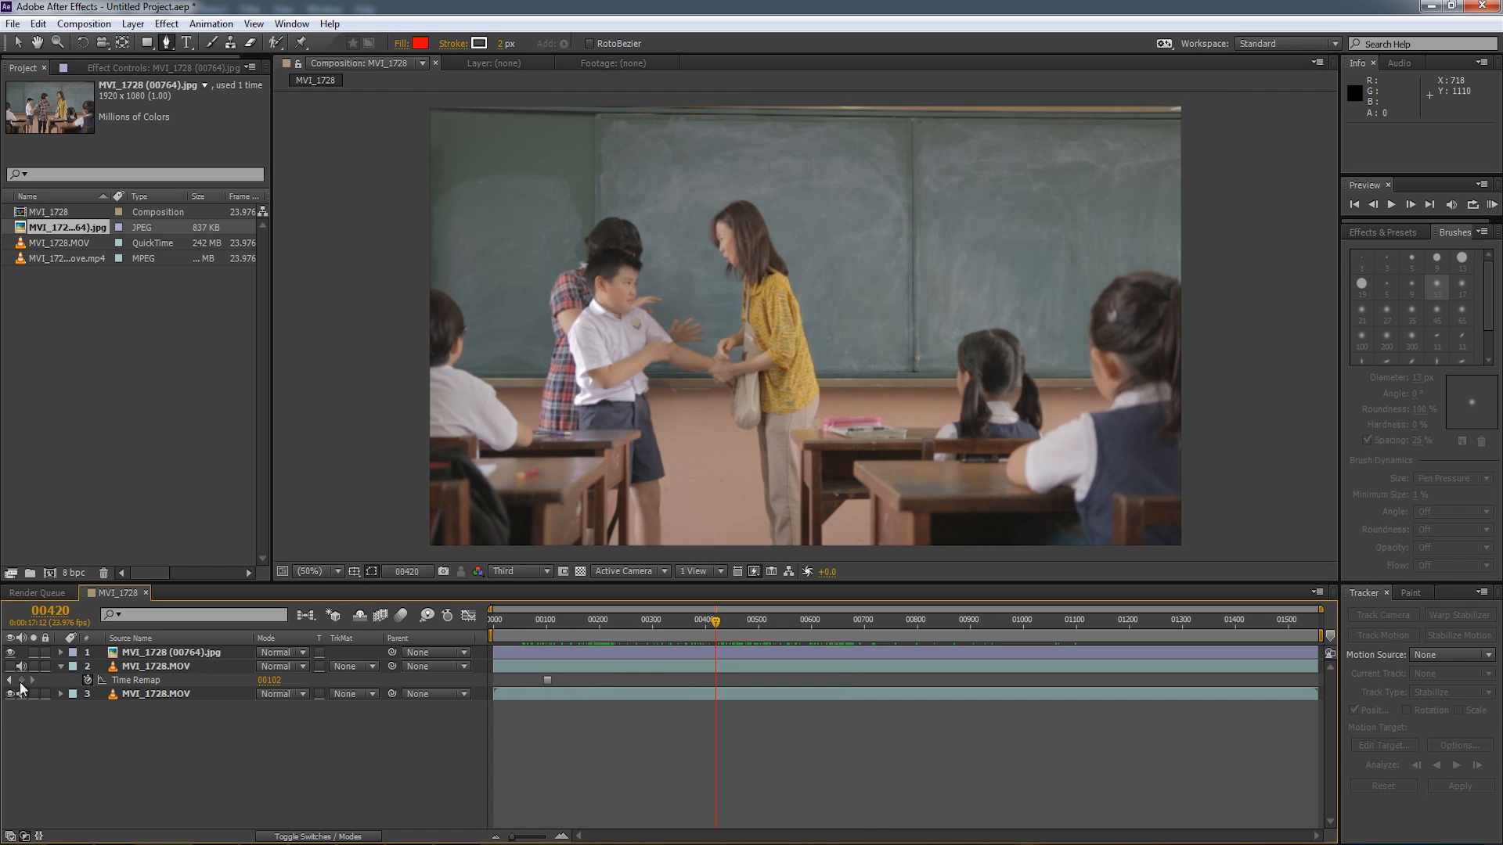
Expand the still's mask settings and feather the clean-plate mask edge to 38 pixels.
click(60, 653)
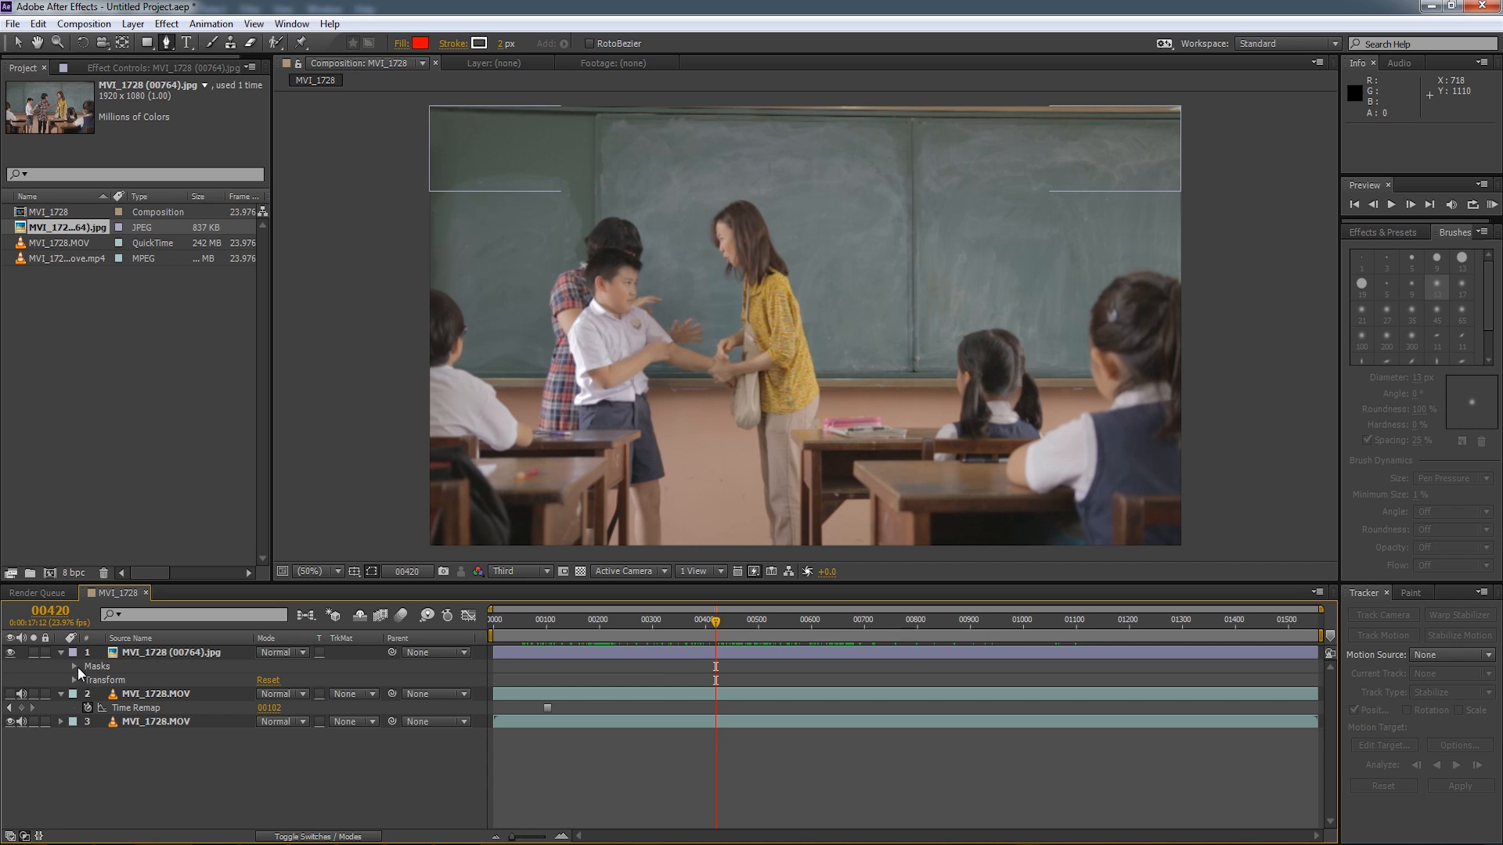
click(75, 666)
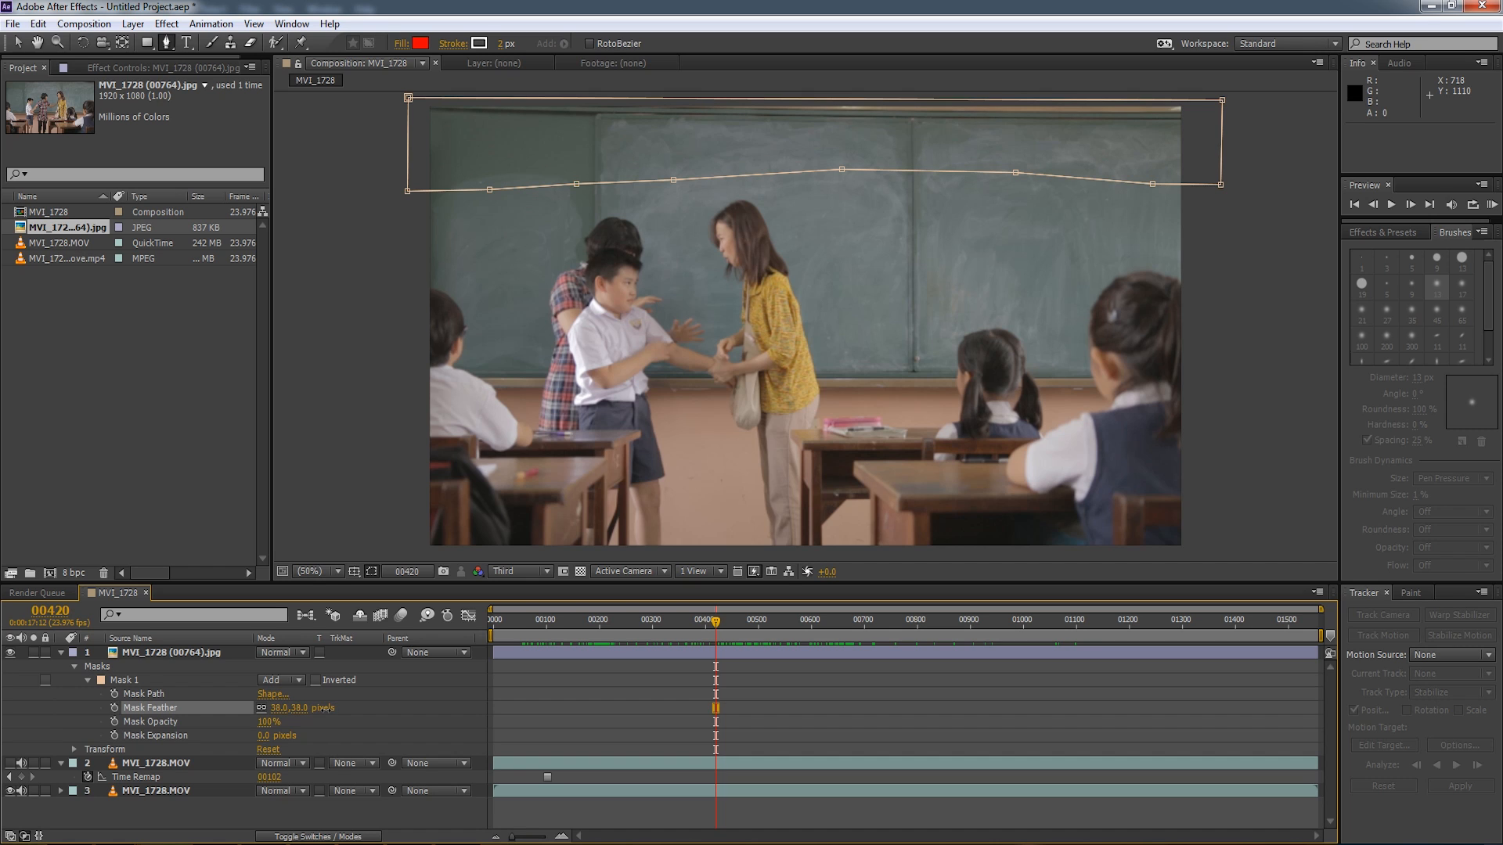
drag(298, 707, 290, 707)
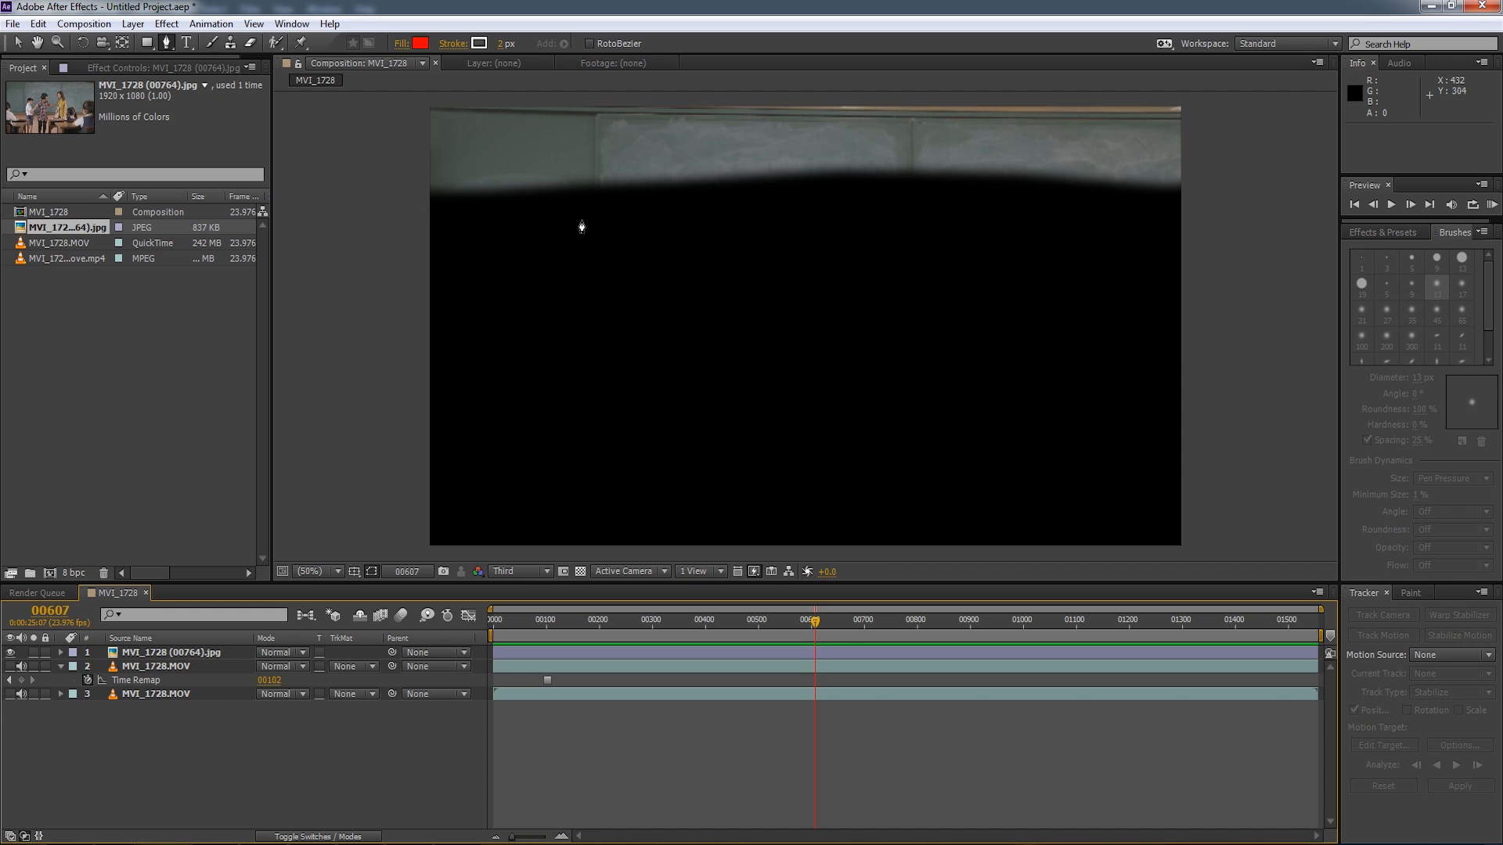
mouse_move(8, 512)
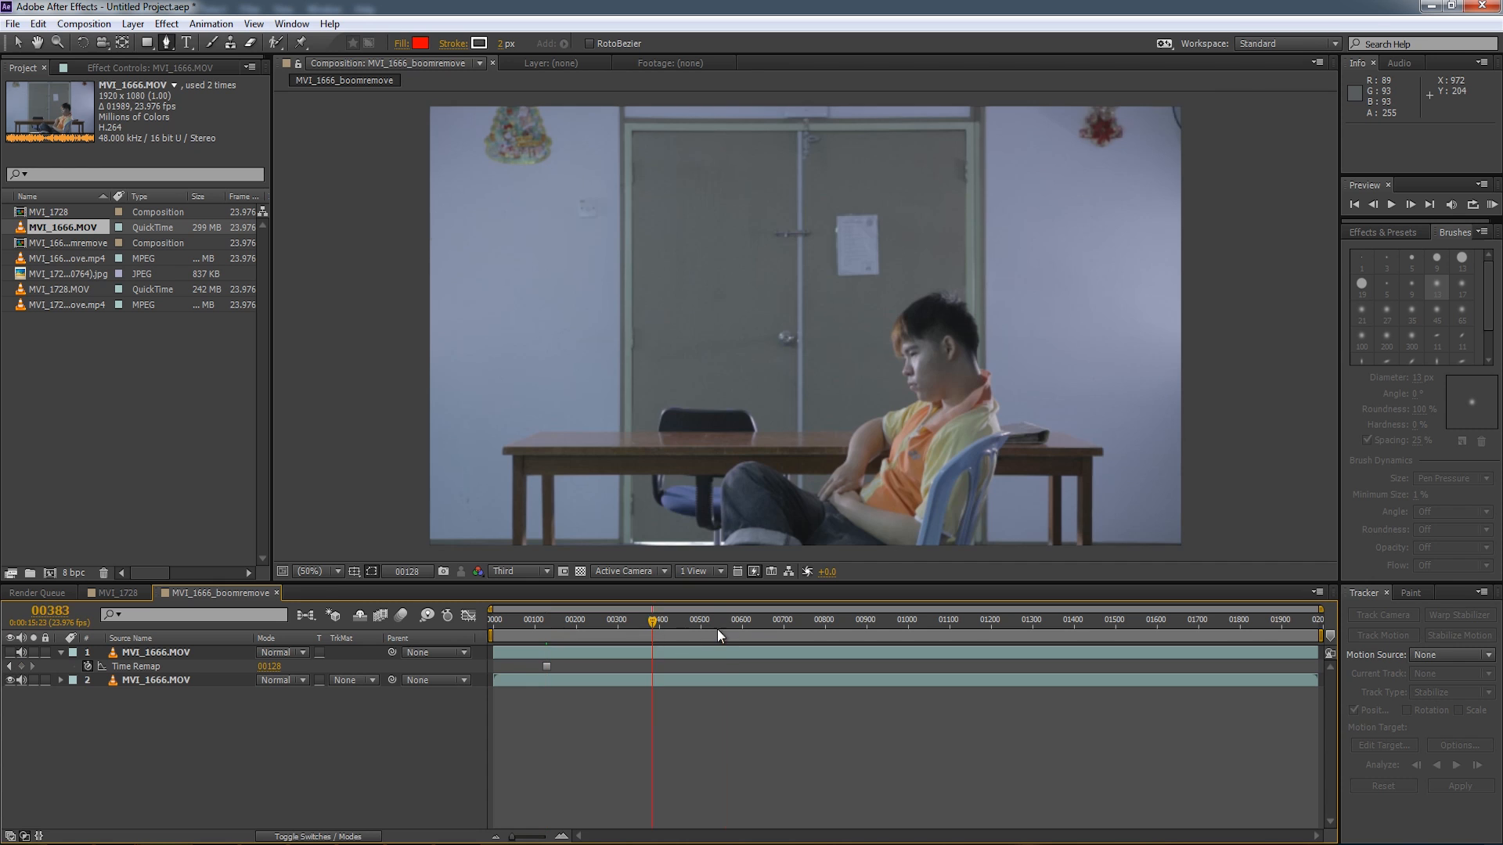
Scrub across later and earlier frames to check Mask 1 on the top clip layer.
click(808, 632)
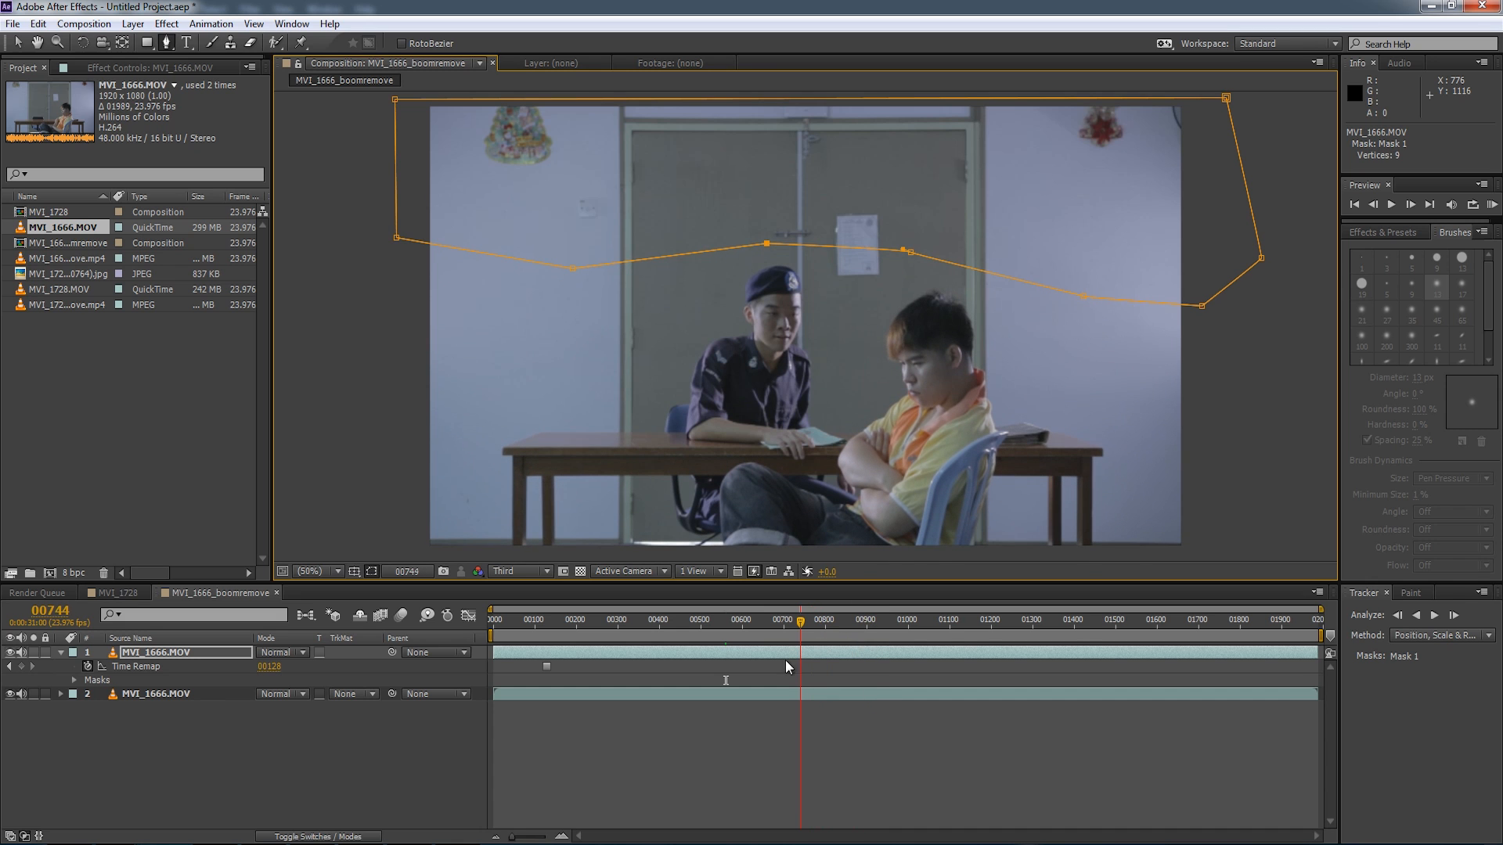
click(827, 625)
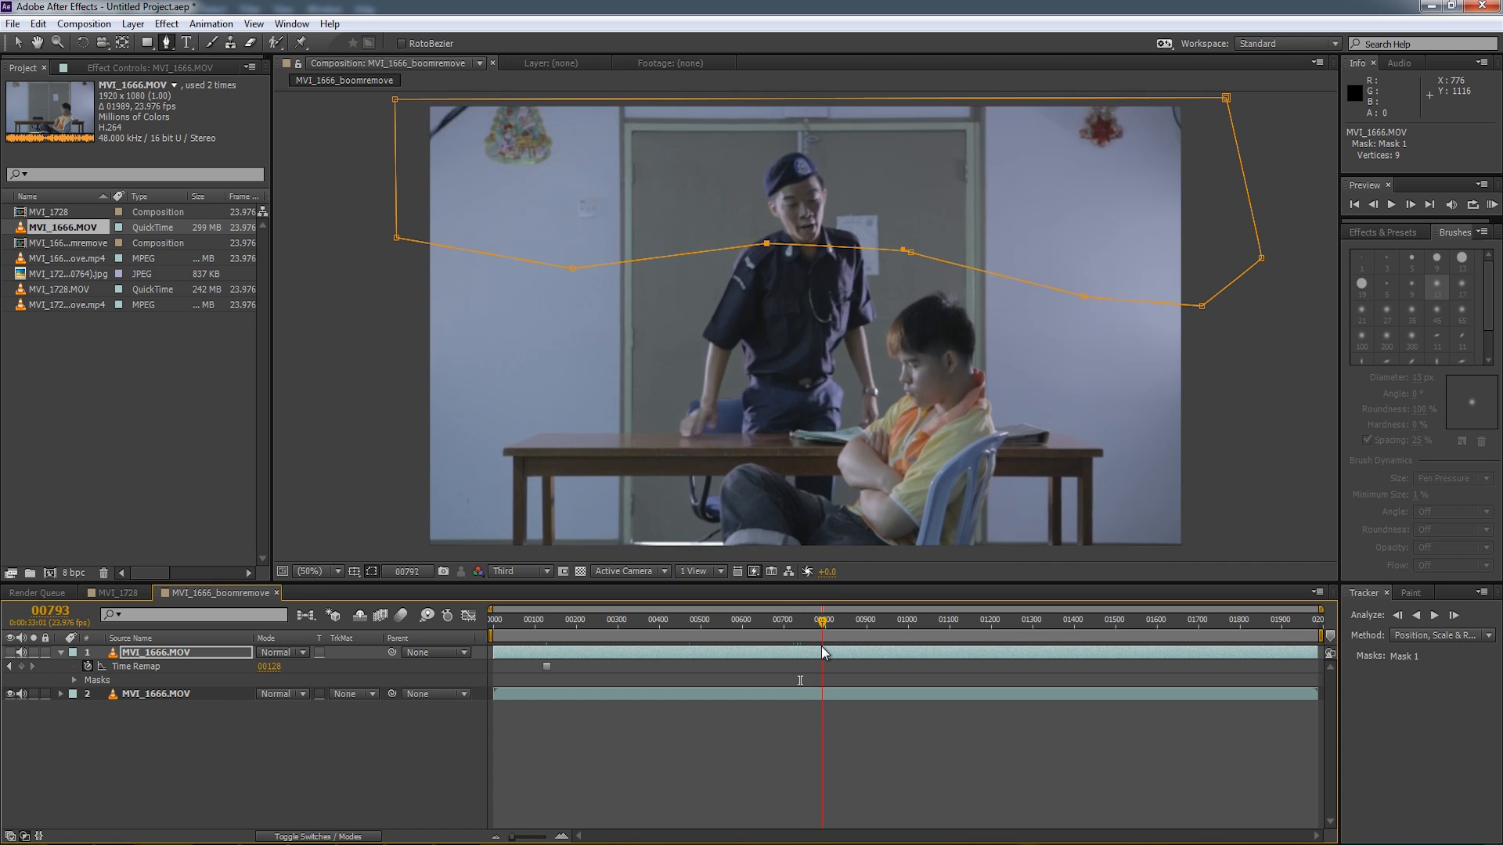
click(679, 645)
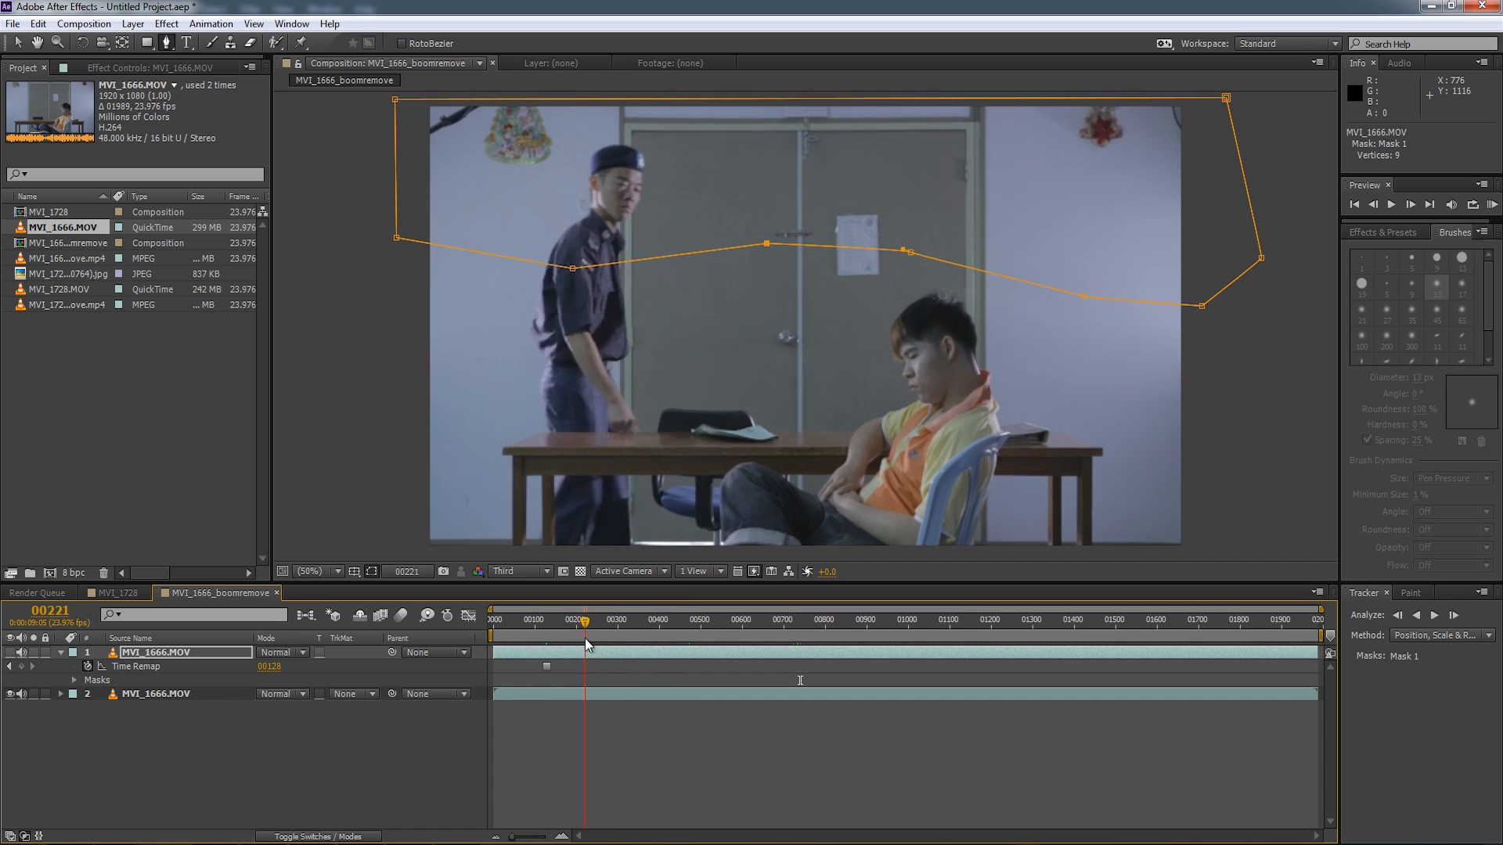
drag(584, 642, 596, 642)
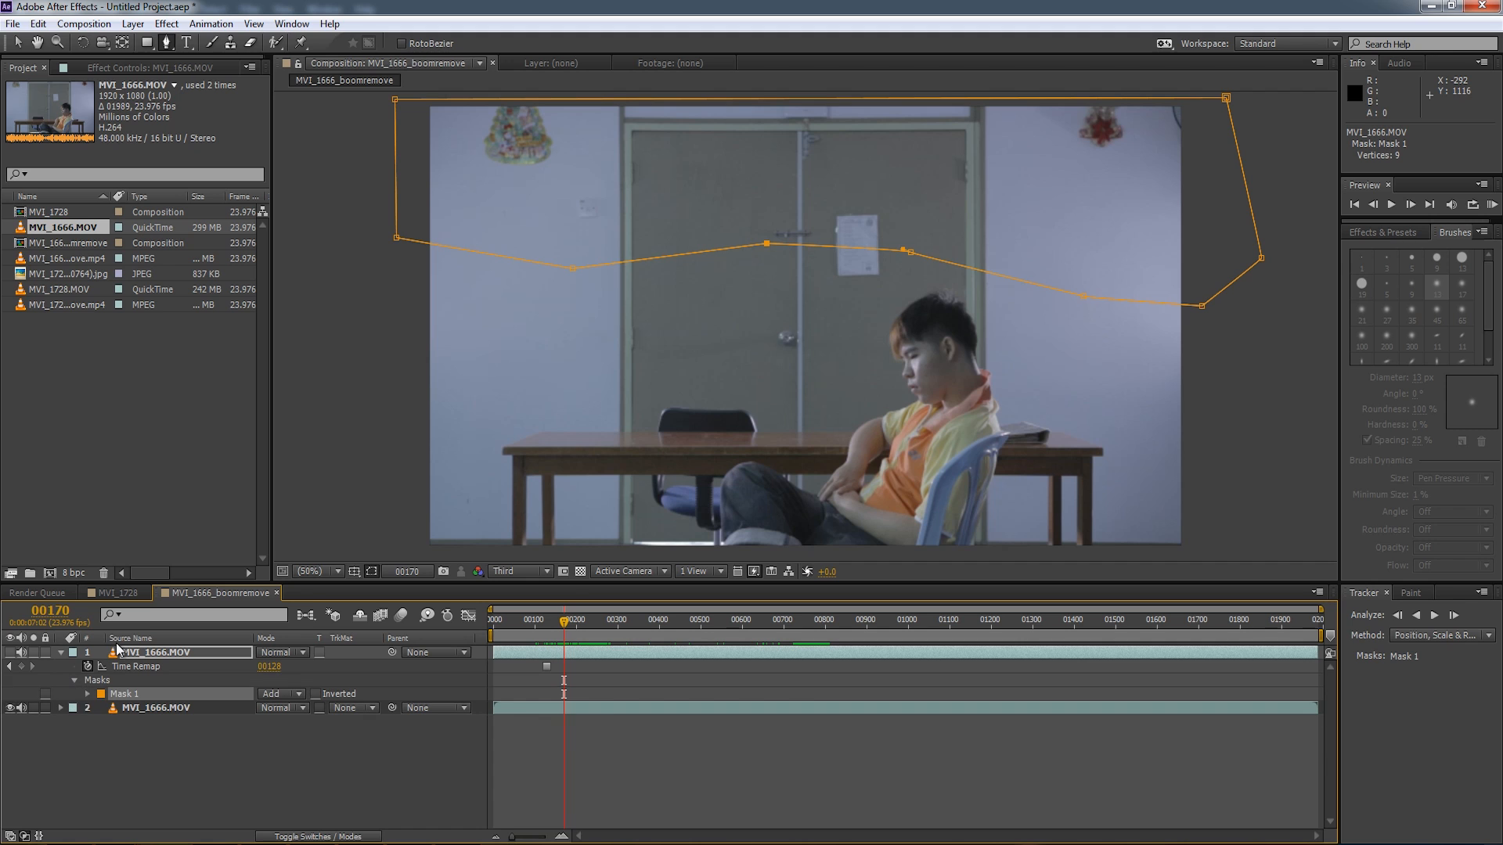
Expand Mask 1 and add a Mask Path keyframe at frame 00200.
click(76, 694)
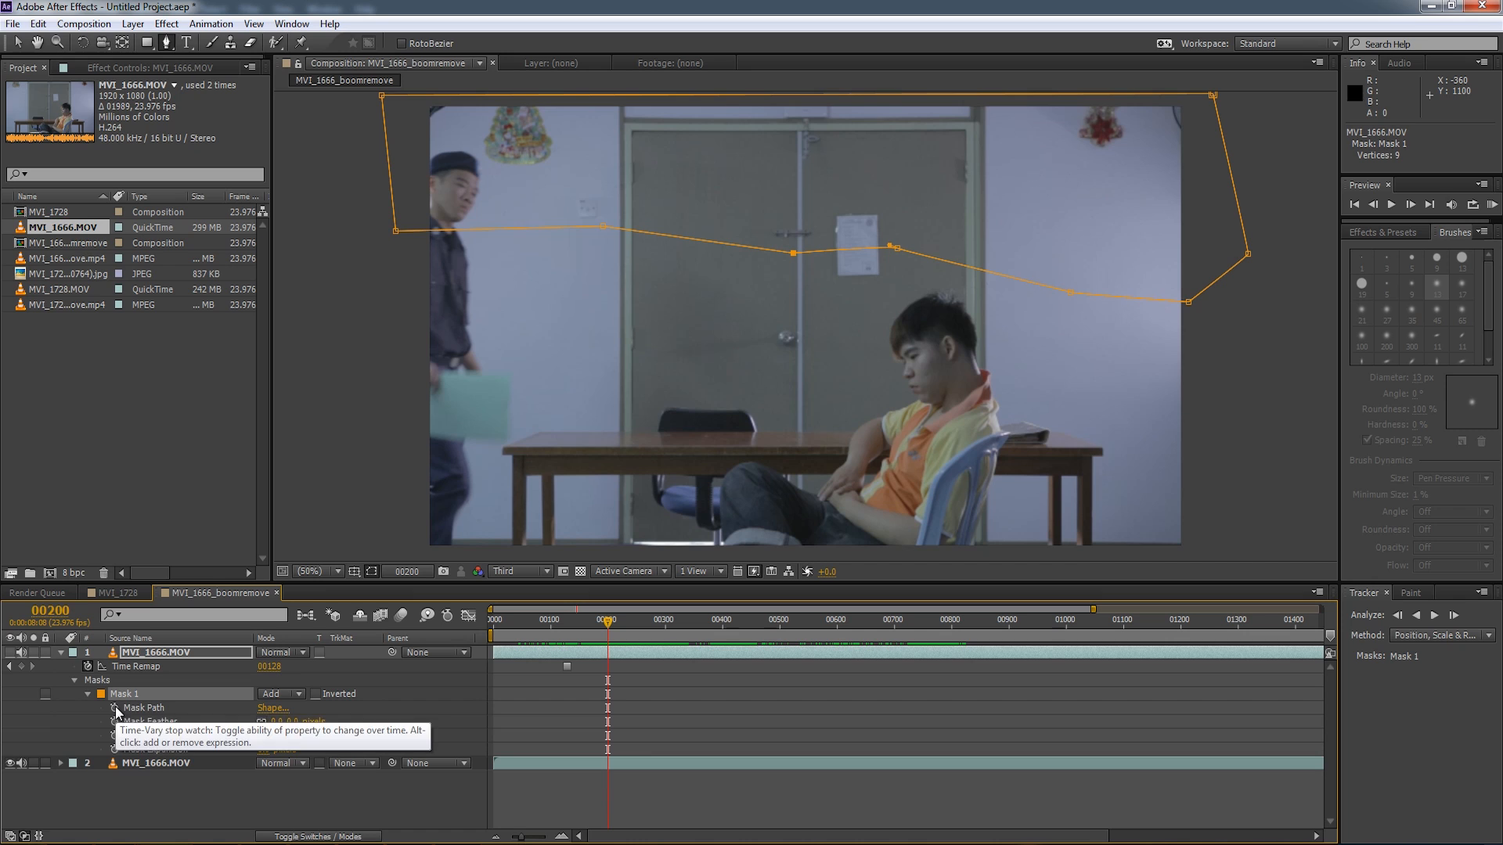
click(115, 707)
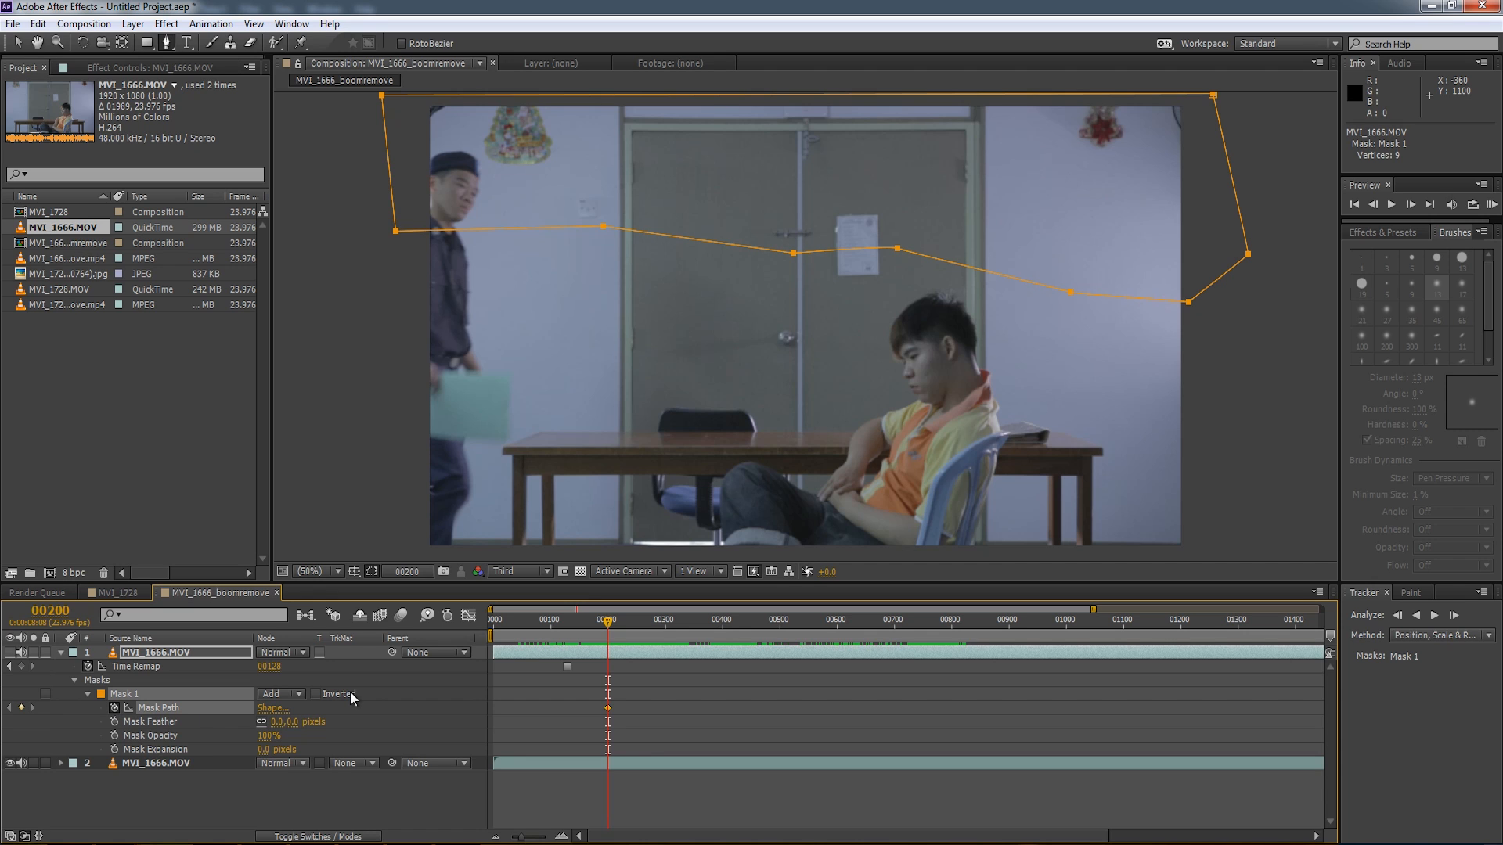
mouse_move(991, 675)
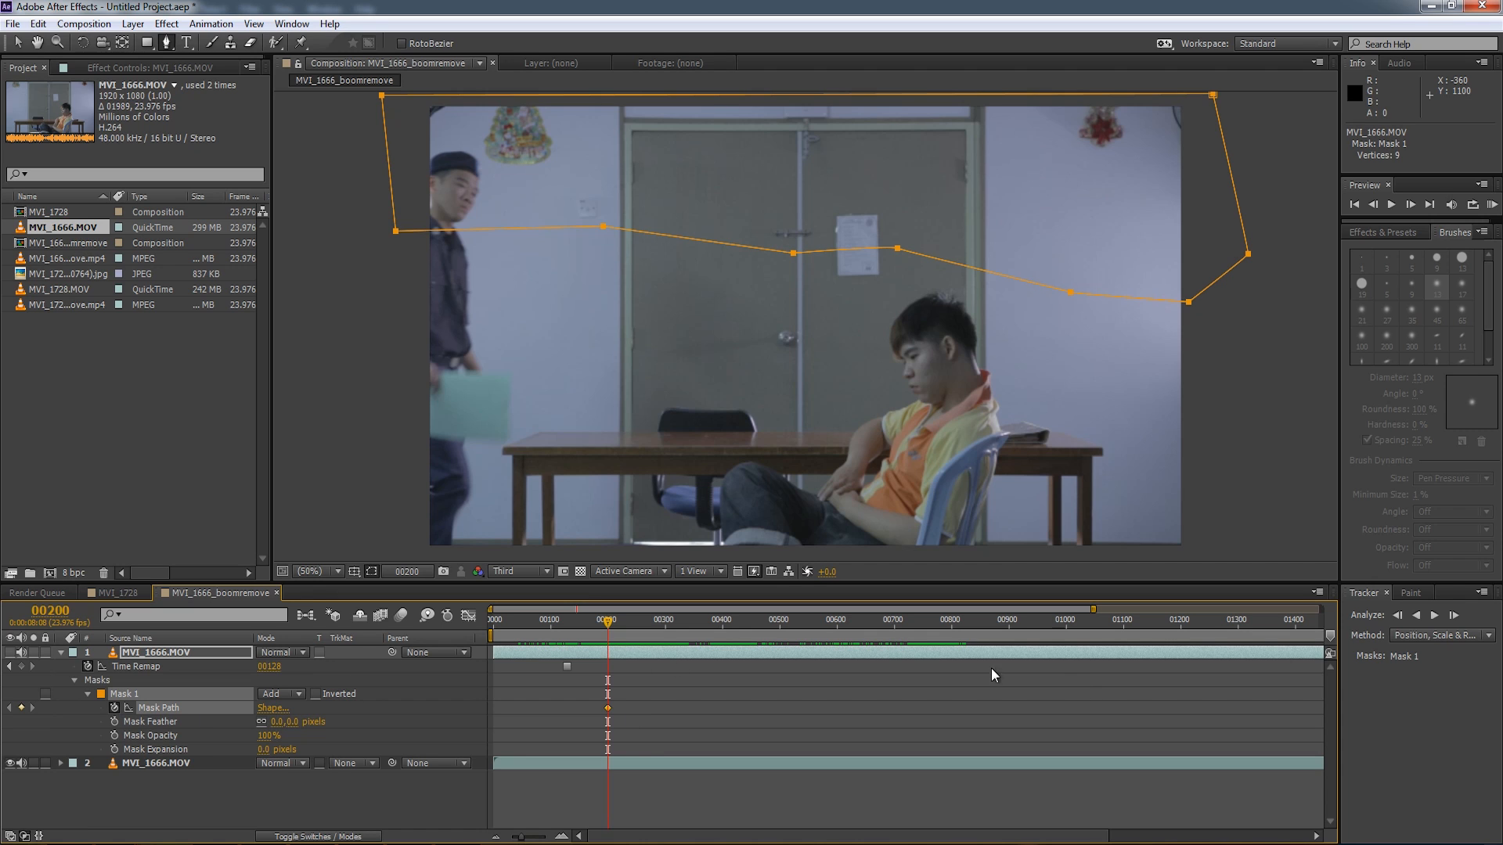
mouse_move(851, 278)
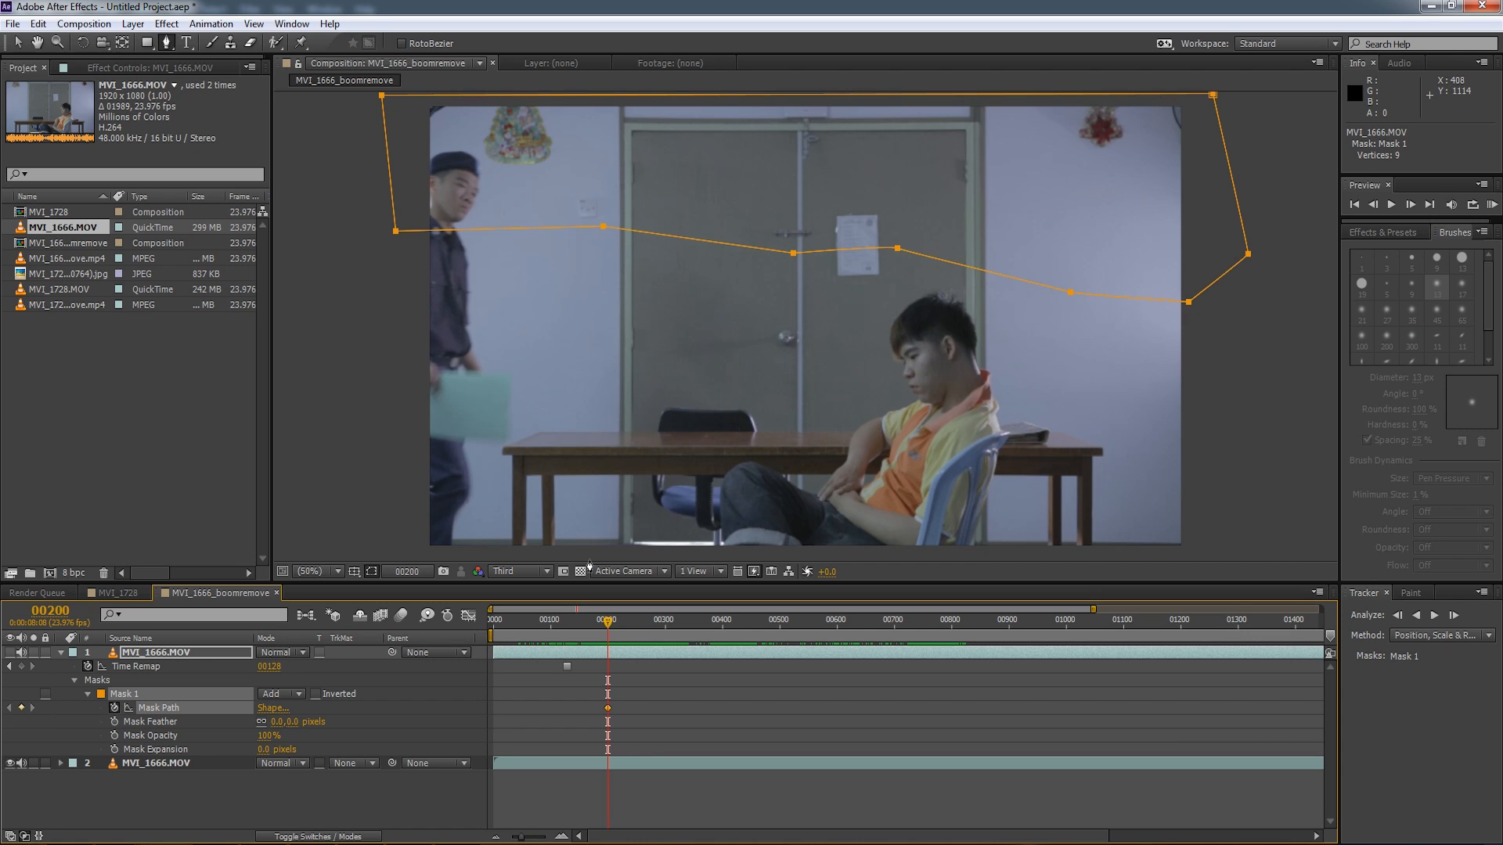
mouse_move(588, 628)
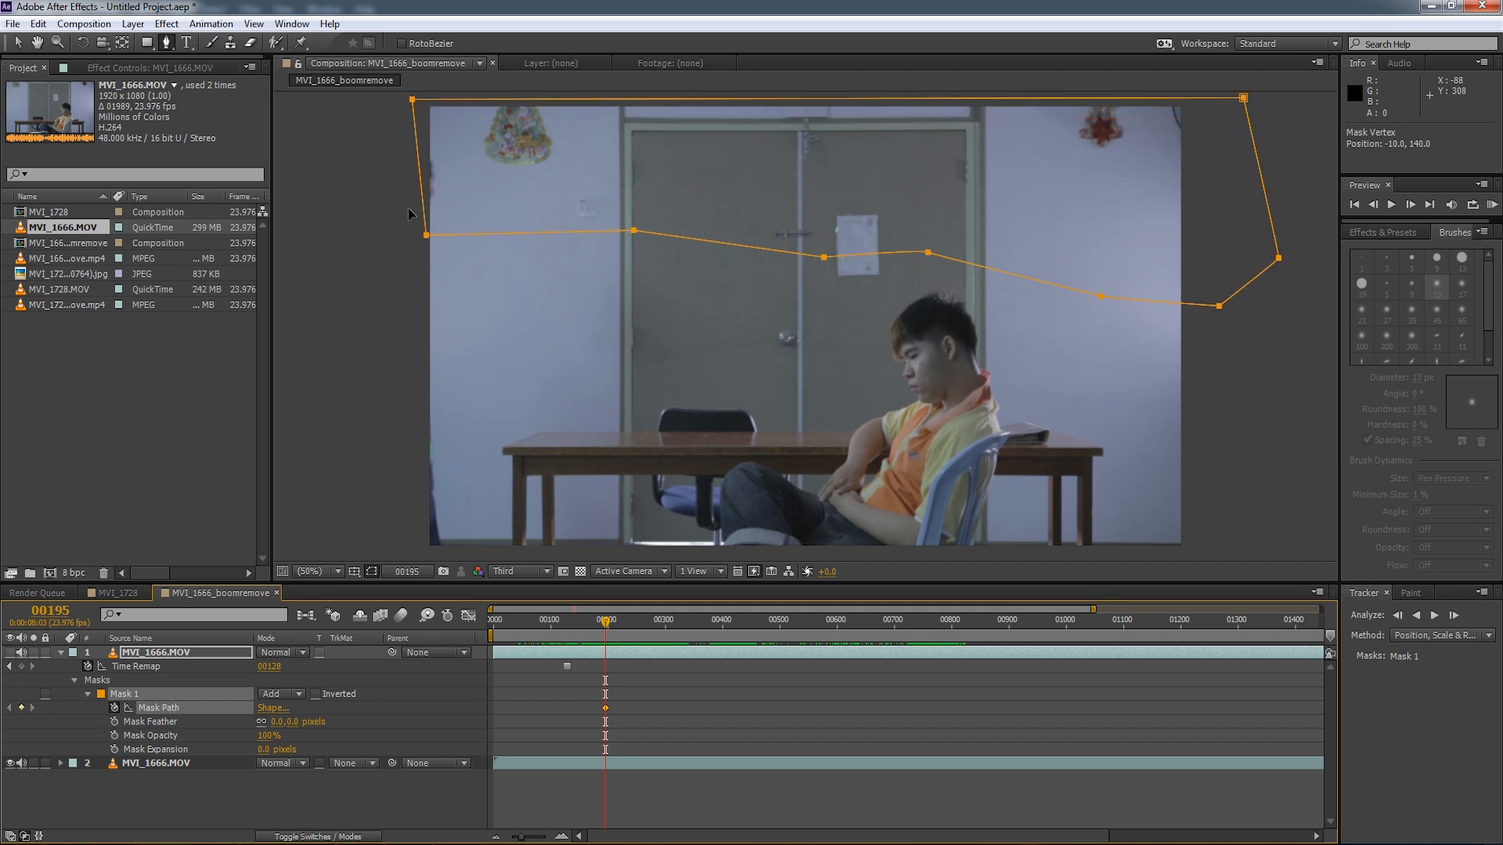
Pull the left mask corner out, add a left-edge point, and lift the lower points toward the top.
drag(428, 236, 398, 239)
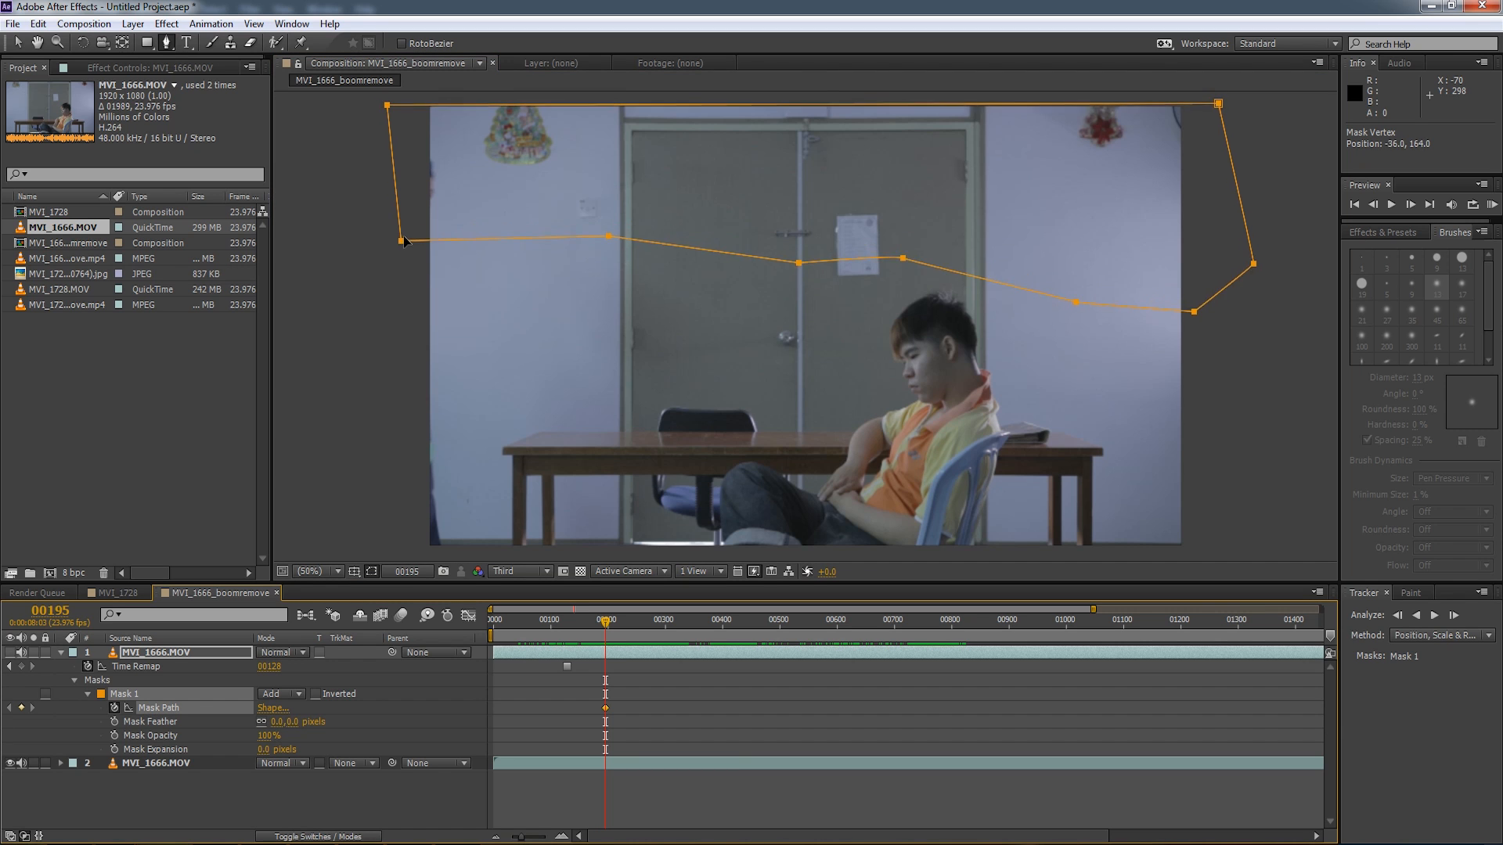
drag(402, 240, 402, 231)
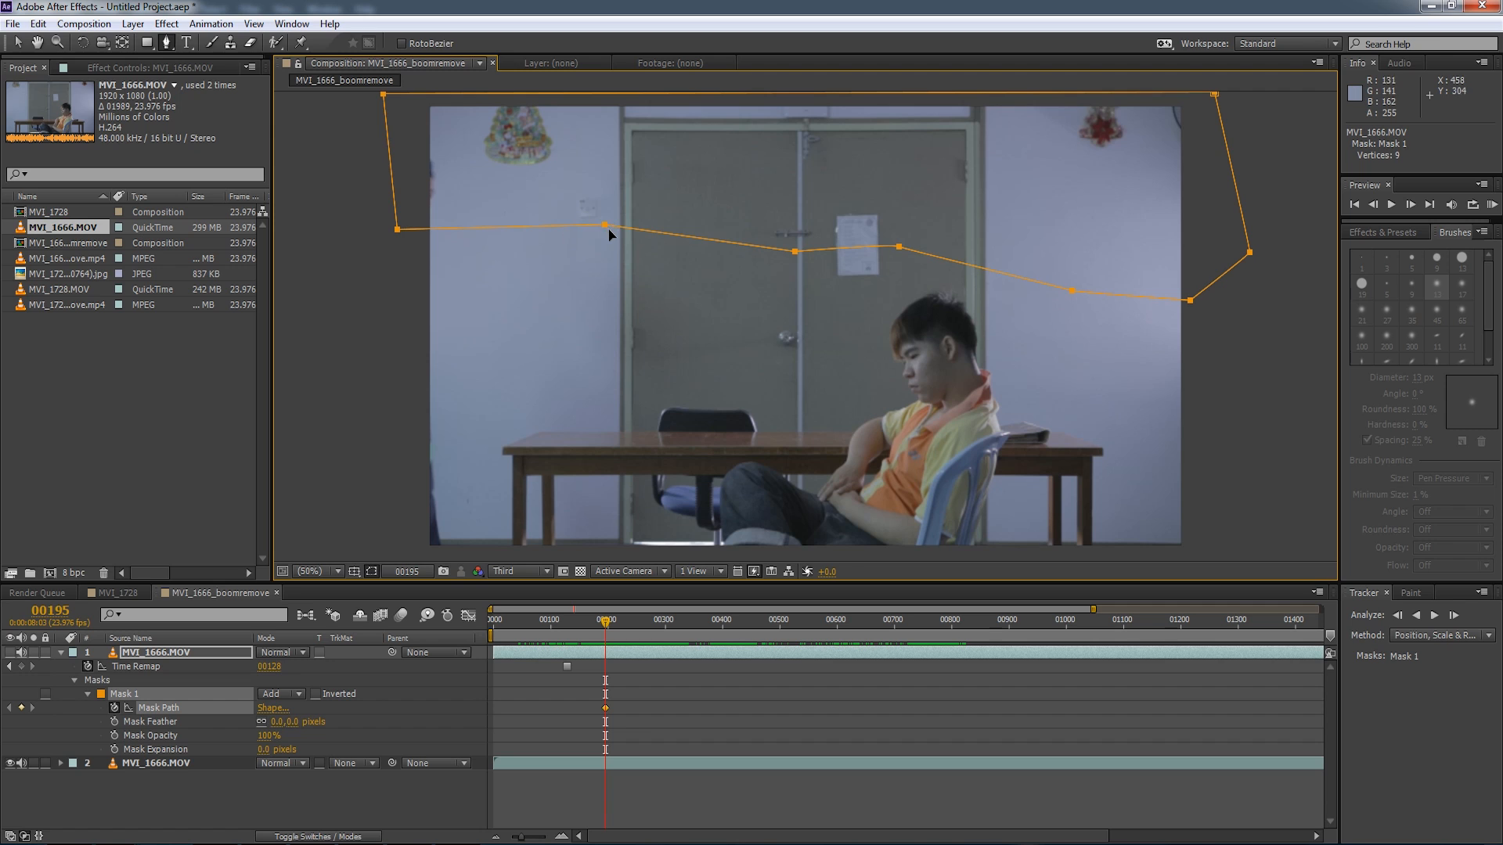
mouse_move(223, 256)
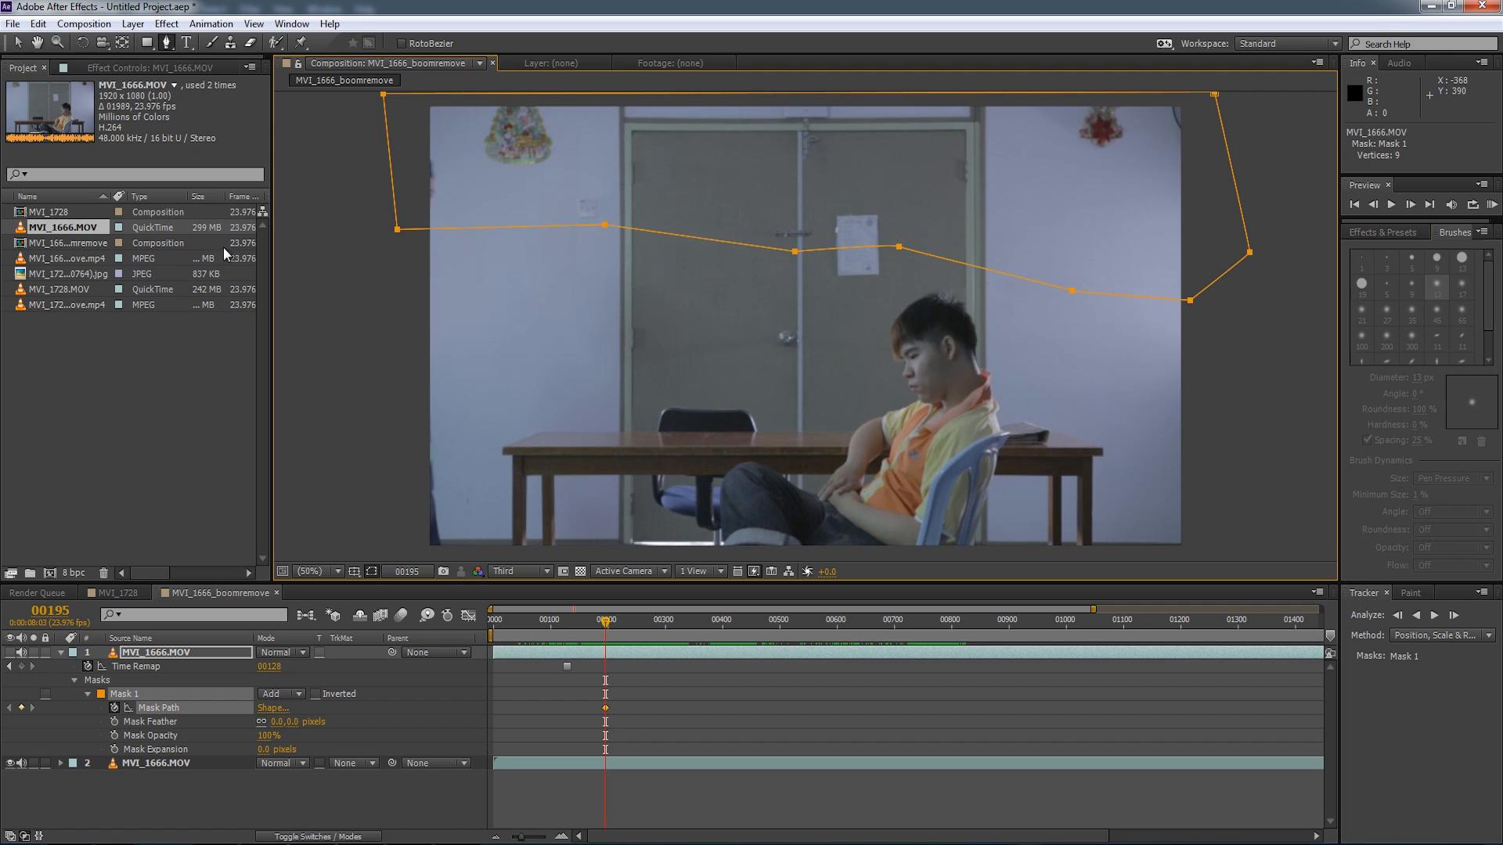
mouse_move(605, 226)
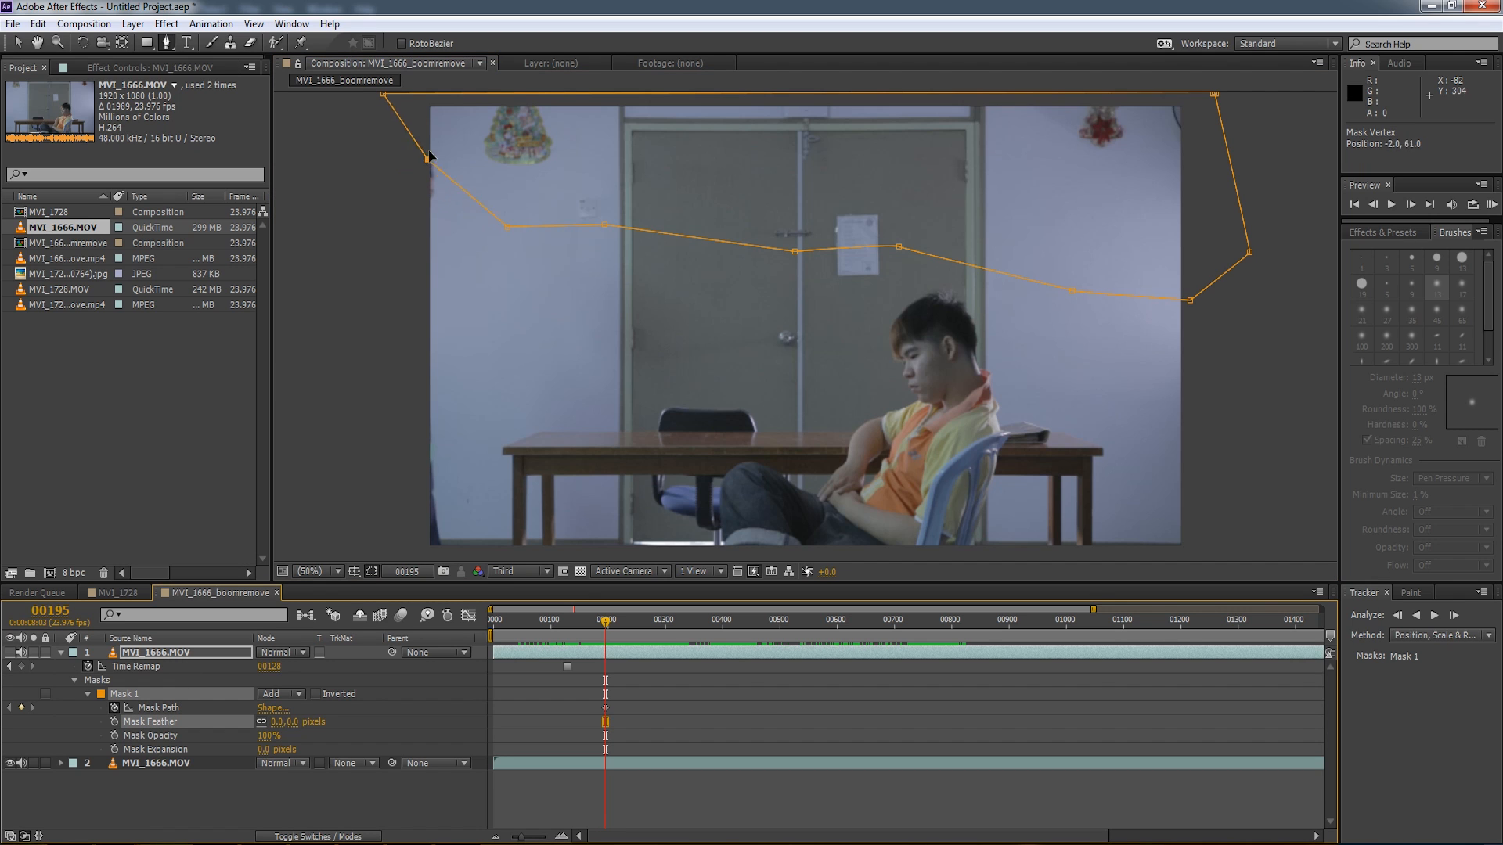
drag(427, 159, 510, 228)
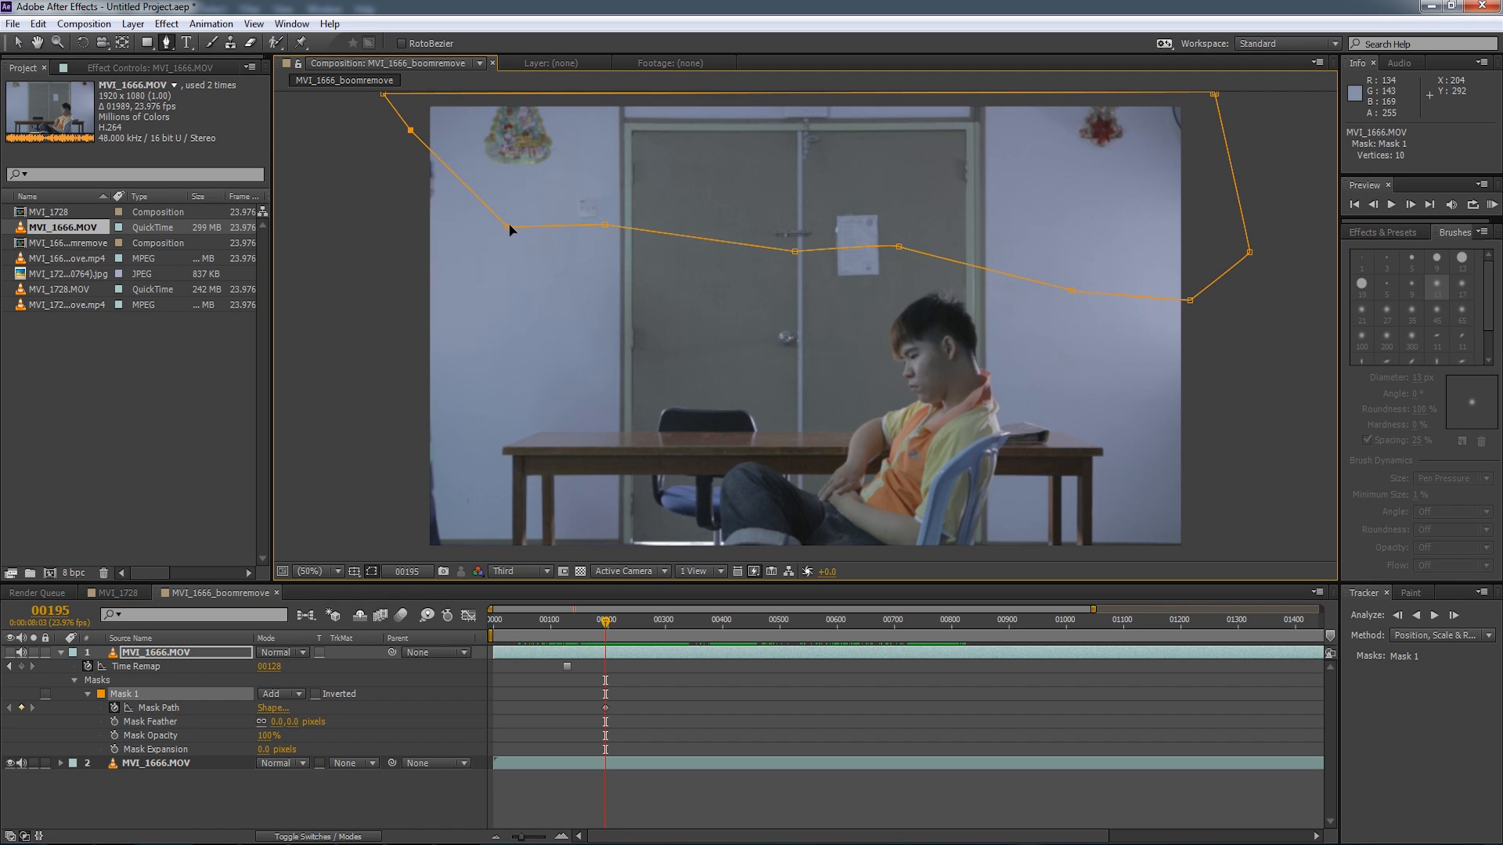
drag(511, 230, 613, 213)
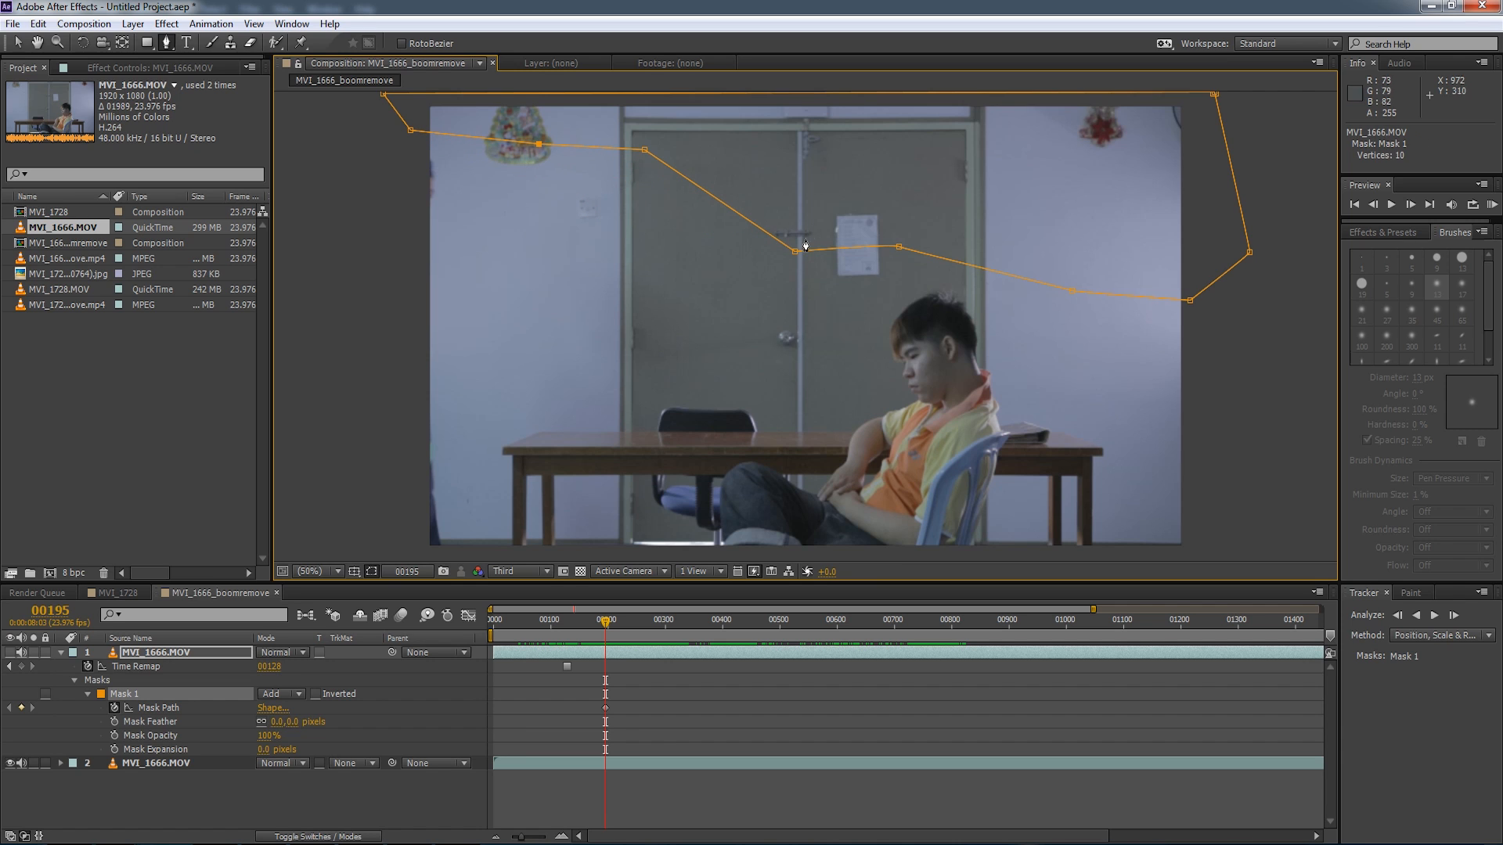
drag(803, 247, 806, 146)
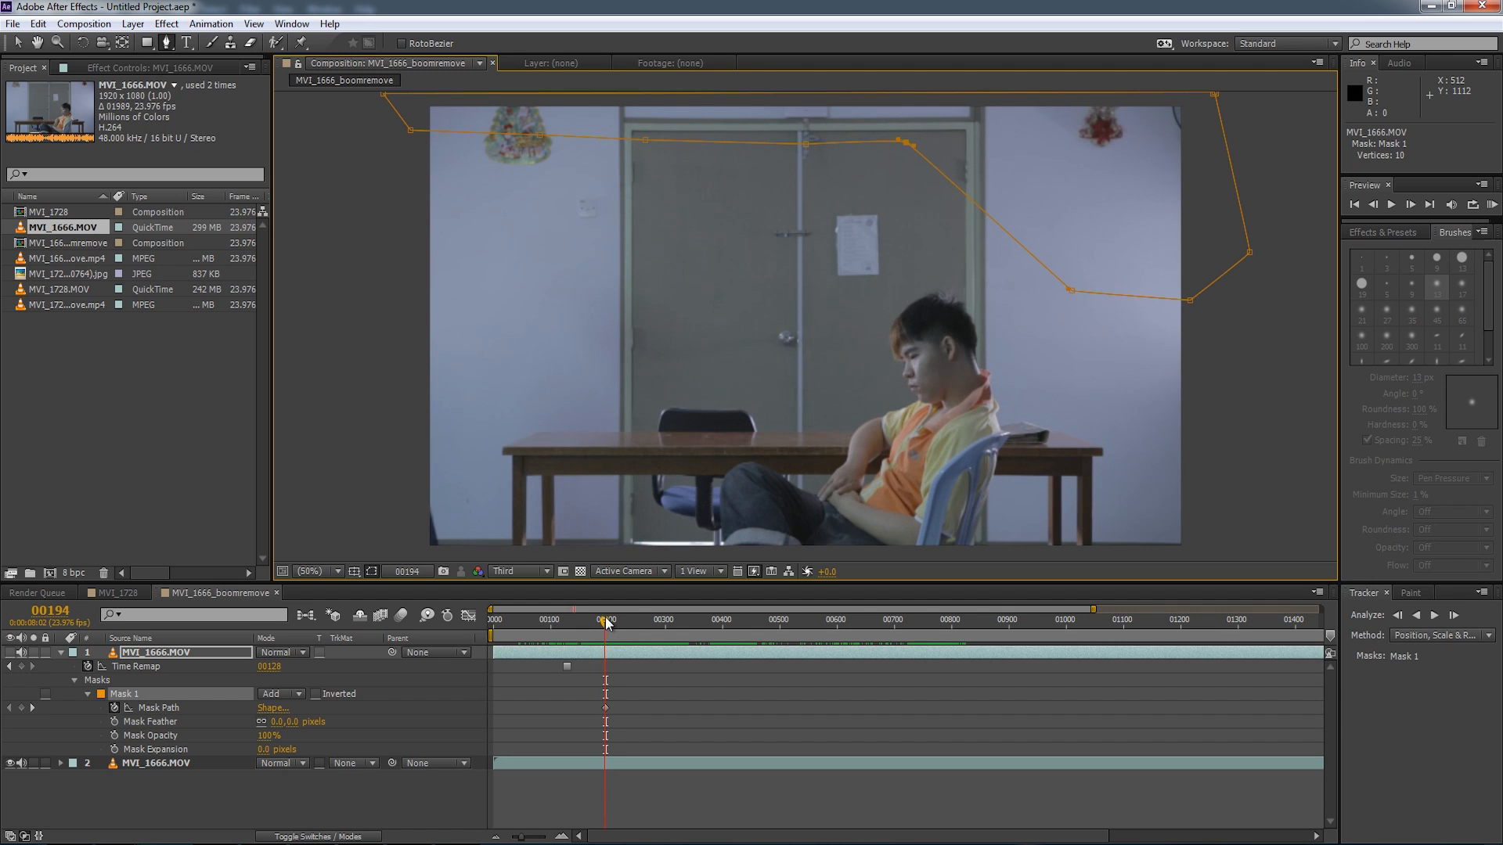
Keyframe the mask shape to cover the boom pole across later frames, at 50% mask opacity.
drag(603, 623, 615, 623)
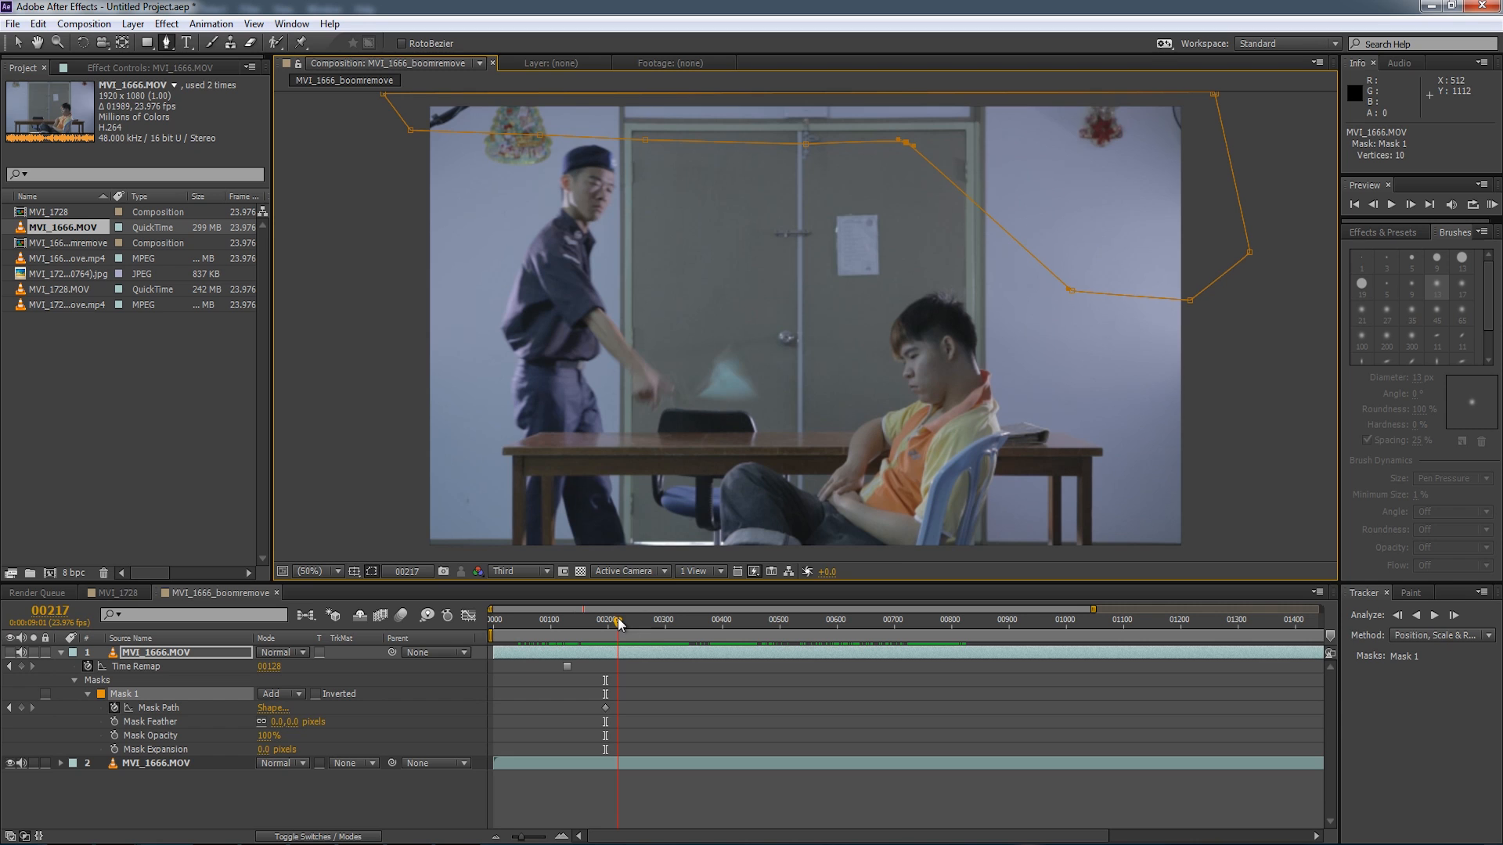
drag(414, 124, 407, 155)
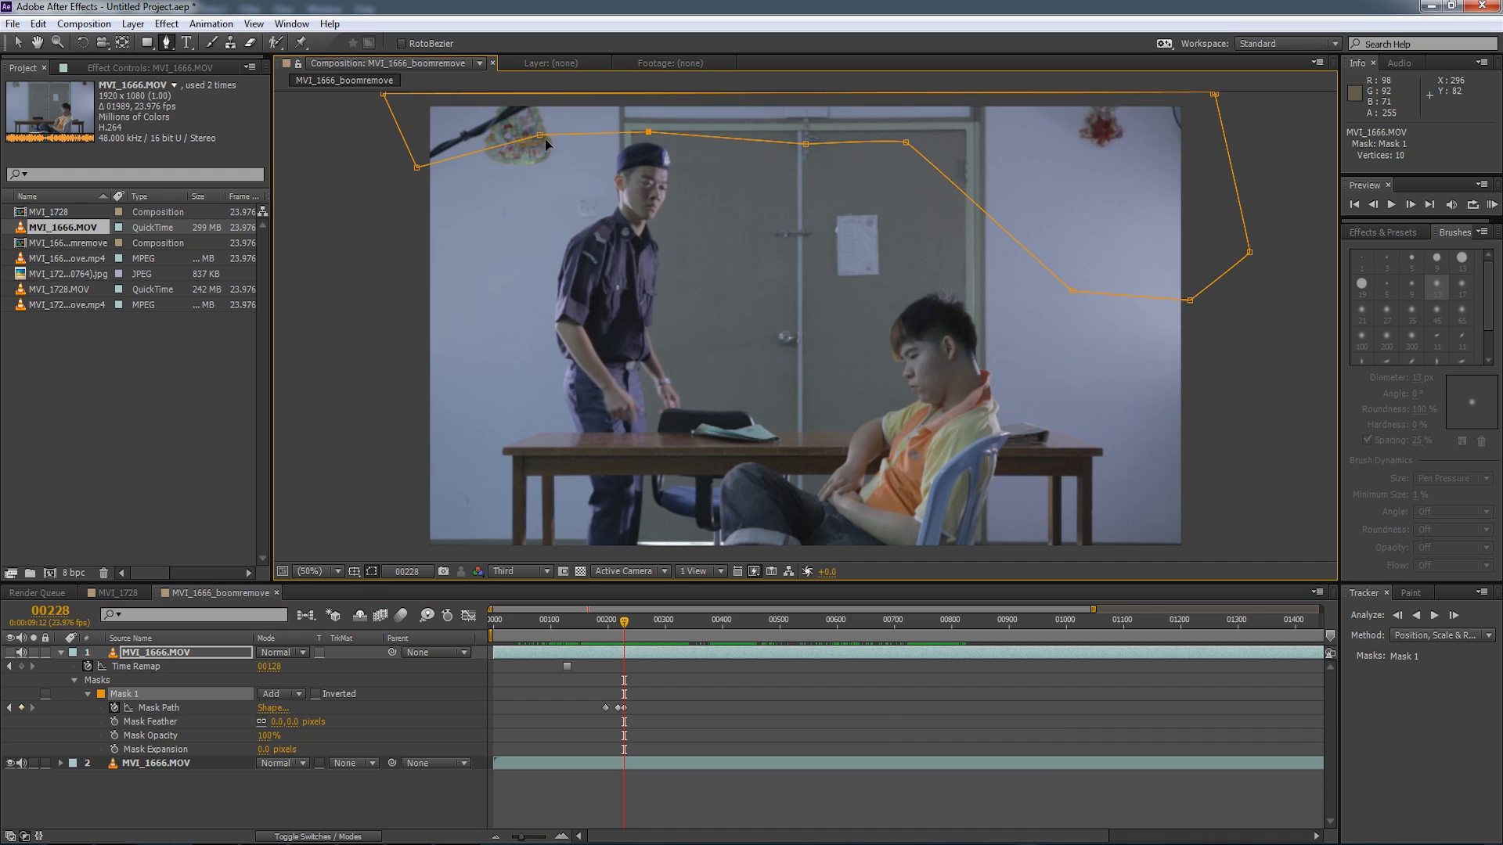
drag(542, 130, 410, 230)
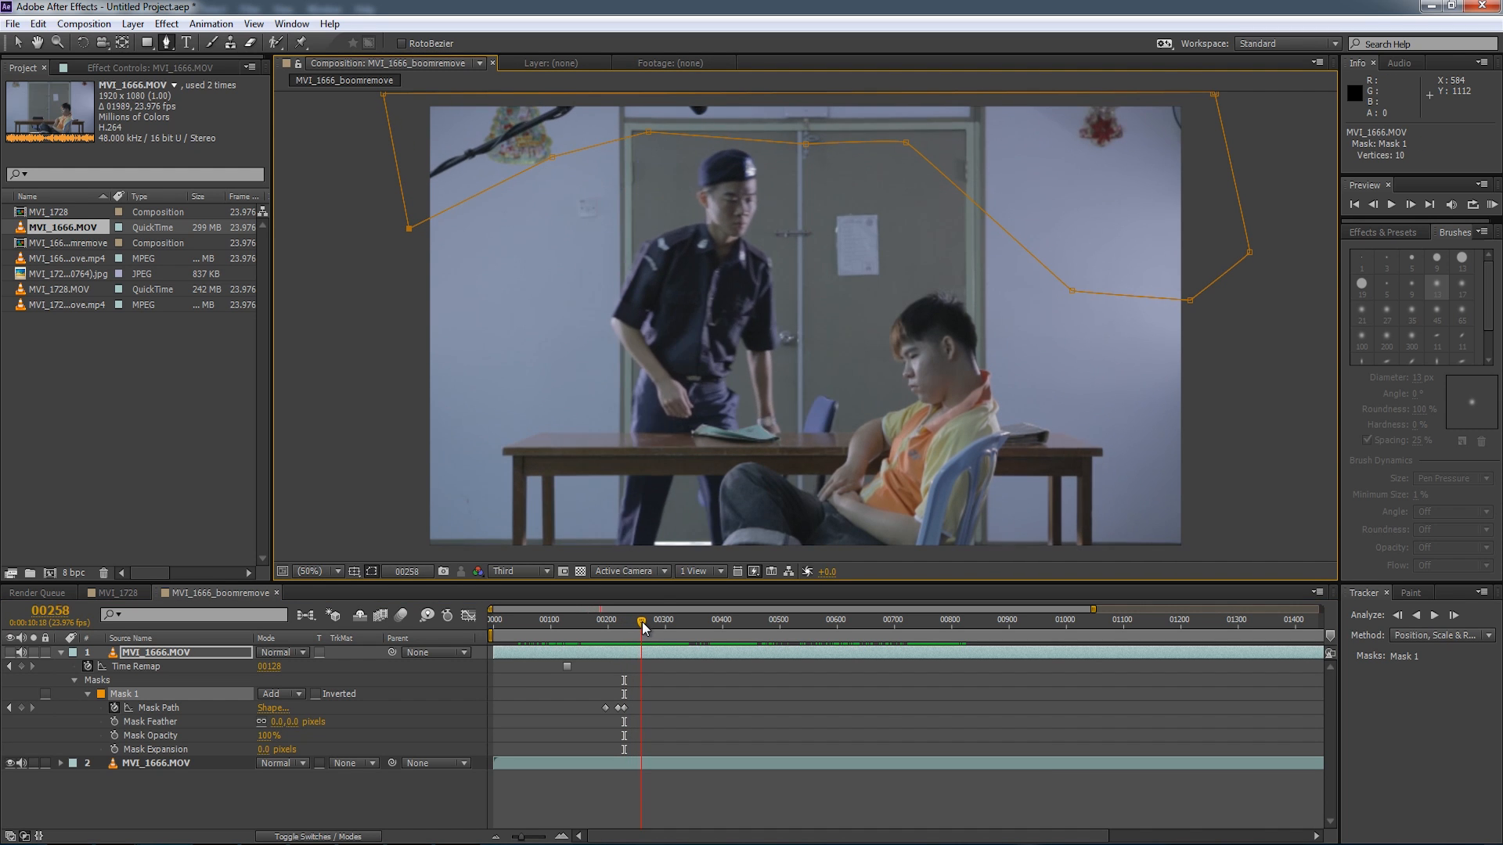
drag(640, 630, 648, 629)
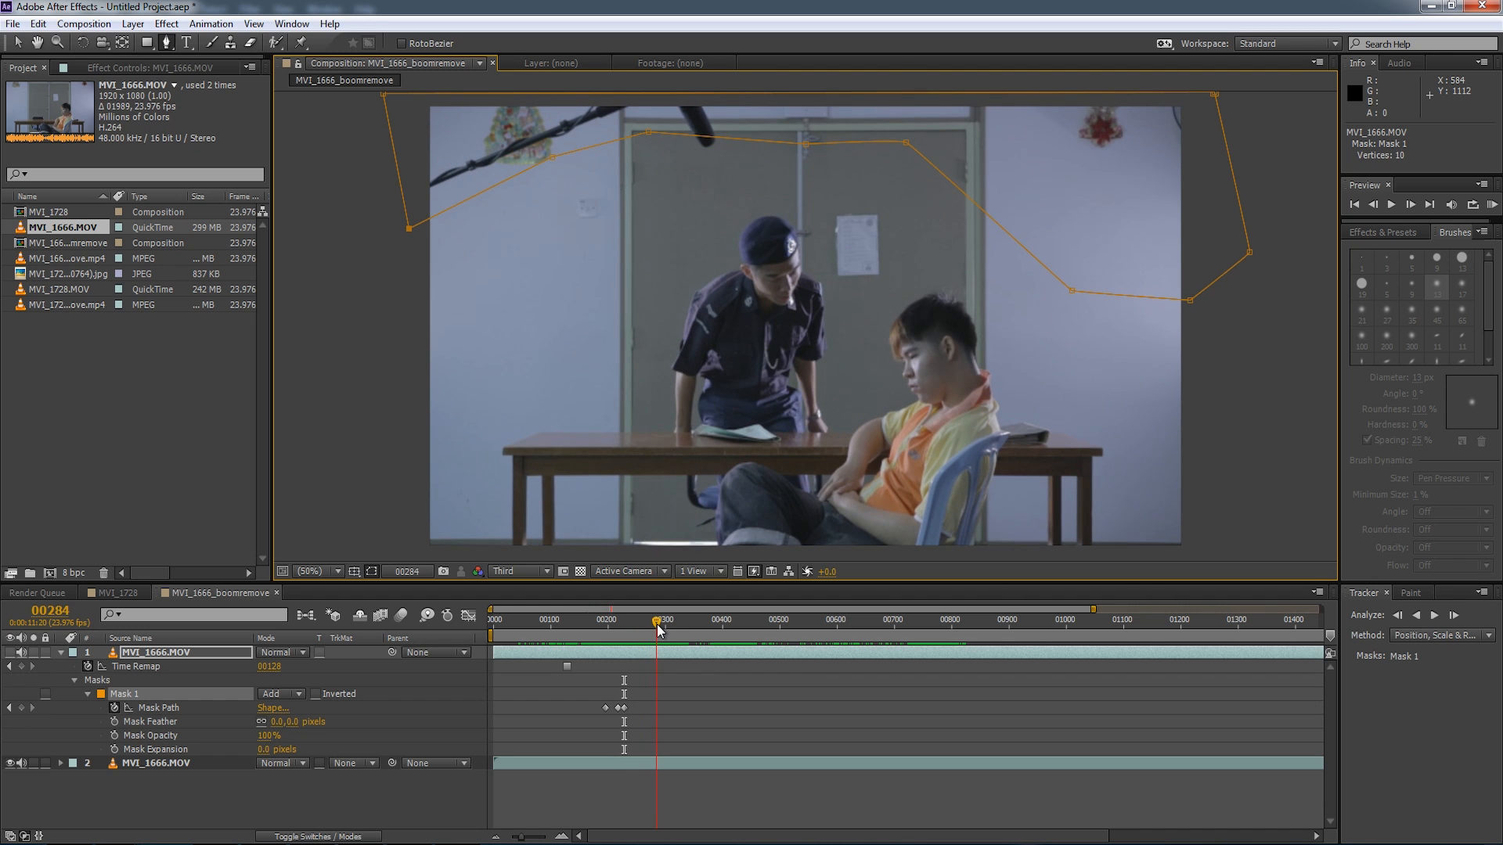
click(654, 619)
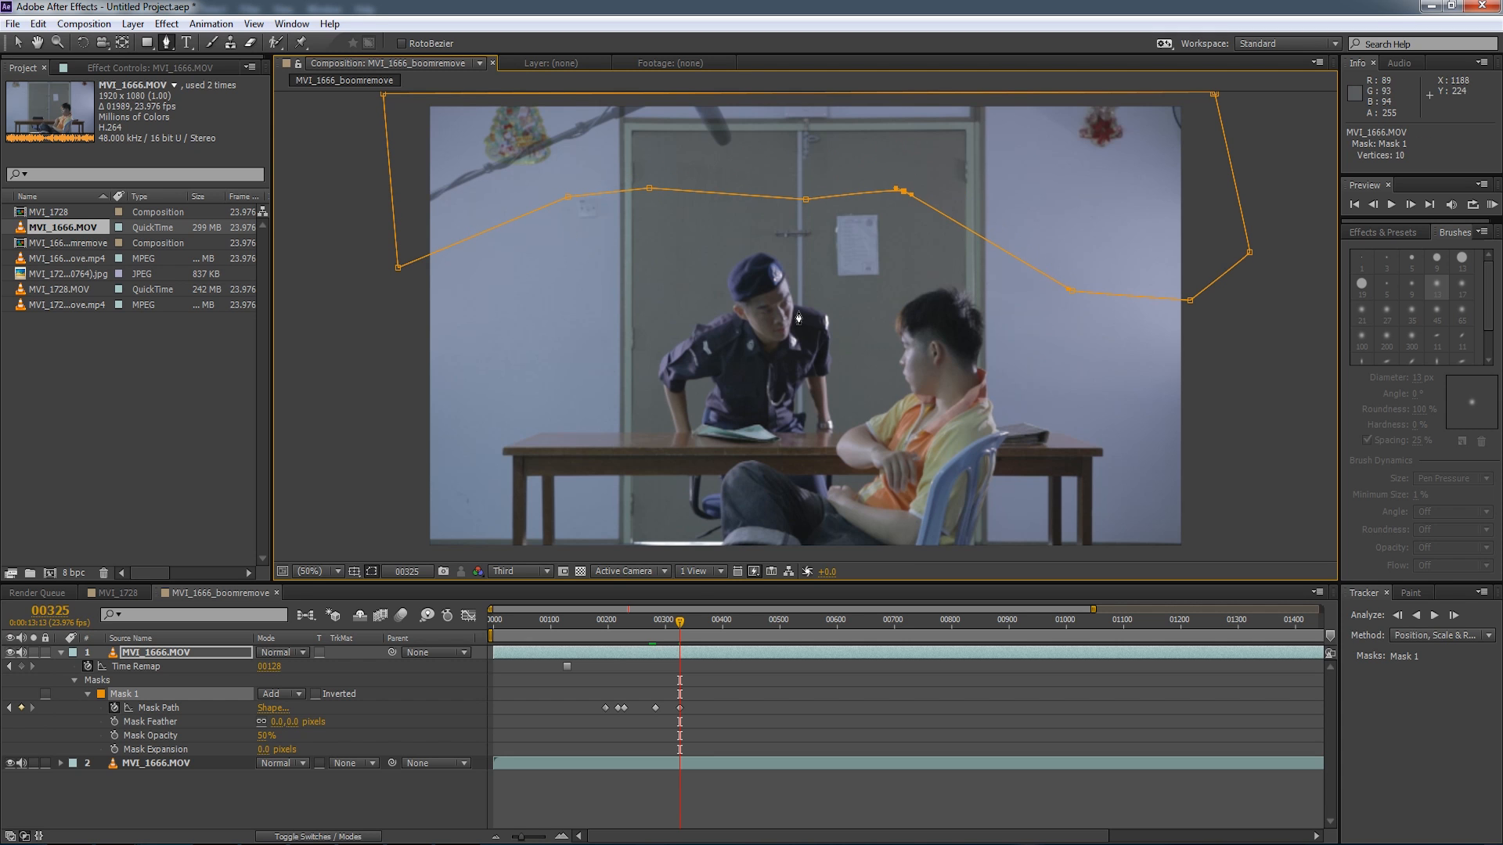
Move the timeline to around frame 780 and raise the mask point off the officer's head.
click(680, 623)
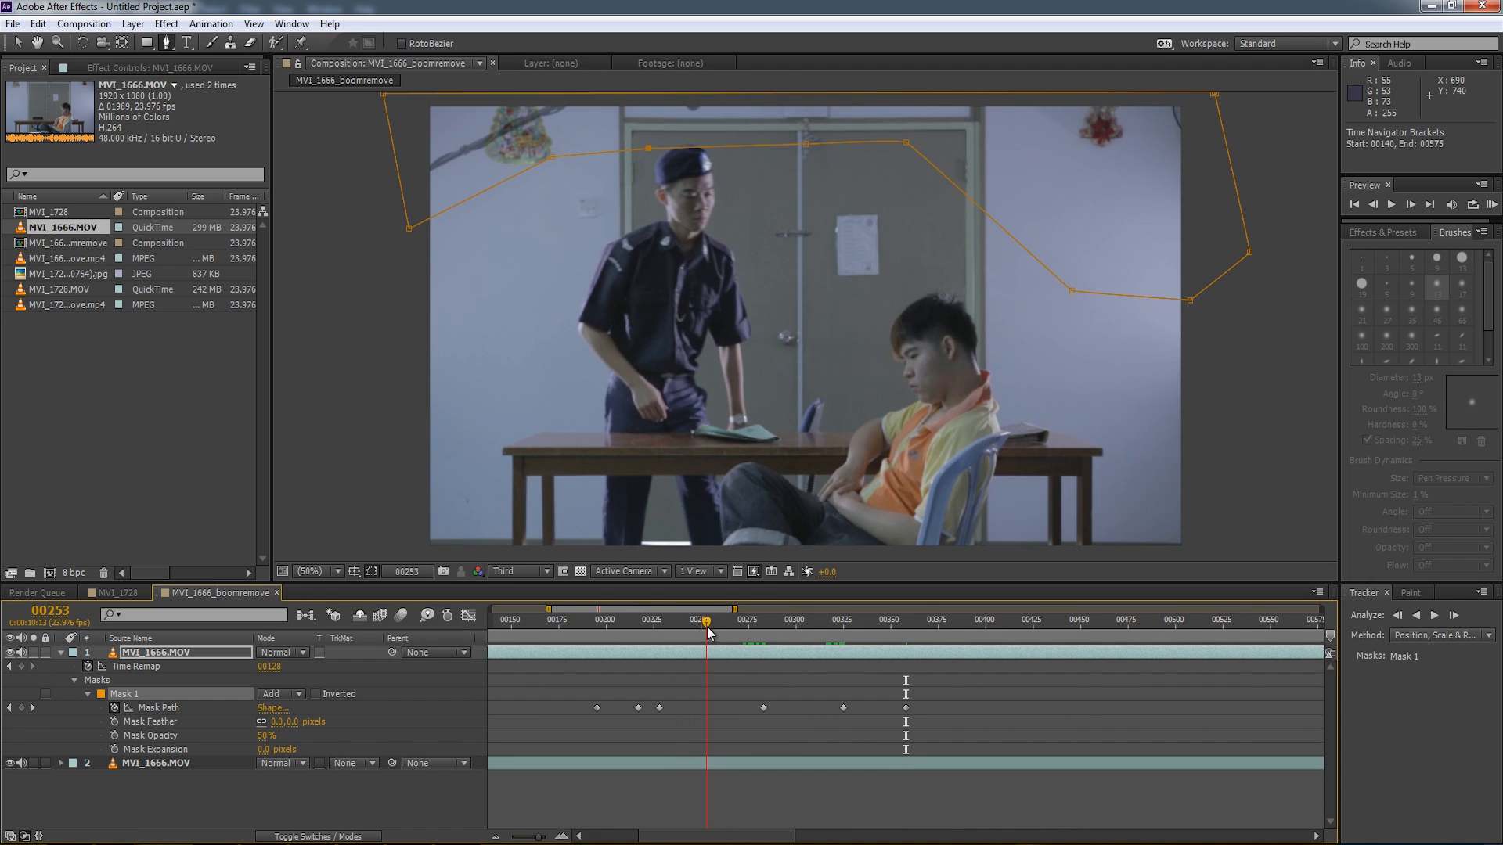
drag(706, 632, 741, 633)
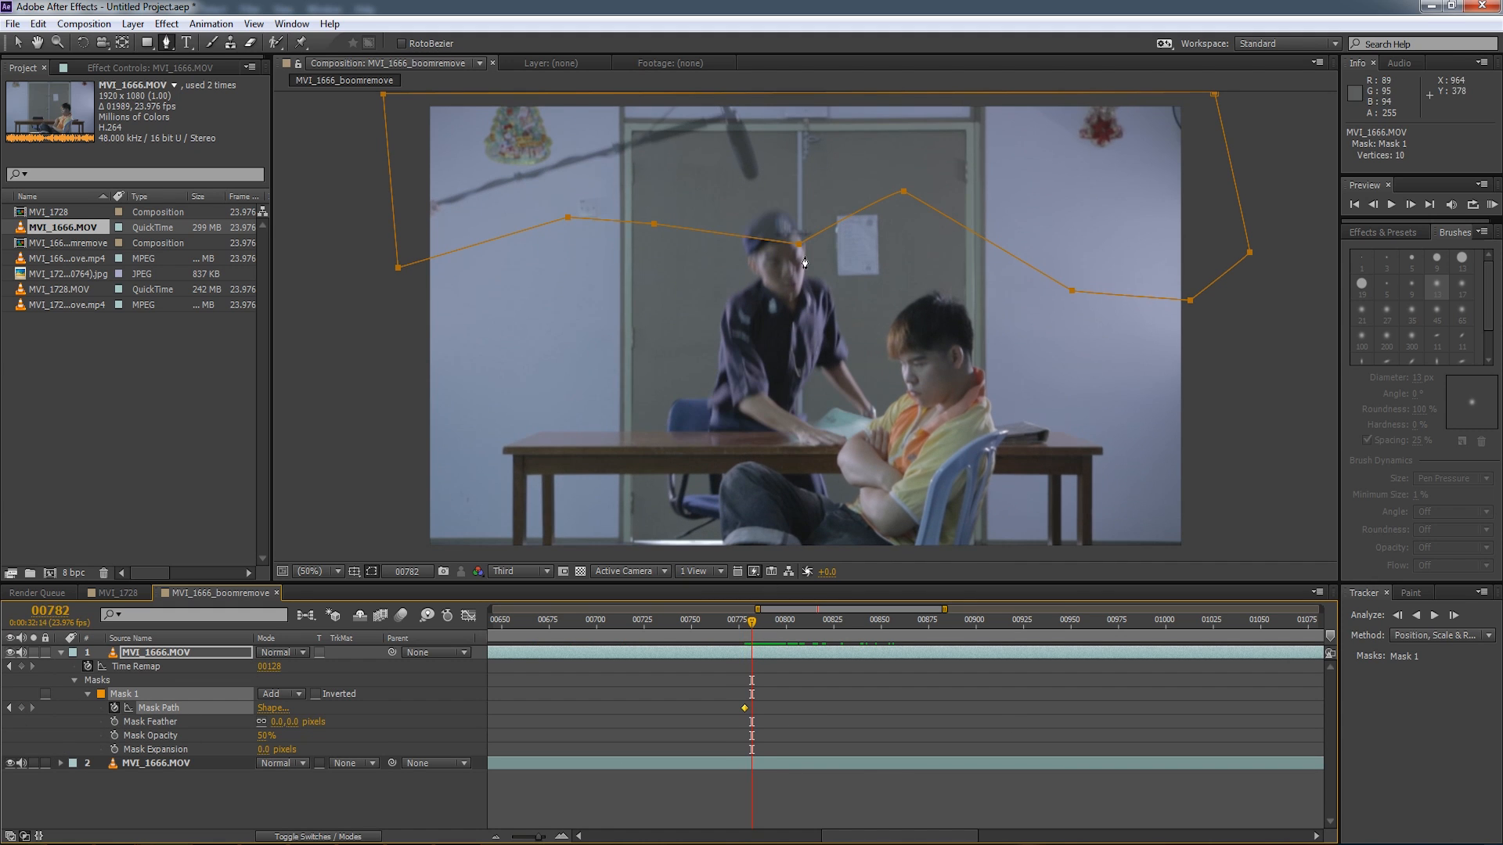
drag(803, 264, 795, 235)
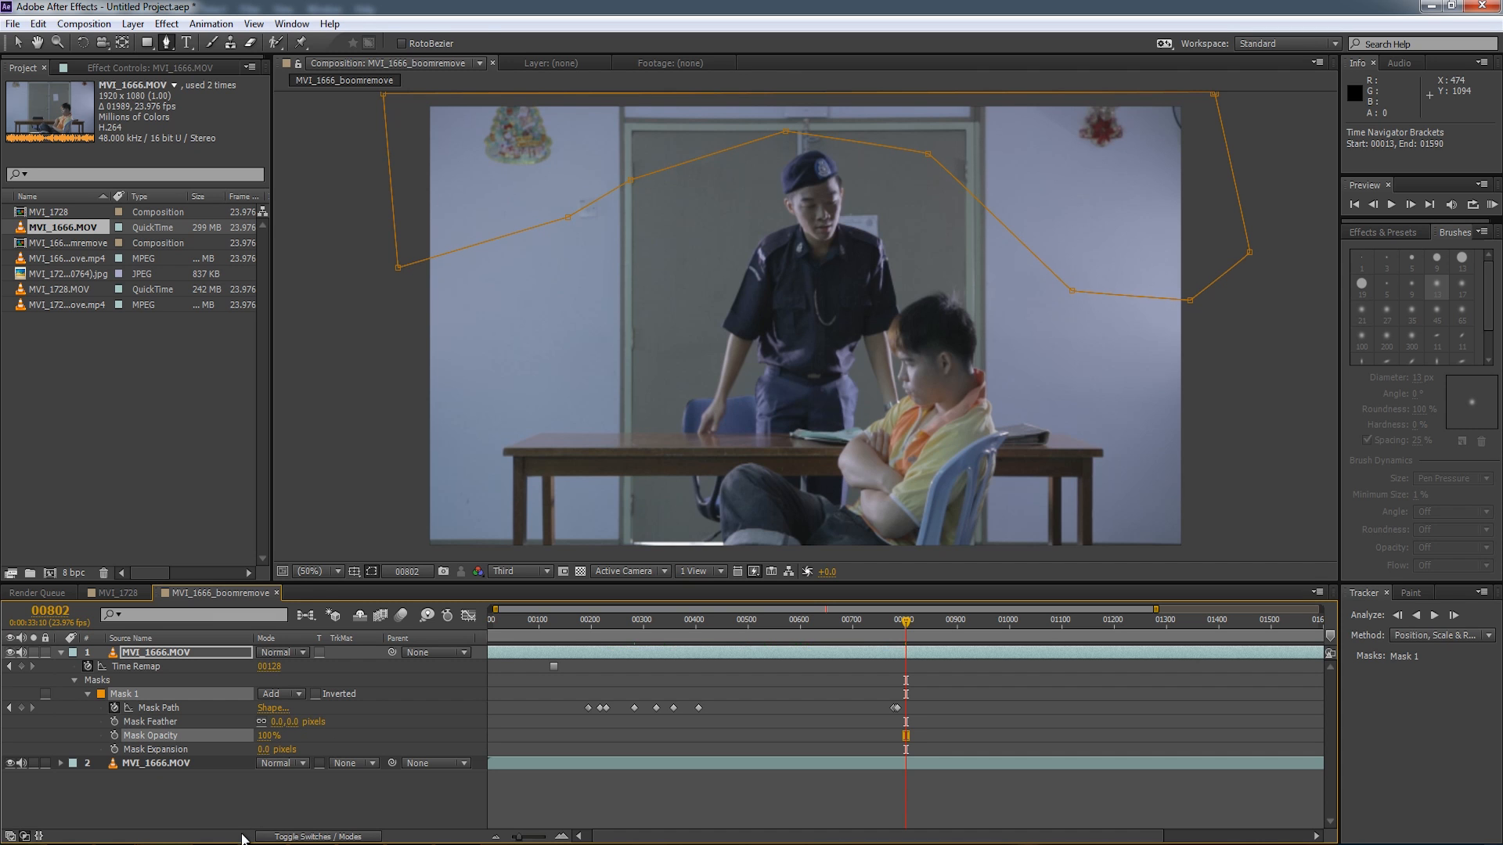
Jump back to around frame 253 to preview the masked composite.
click(618, 620)
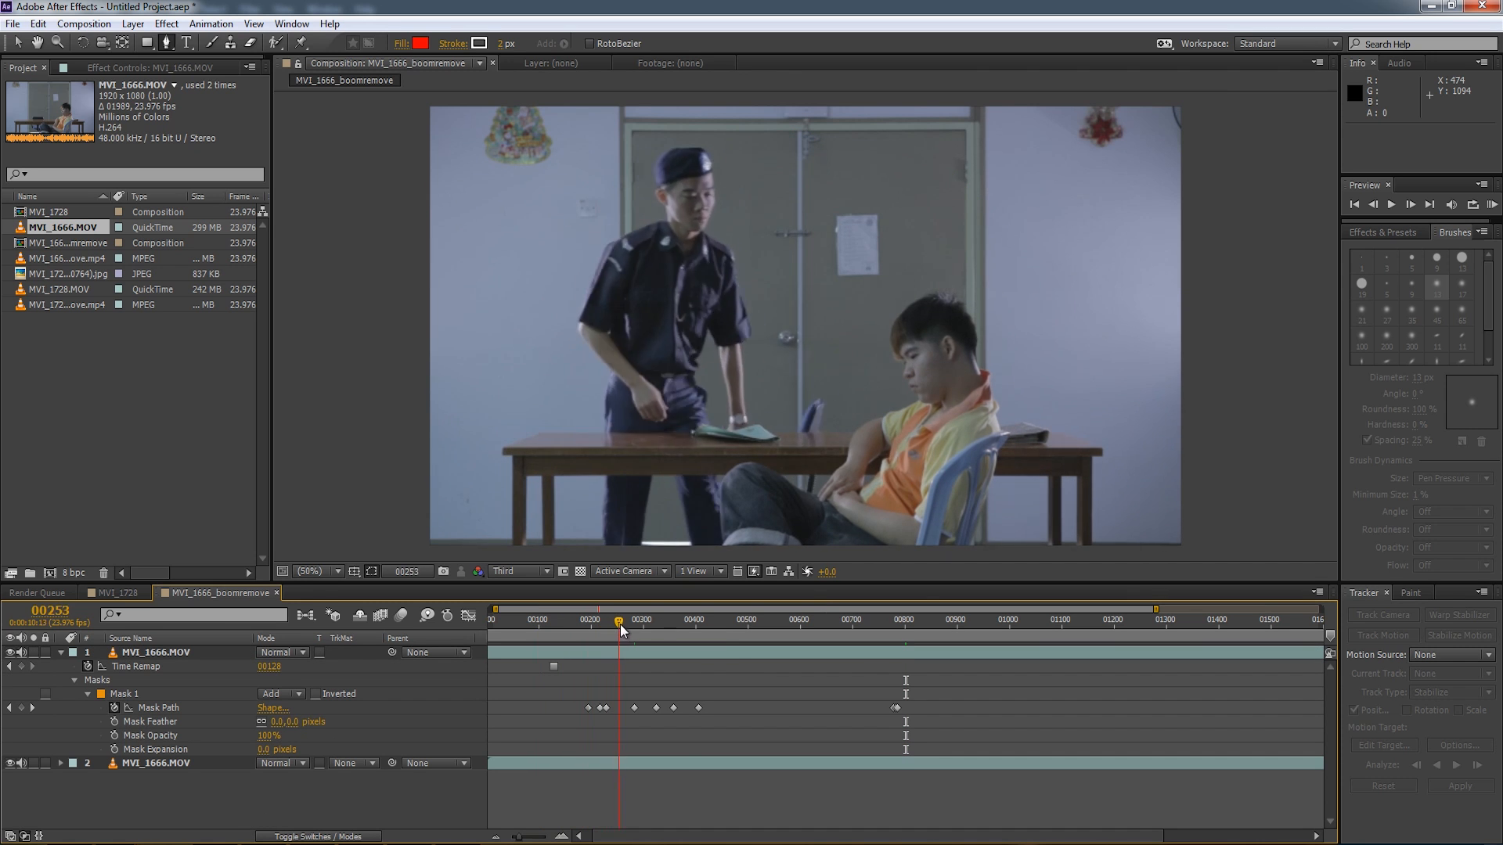